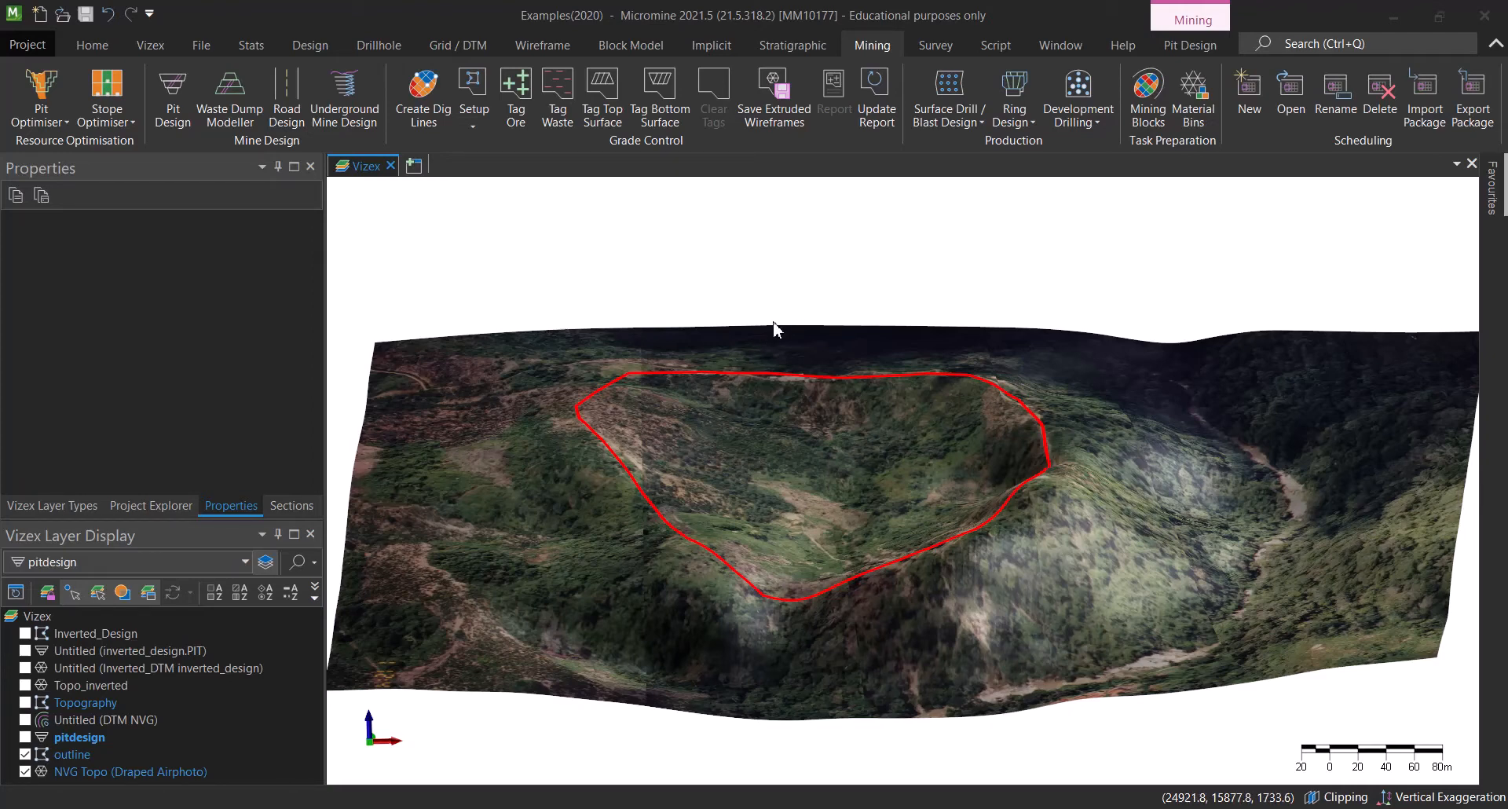
pyautogui.moveTo(850, 334)
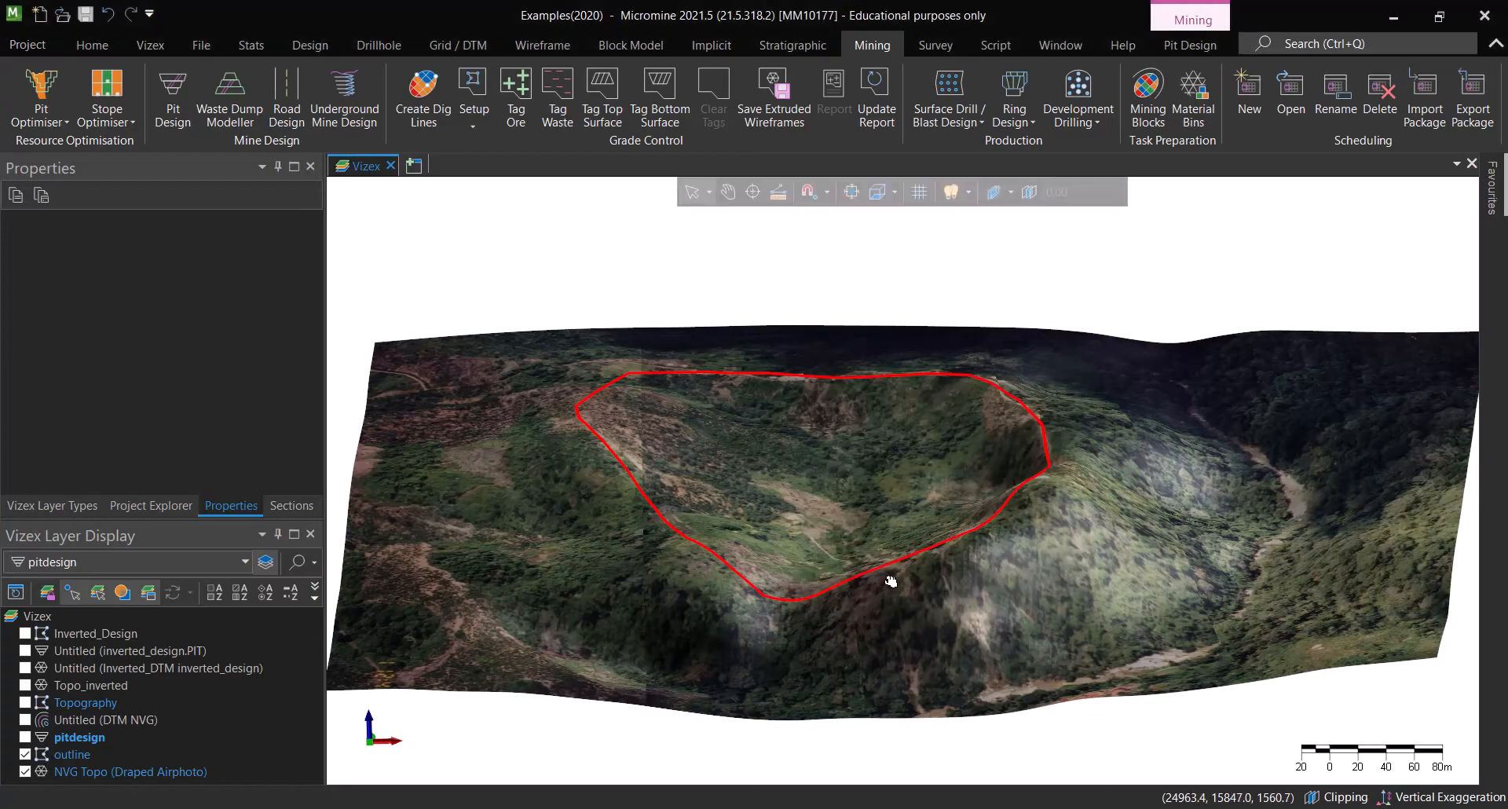
# - Orbit the draped aerial-photo topography to inspect the red outline from several angles
pyautogui.moveTo(891, 581); pyautogui.dragTo(936, 556)
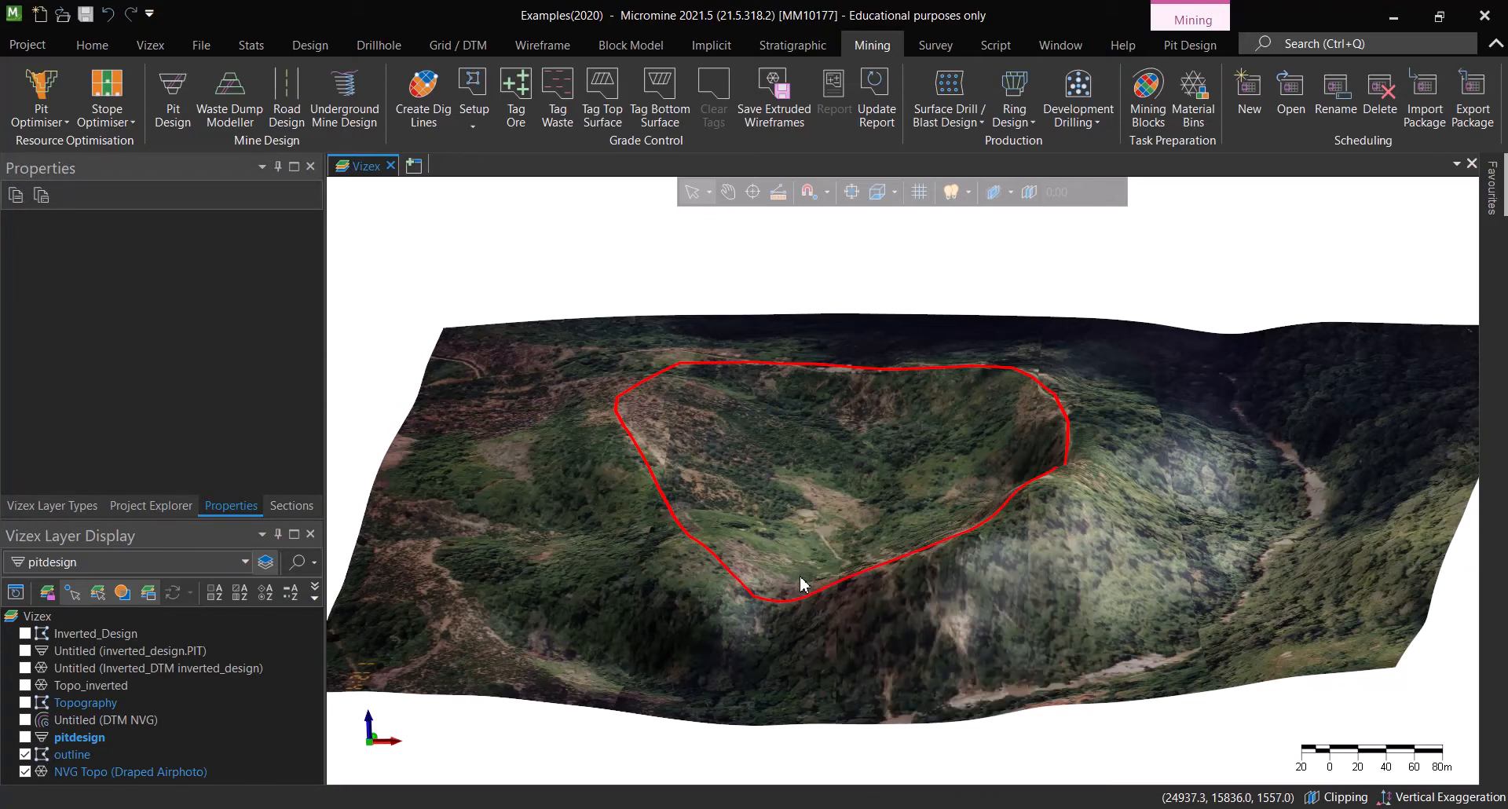
pyautogui.moveTo(803, 585)
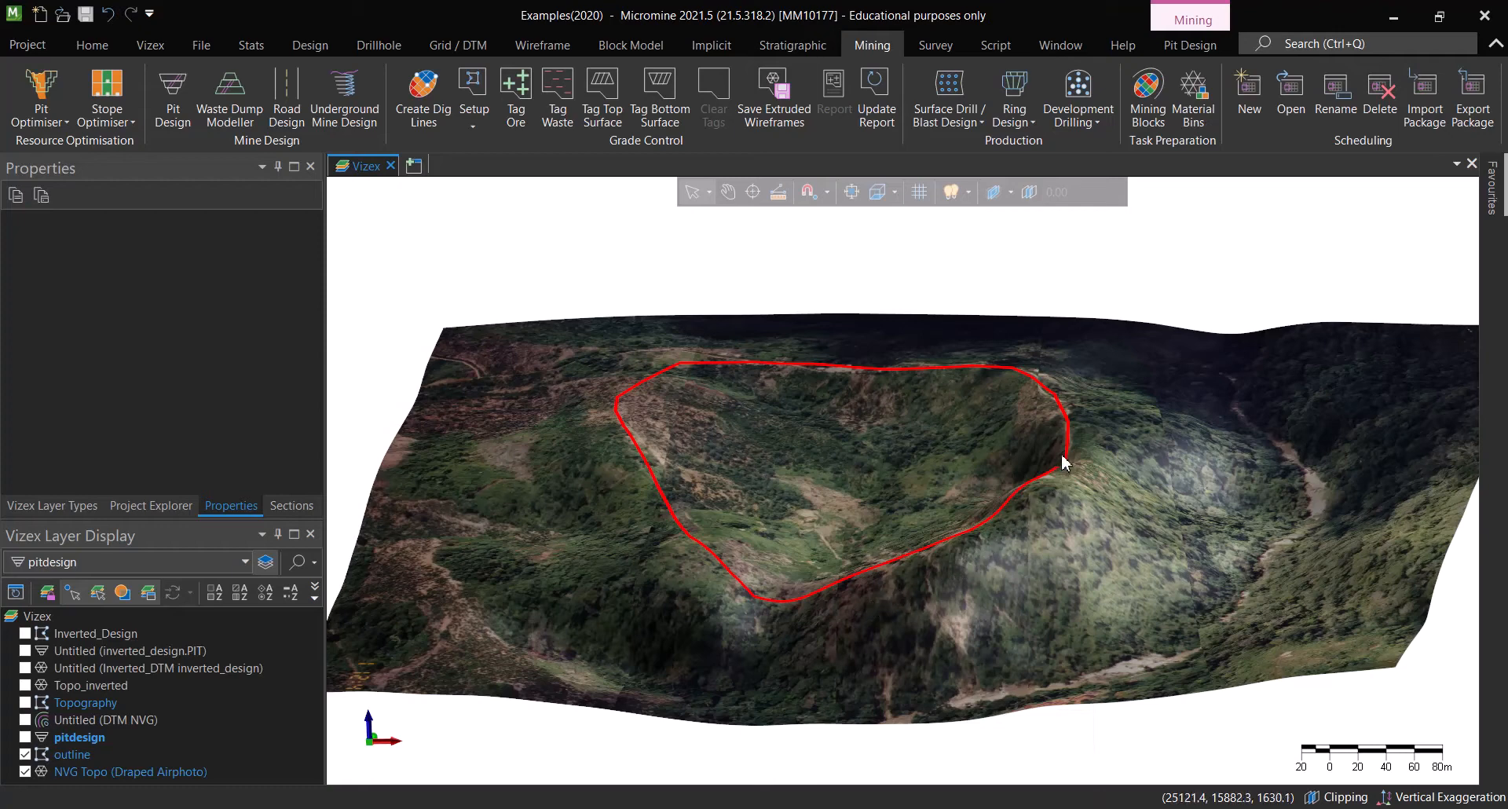
pyautogui.moveTo(624, 472)
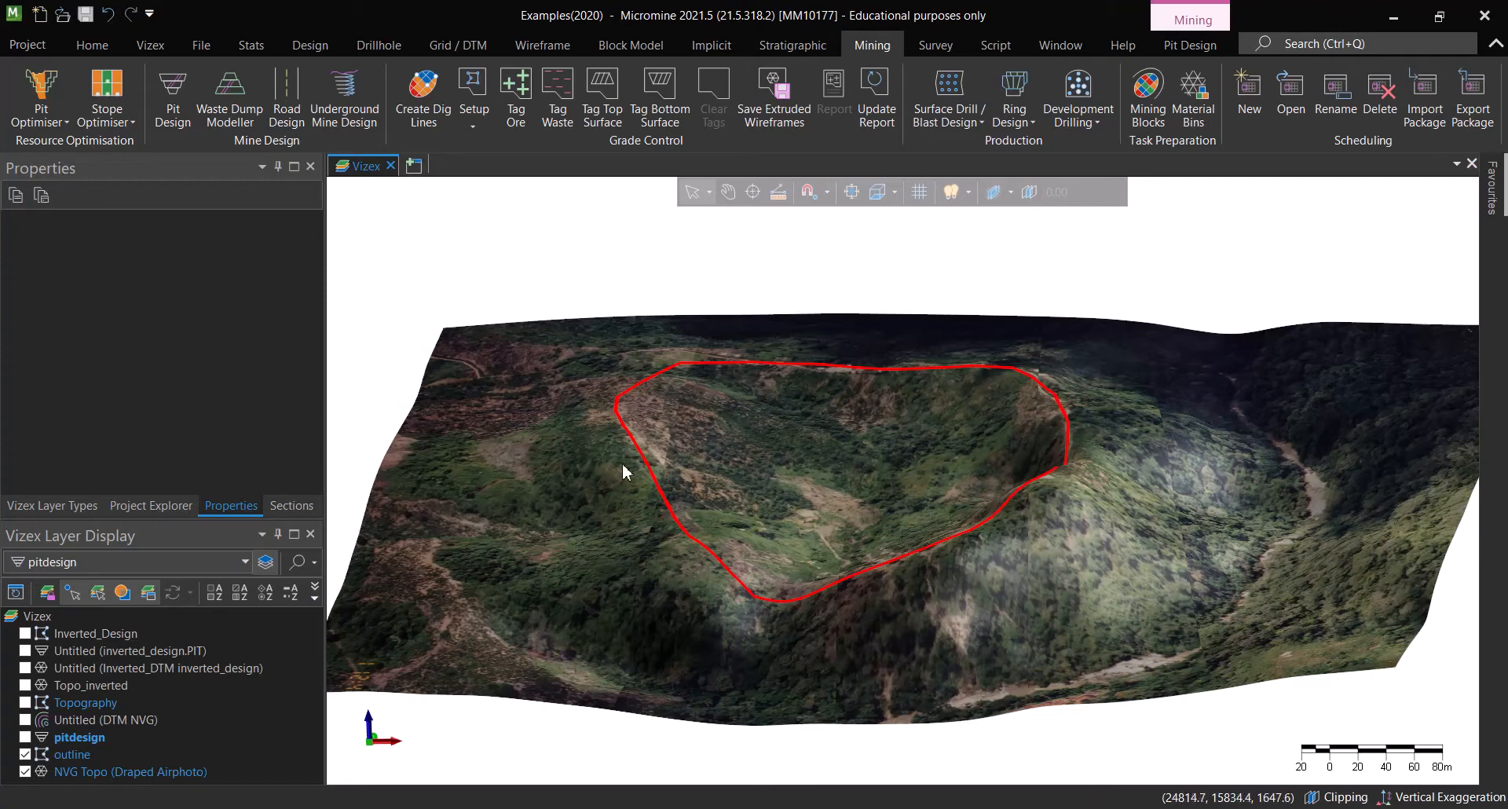
pyautogui.moveTo(1075, 501)
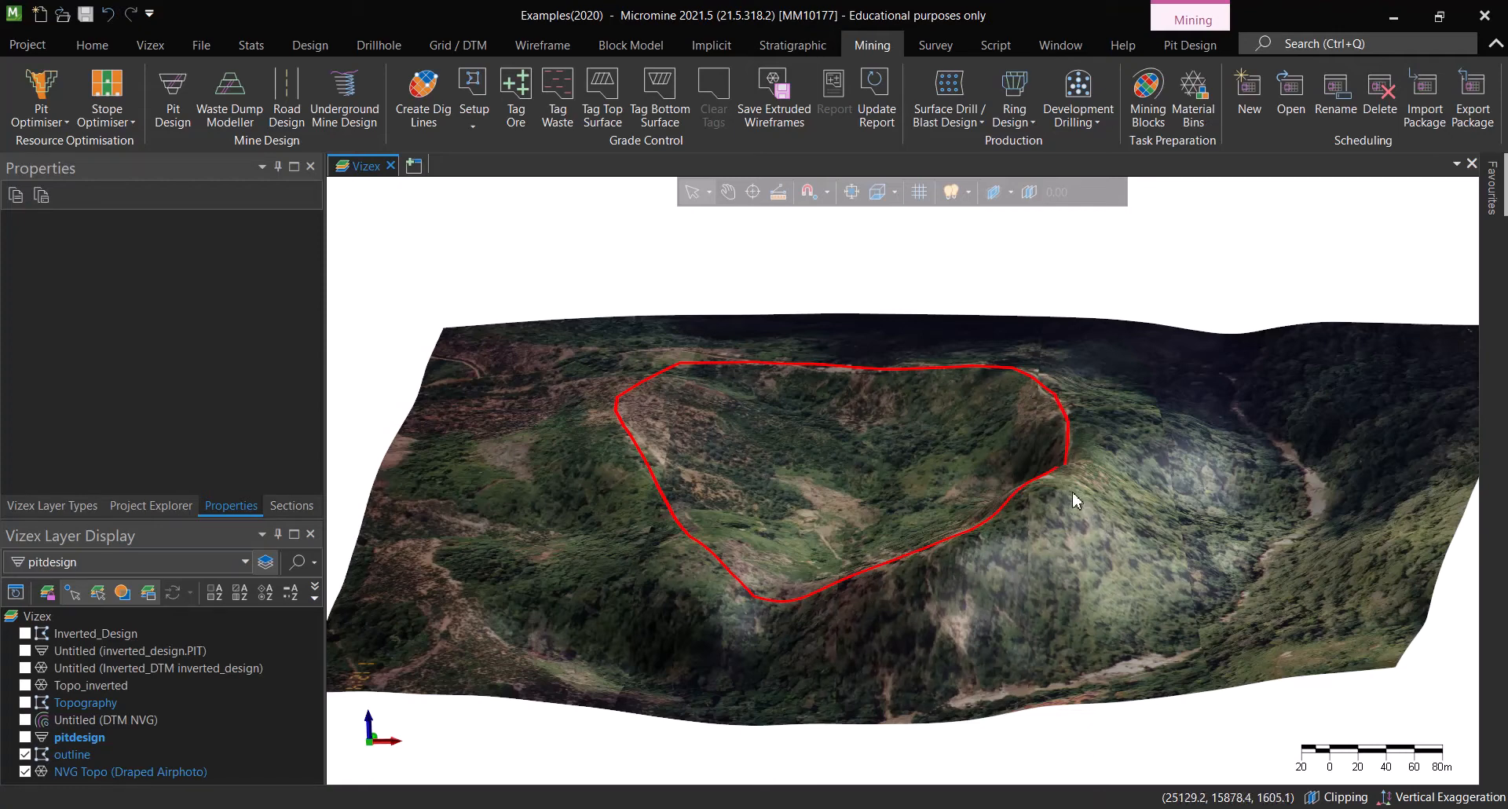
pyautogui.moveTo(1052, 500)
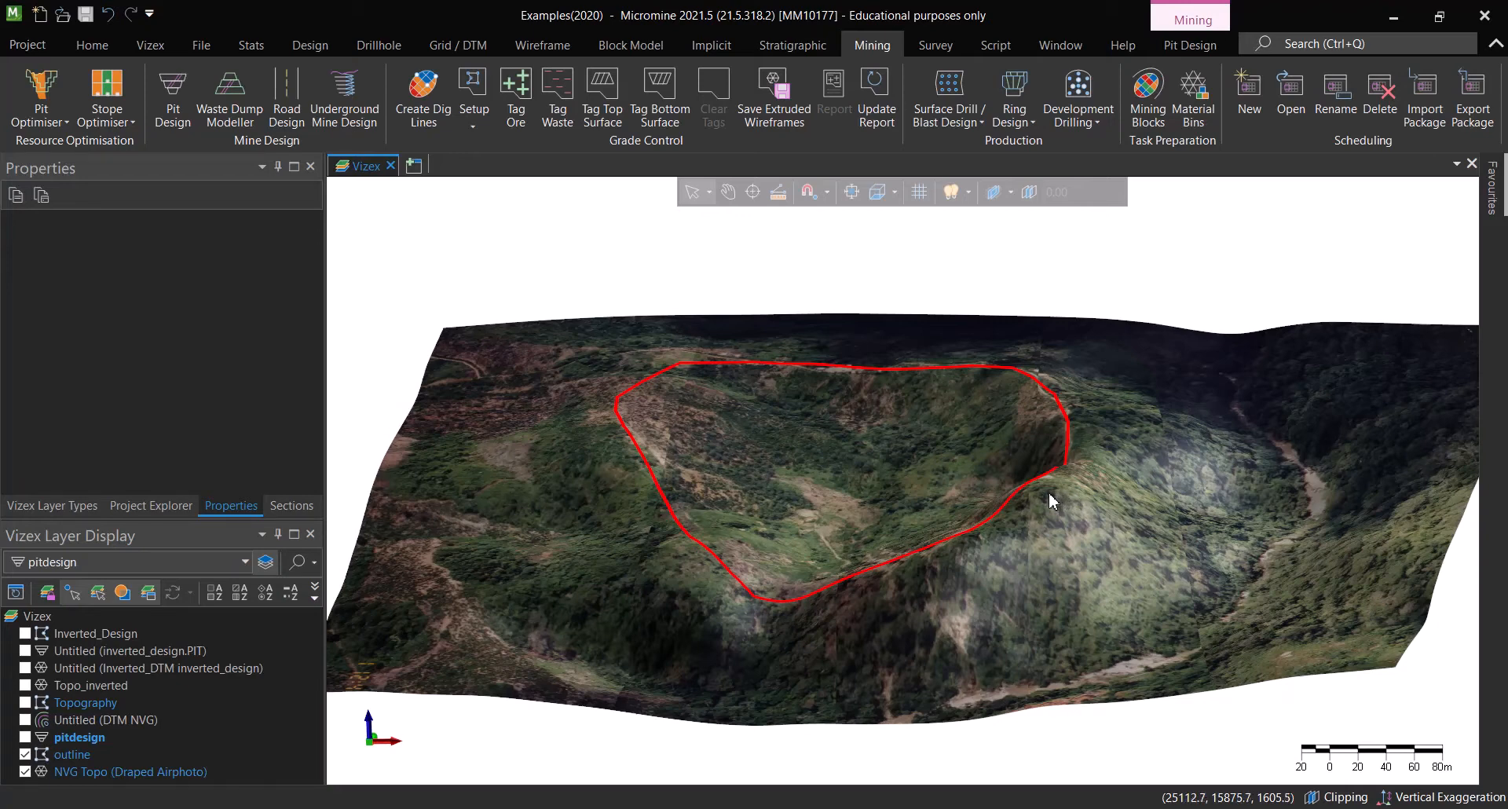
pyautogui.moveTo(987, 577)
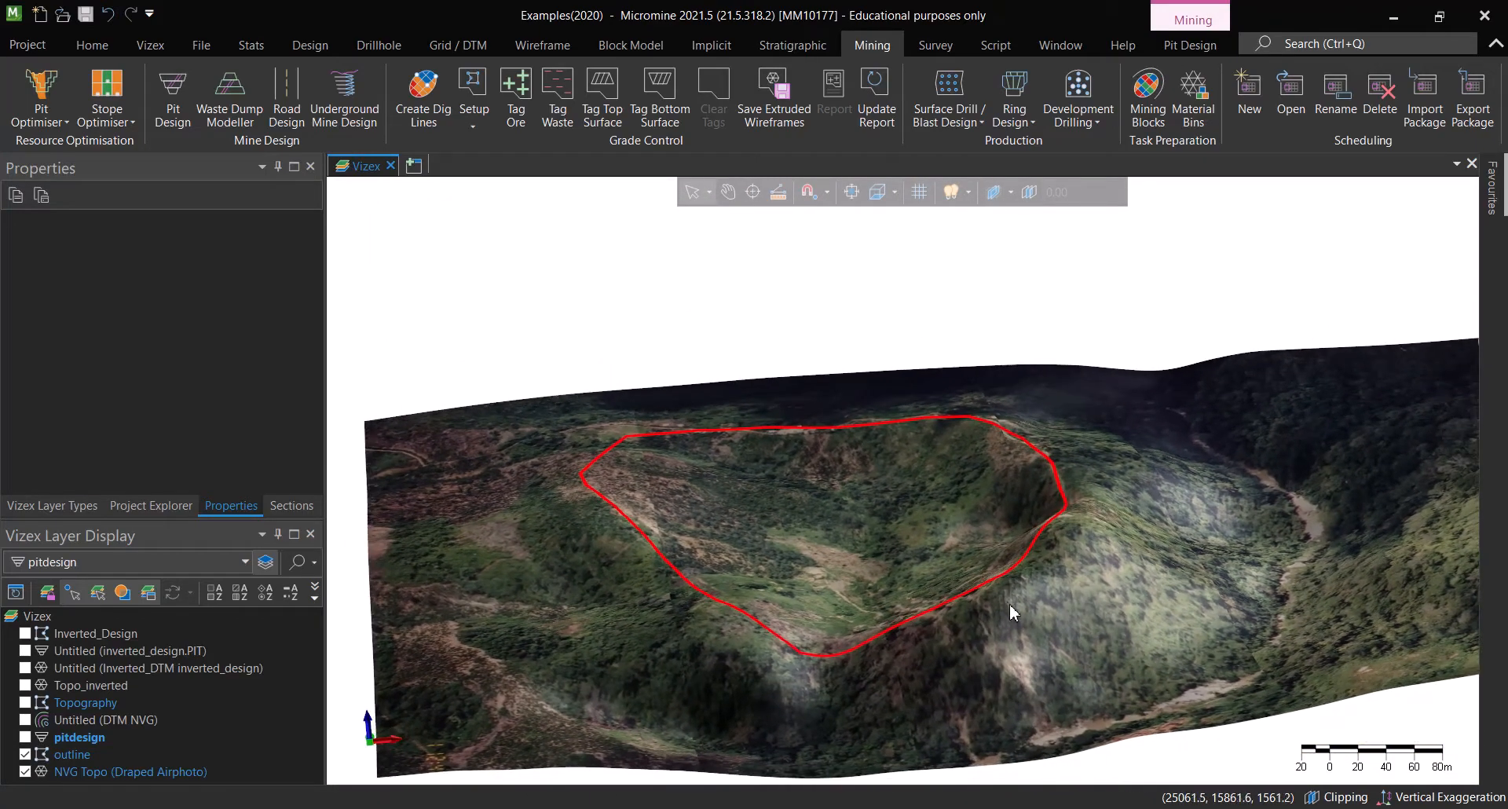
pyautogui.moveTo(1010, 615); pyautogui.dragTo(1100, 558)
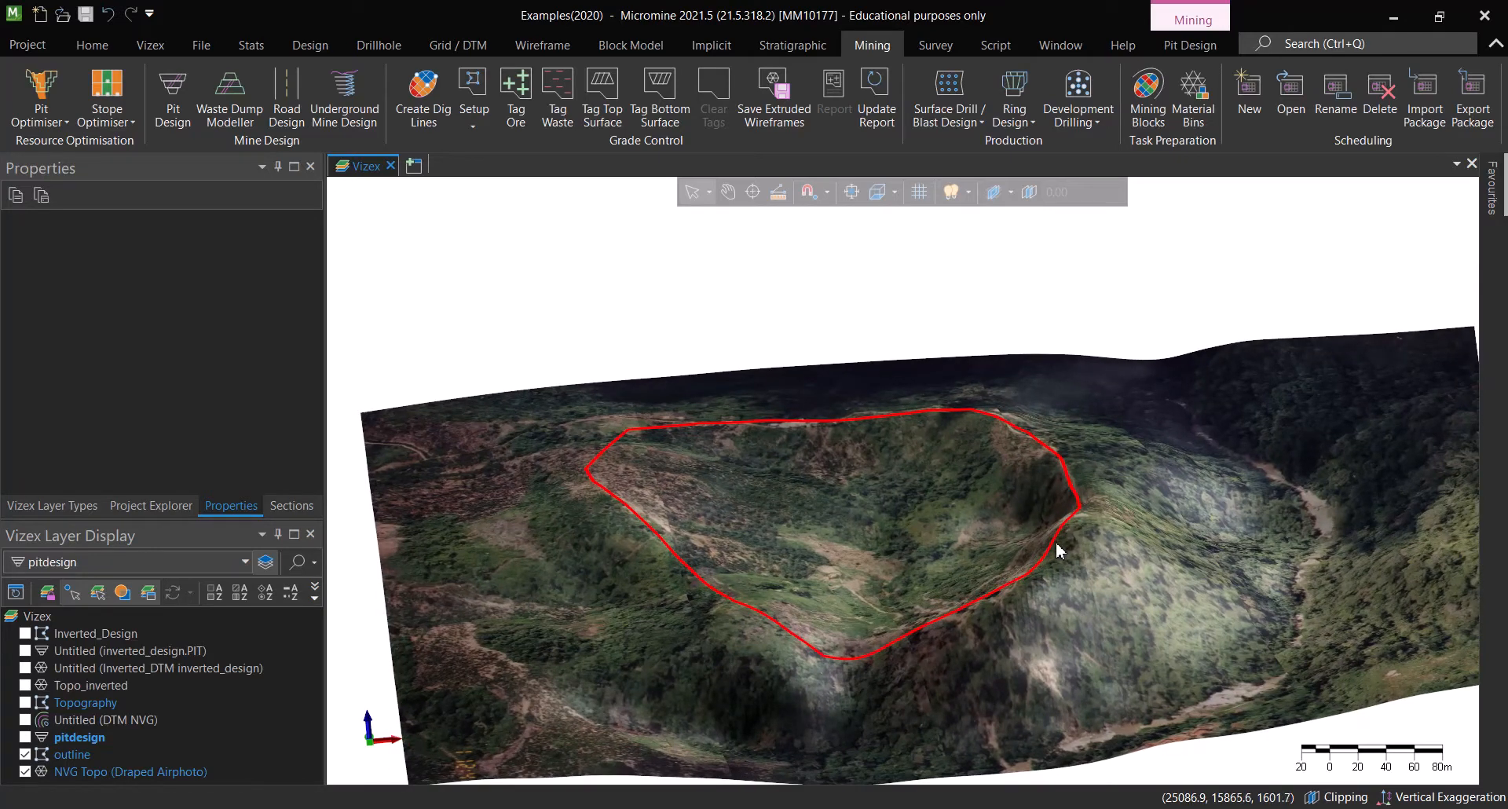
pyautogui.moveTo(1075, 564)
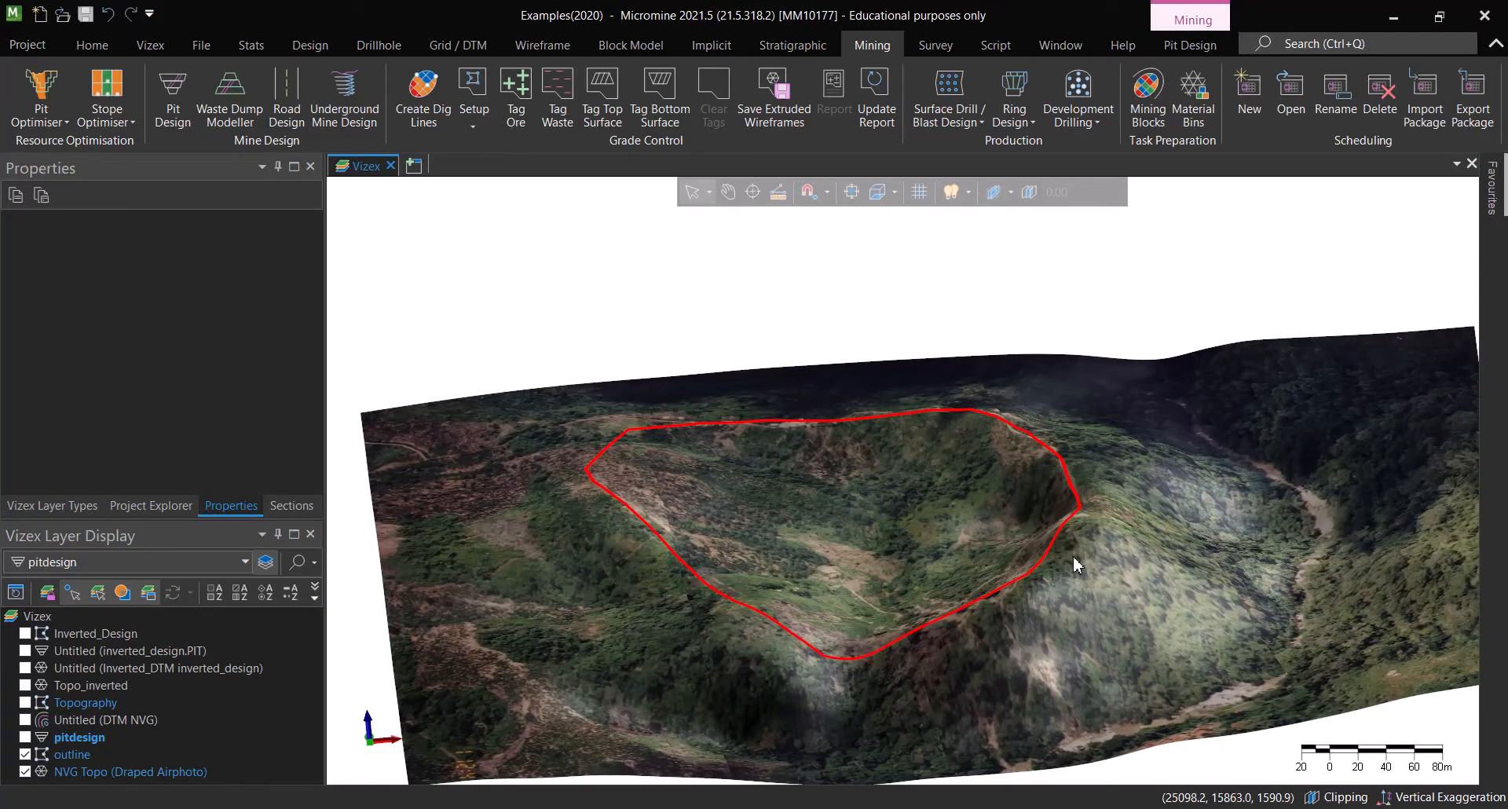
pyautogui.moveTo(701, 591)
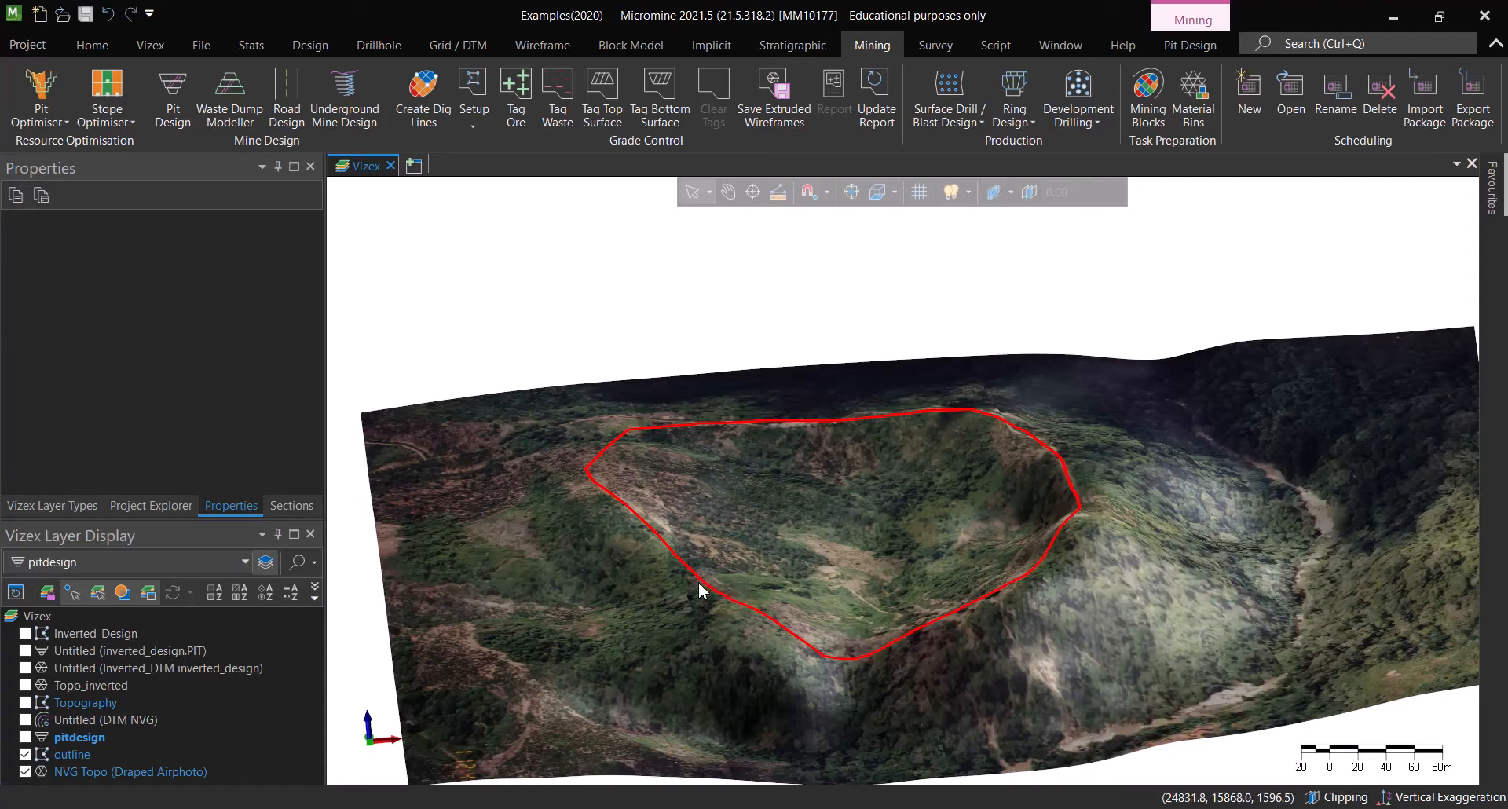
pyautogui.moveTo(701, 590); pyautogui.dragTo(674, 627)
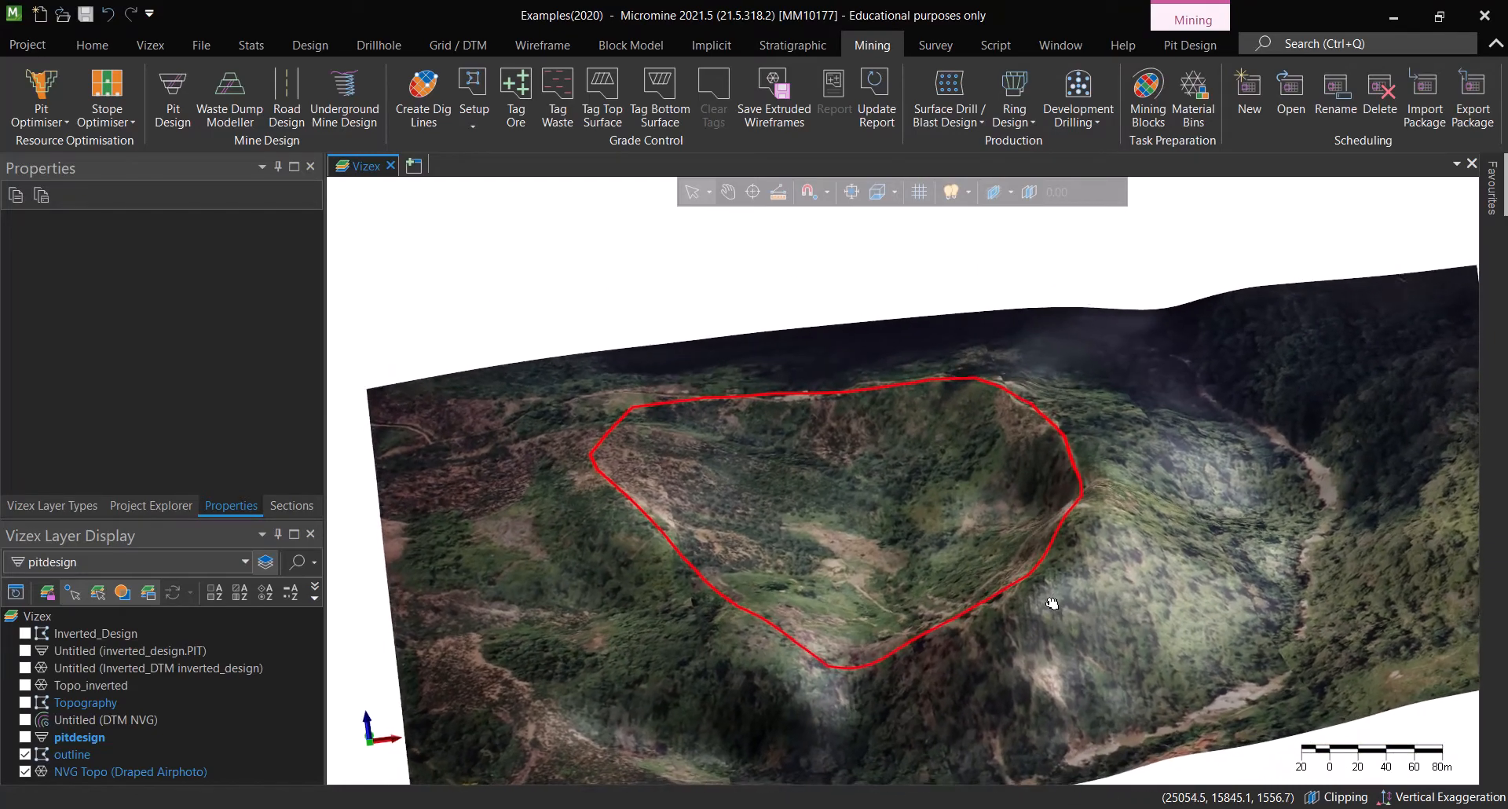
pyautogui.moveTo(1053, 603); pyautogui.dragTo(911, 548)
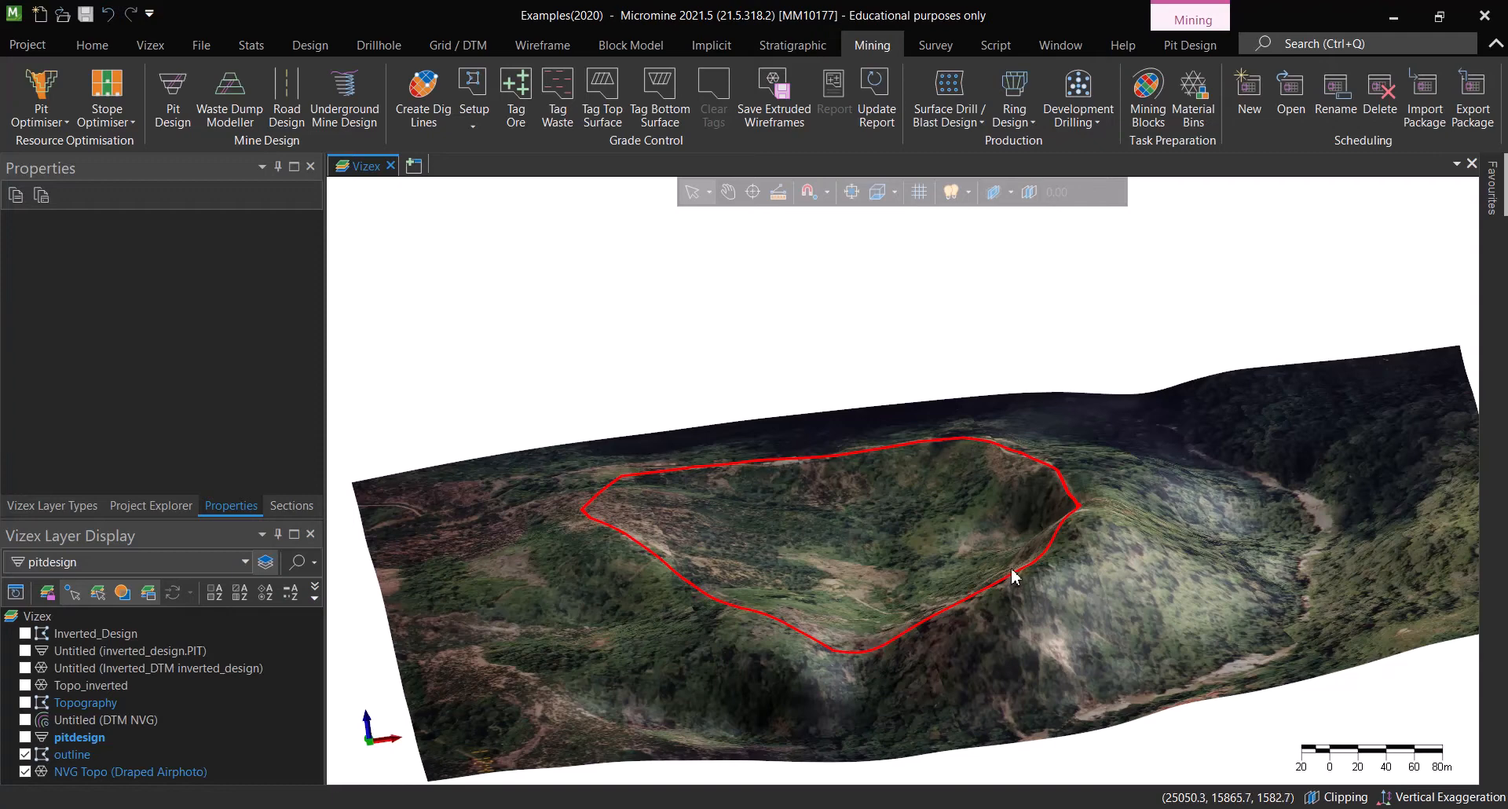
pyautogui.moveTo(1015, 576); pyautogui.dragTo(1083, 590)
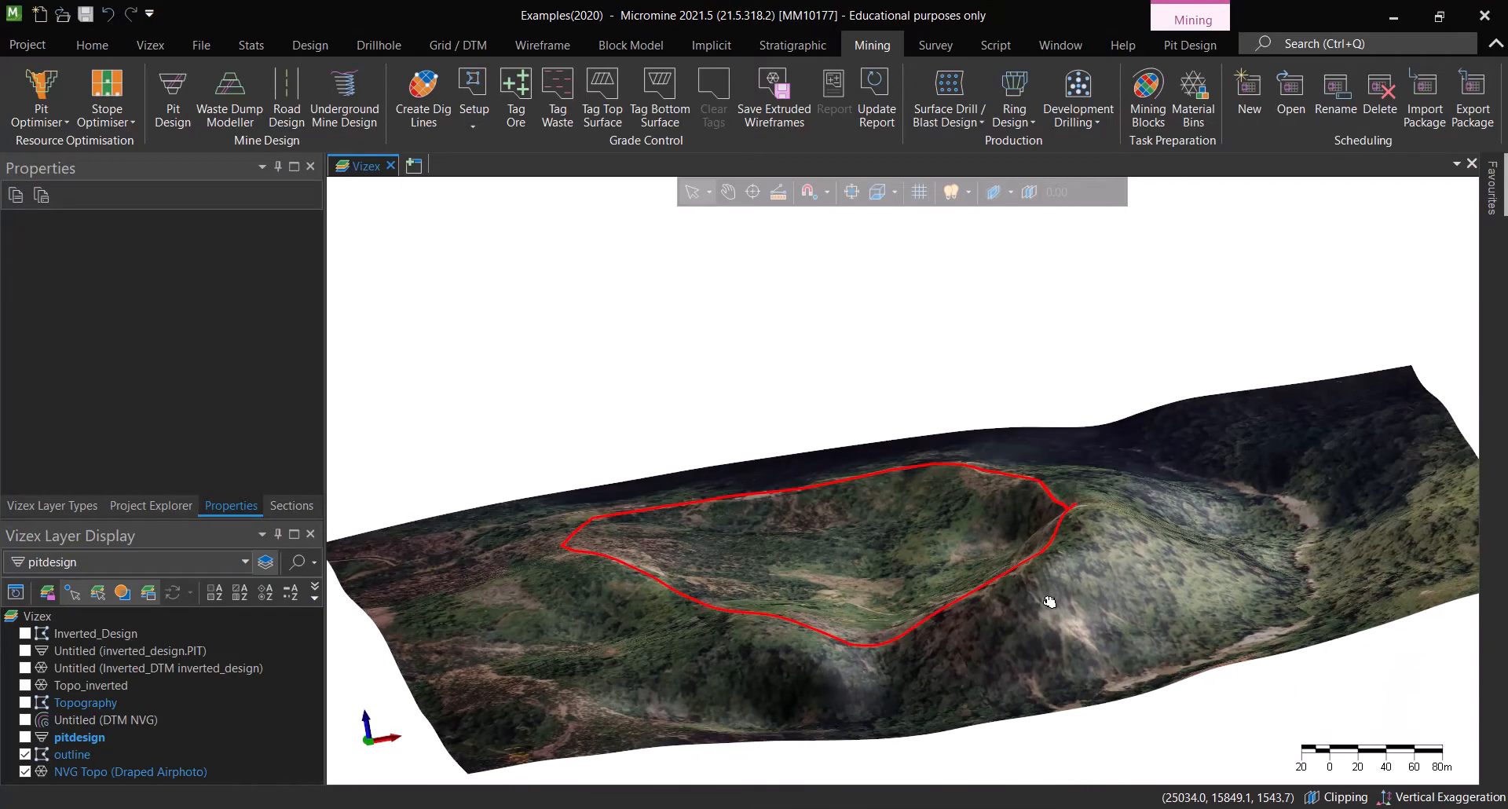
pyautogui.moveTo(1004, 589)
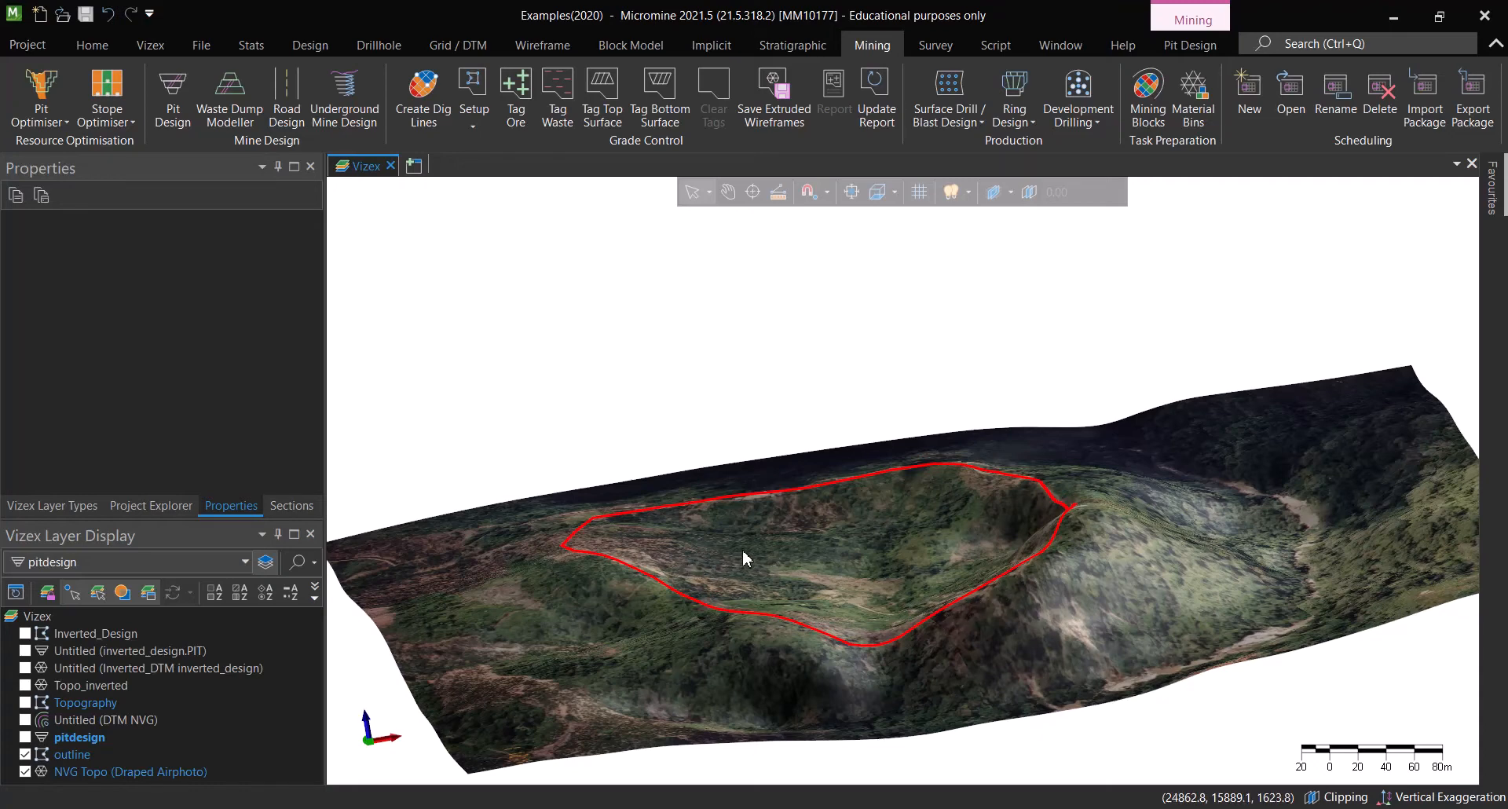
pyautogui.moveTo(905, 527)
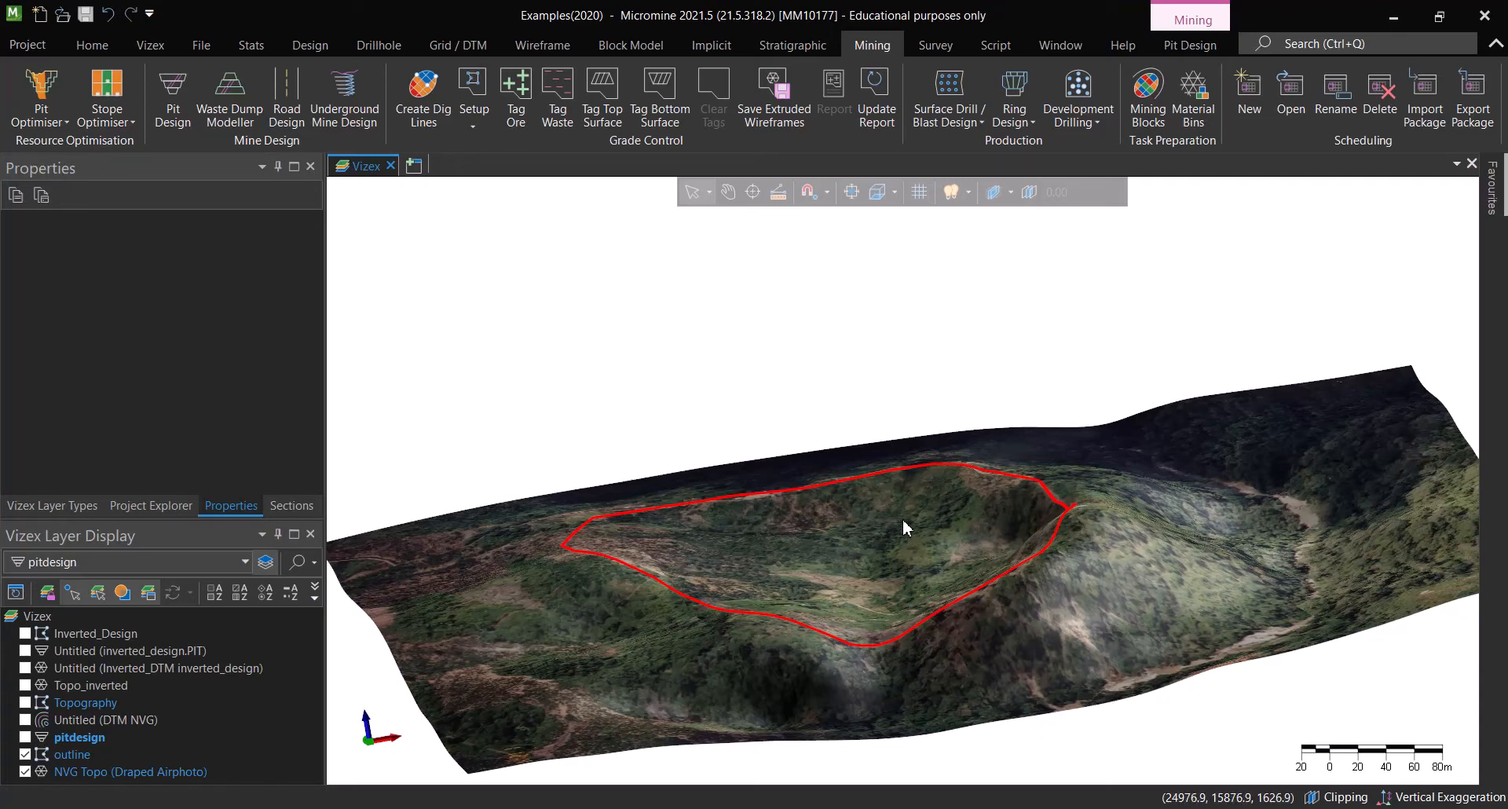
pyautogui.moveTo(866, 523)
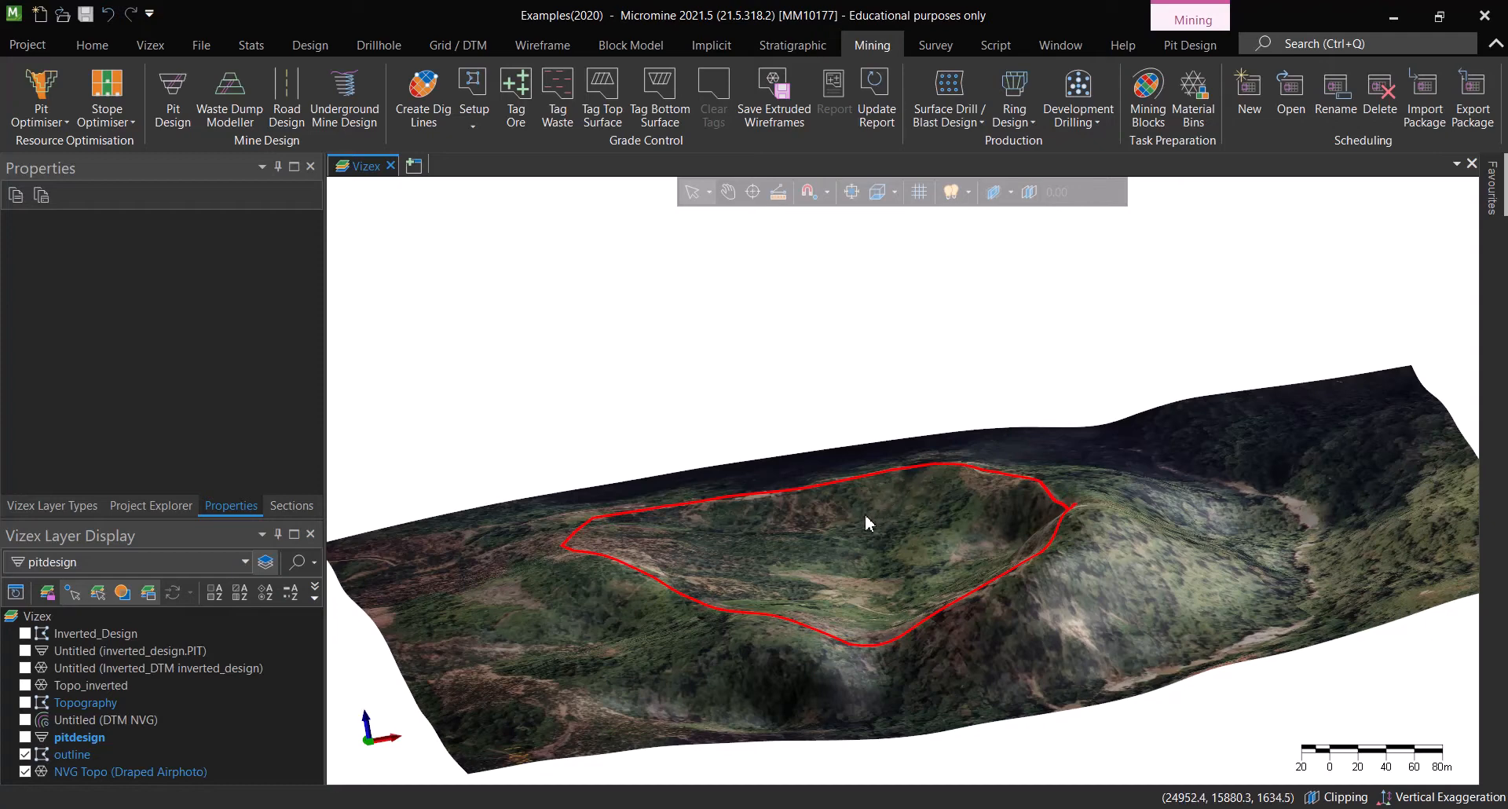
pyautogui.moveTo(866, 523); pyautogui.dragTo(1028, 653)
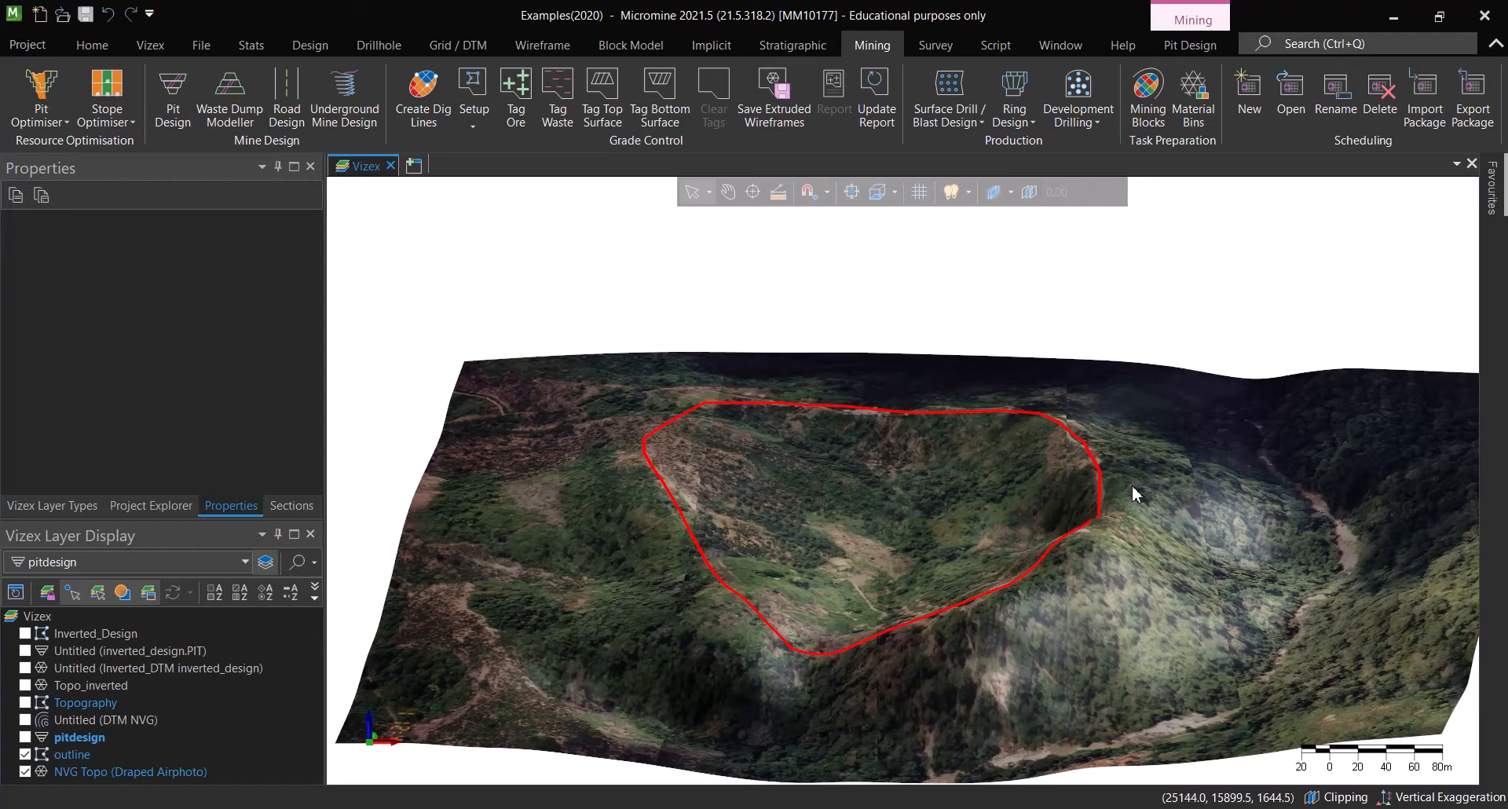
pyautogui.moveTo(1135, 493); pyautogui.dragTo(941, 625)
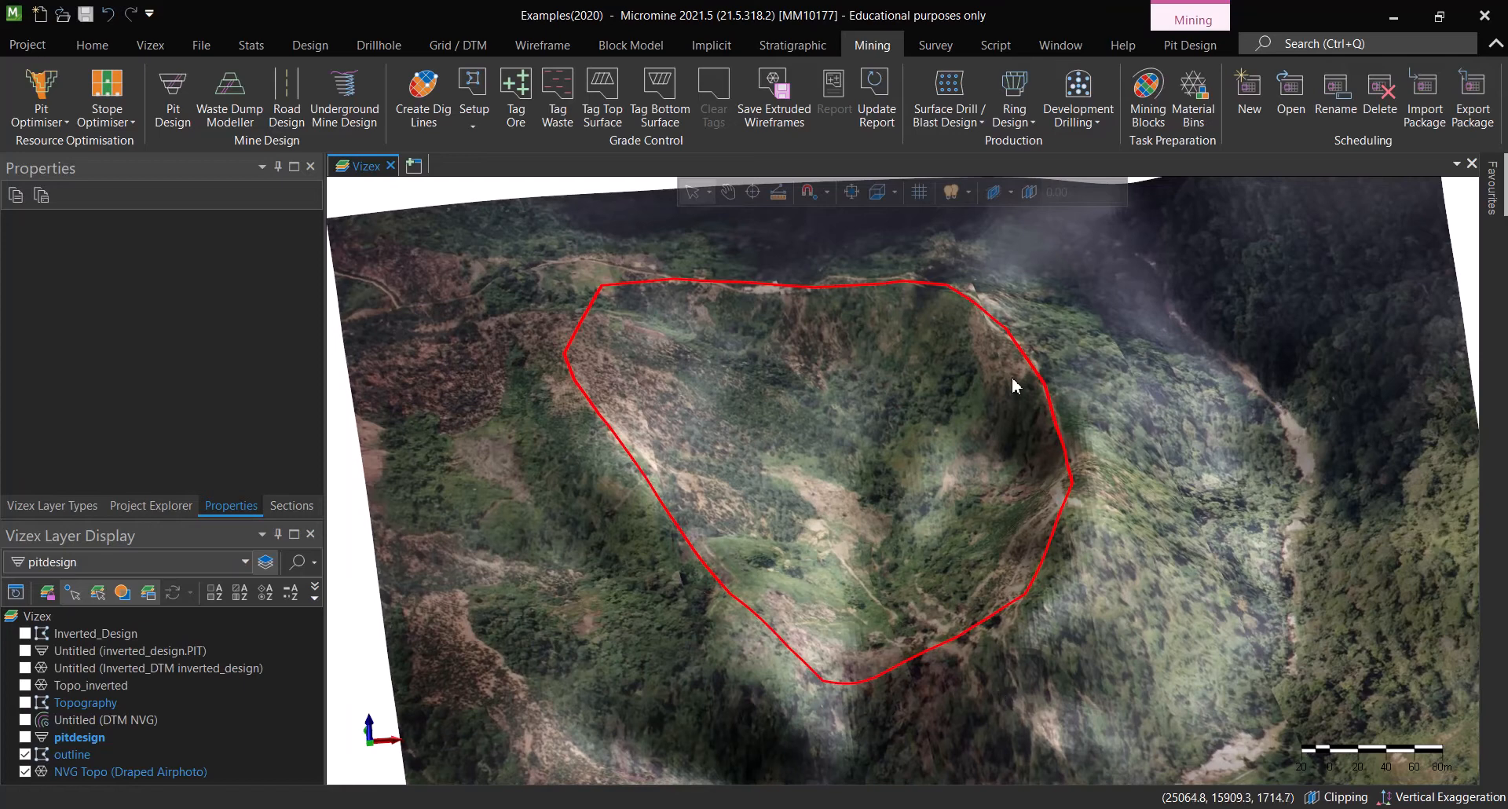
pyautogui.moveTo(635, 297)
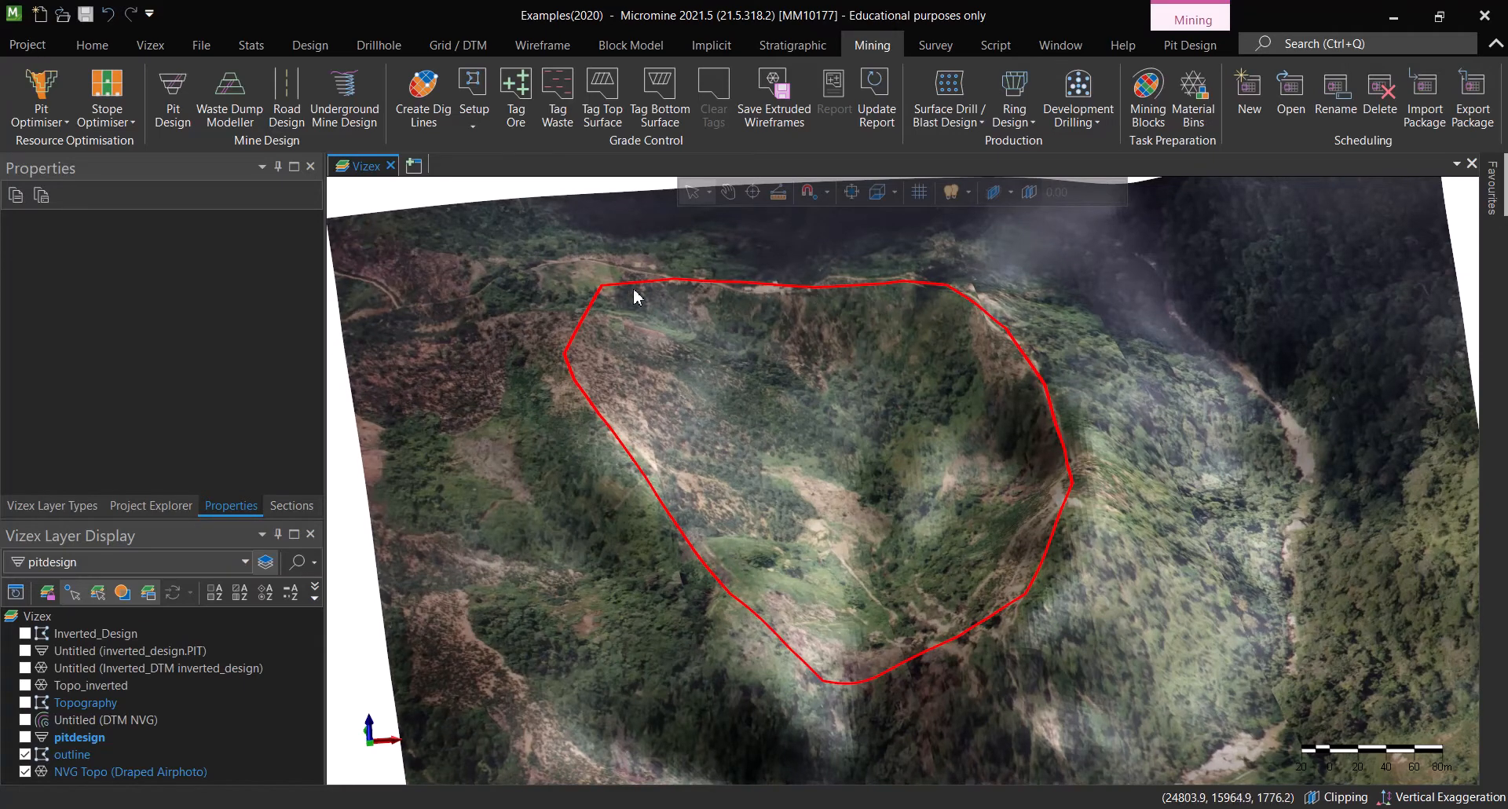
pyautogui.moveTo(726, 352)
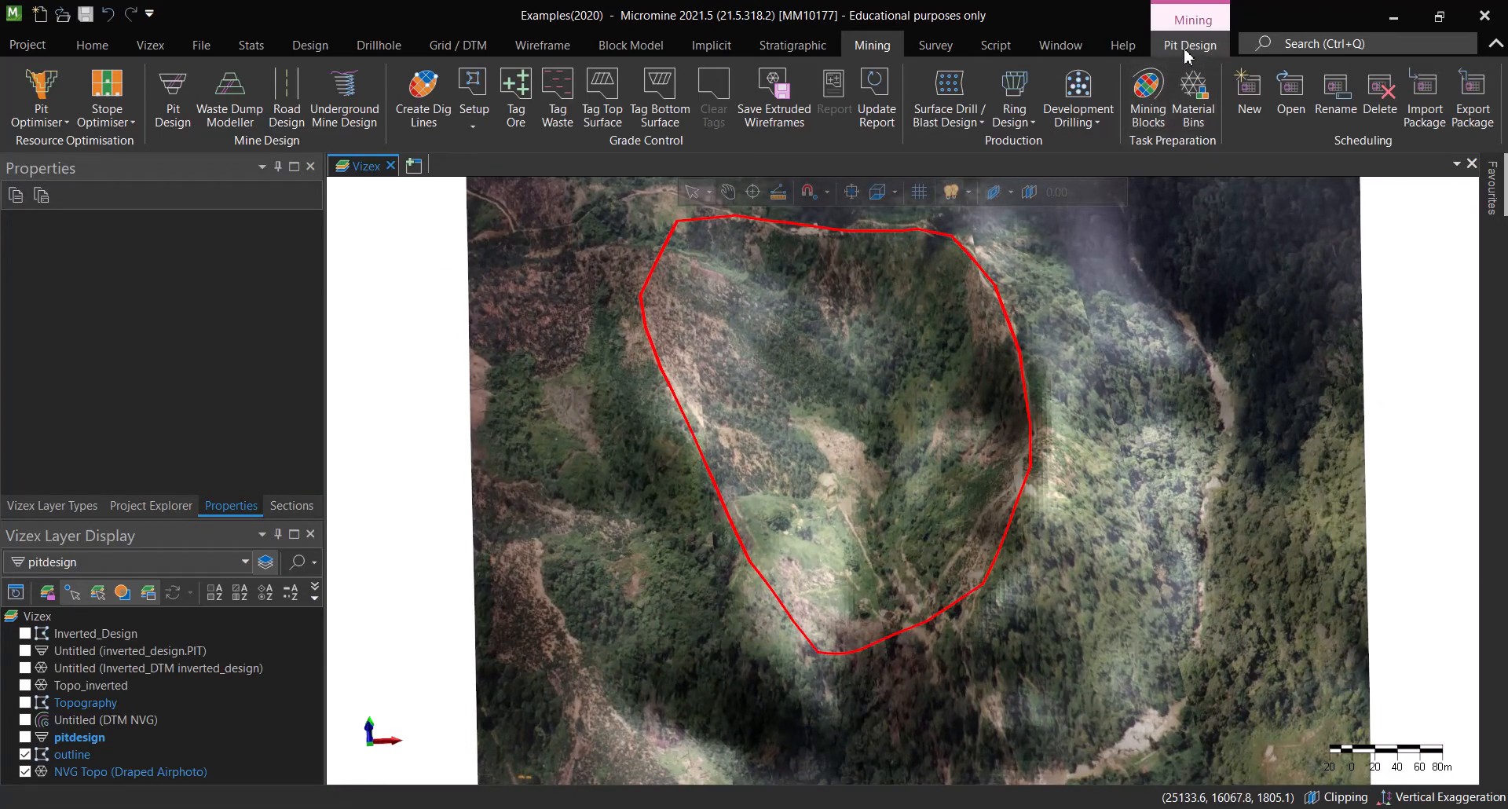
# - Browse the Pit Design and Mining ribbon tools while reorienting the view of the outline
pyautogui.click(1189, 44)
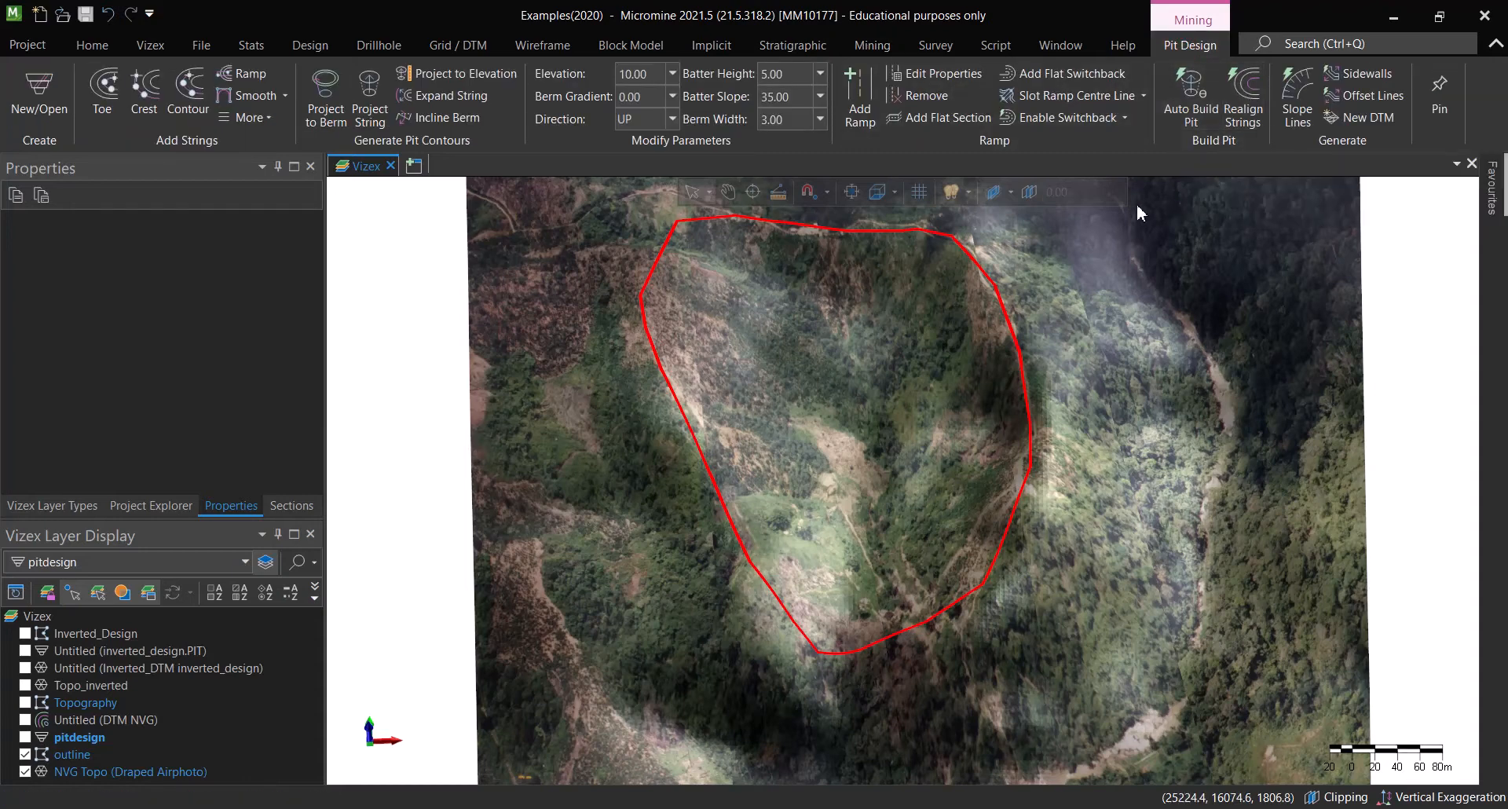
pyautogui.moveTo(818, 404)
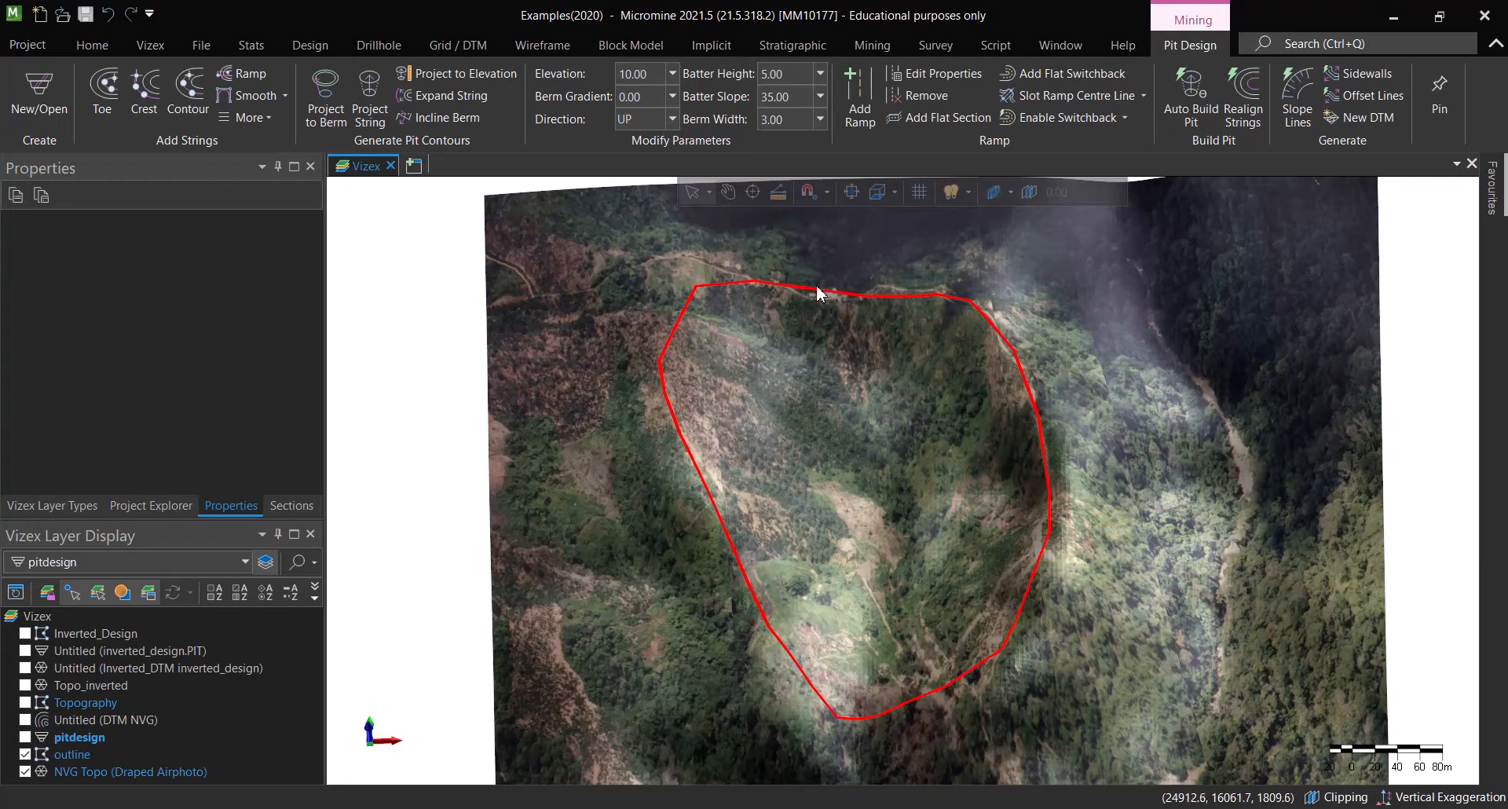
pyautogui.moveTo(705, 485)
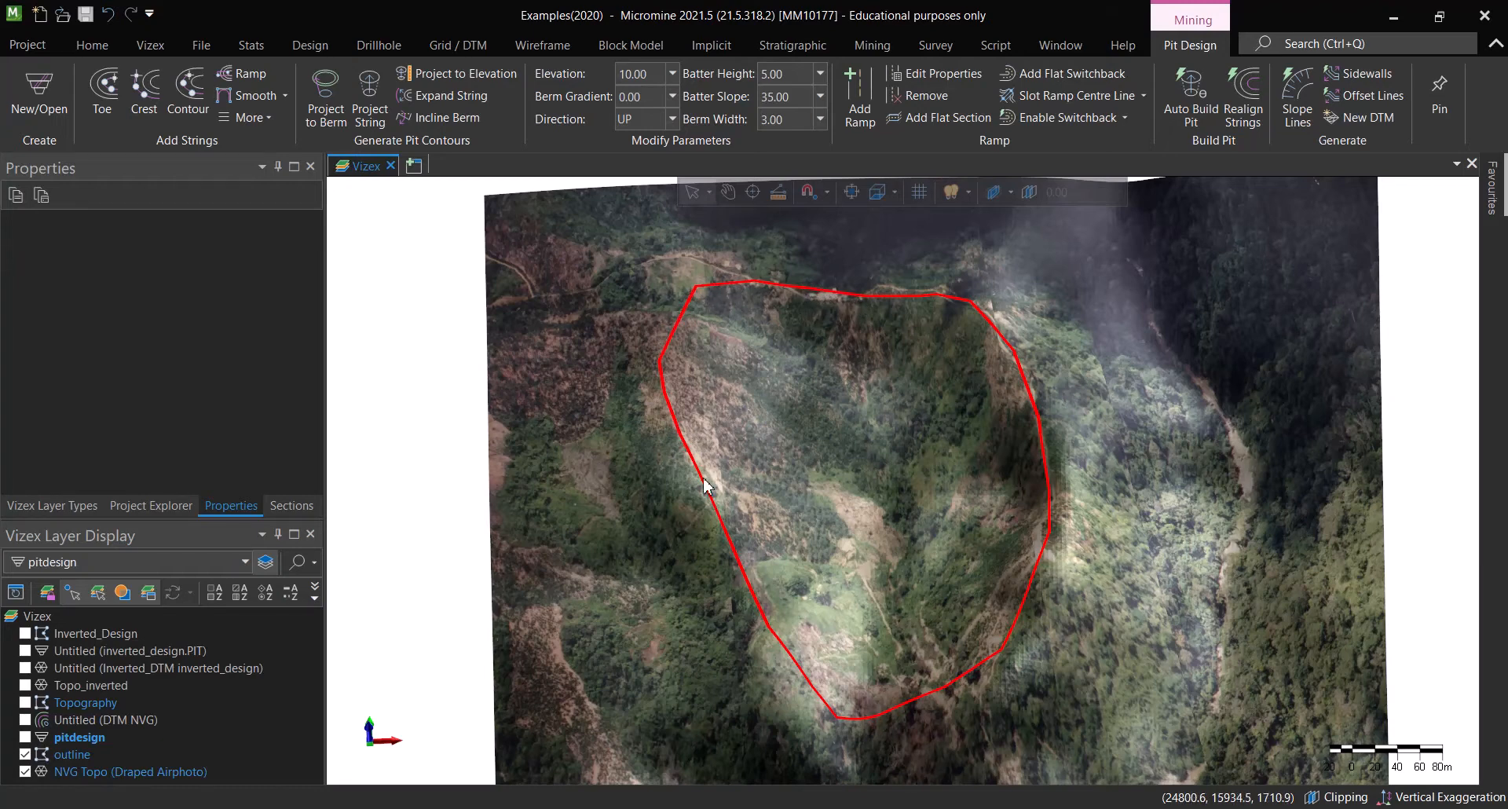
pyautogui.moveTo(1024, 664)
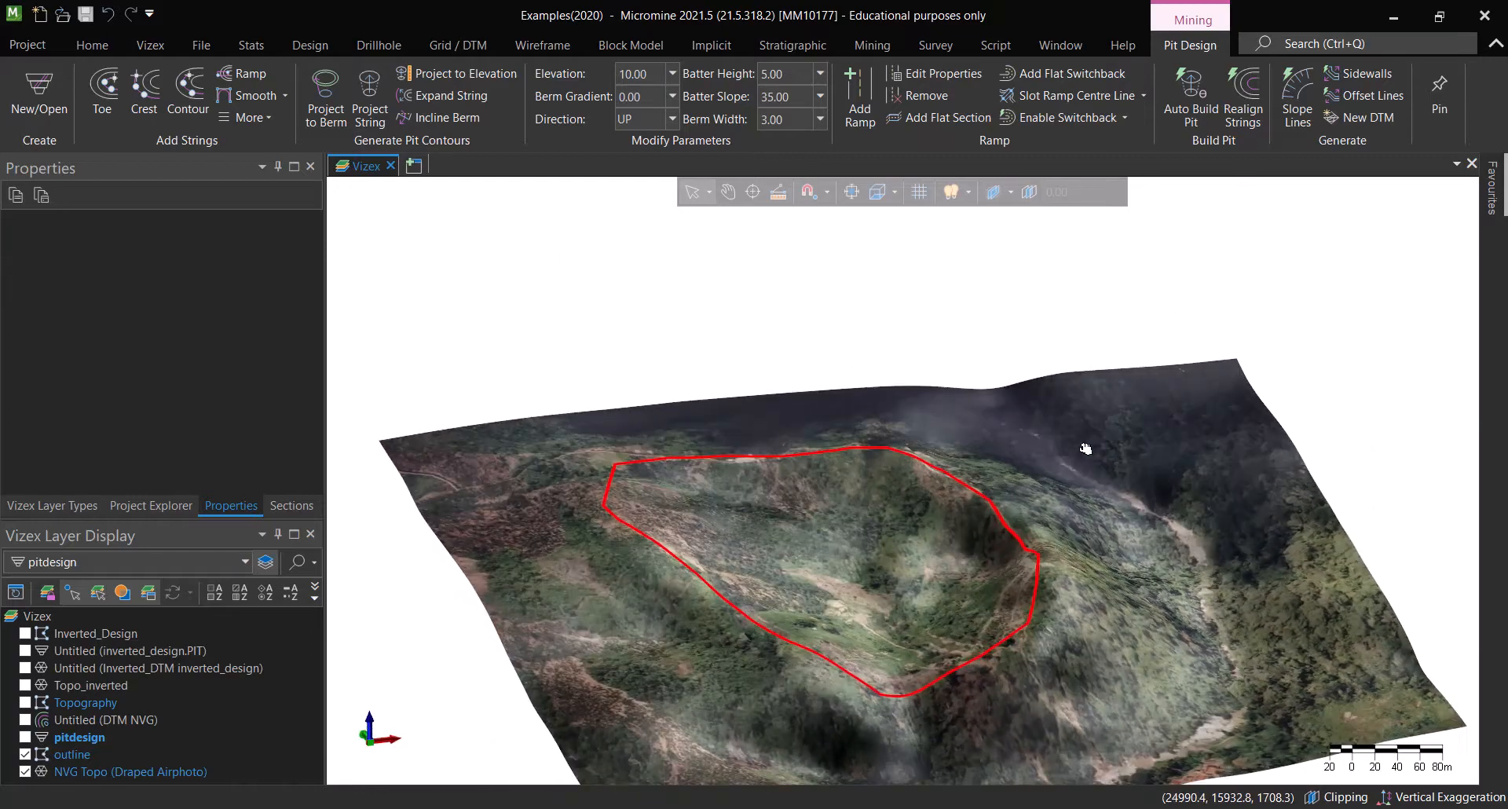
pyautogui.moveTo(1085, 447); pyautogui.dragTo(1034, 592)
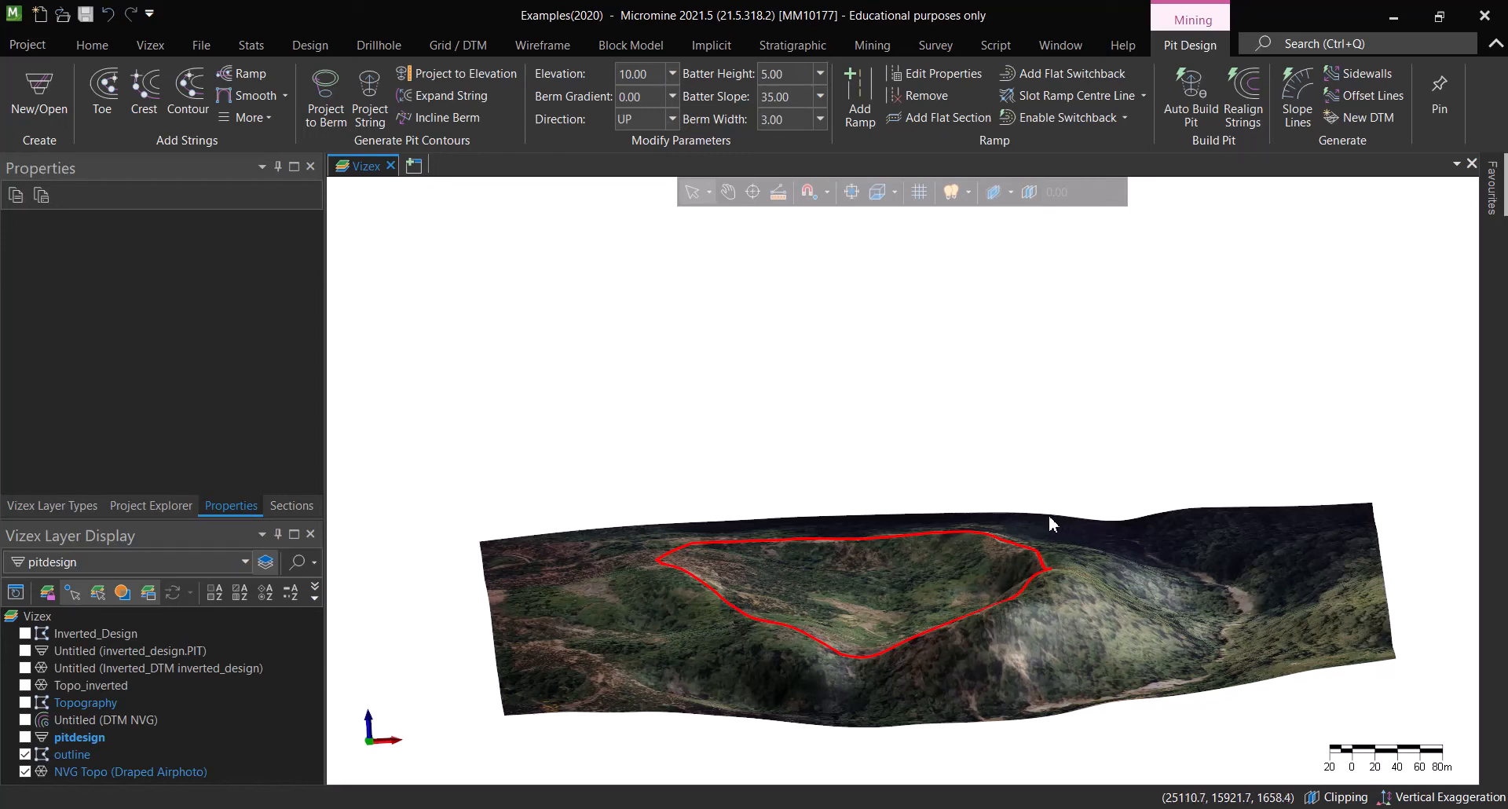
pyautogui.moveTo(1009, 568)
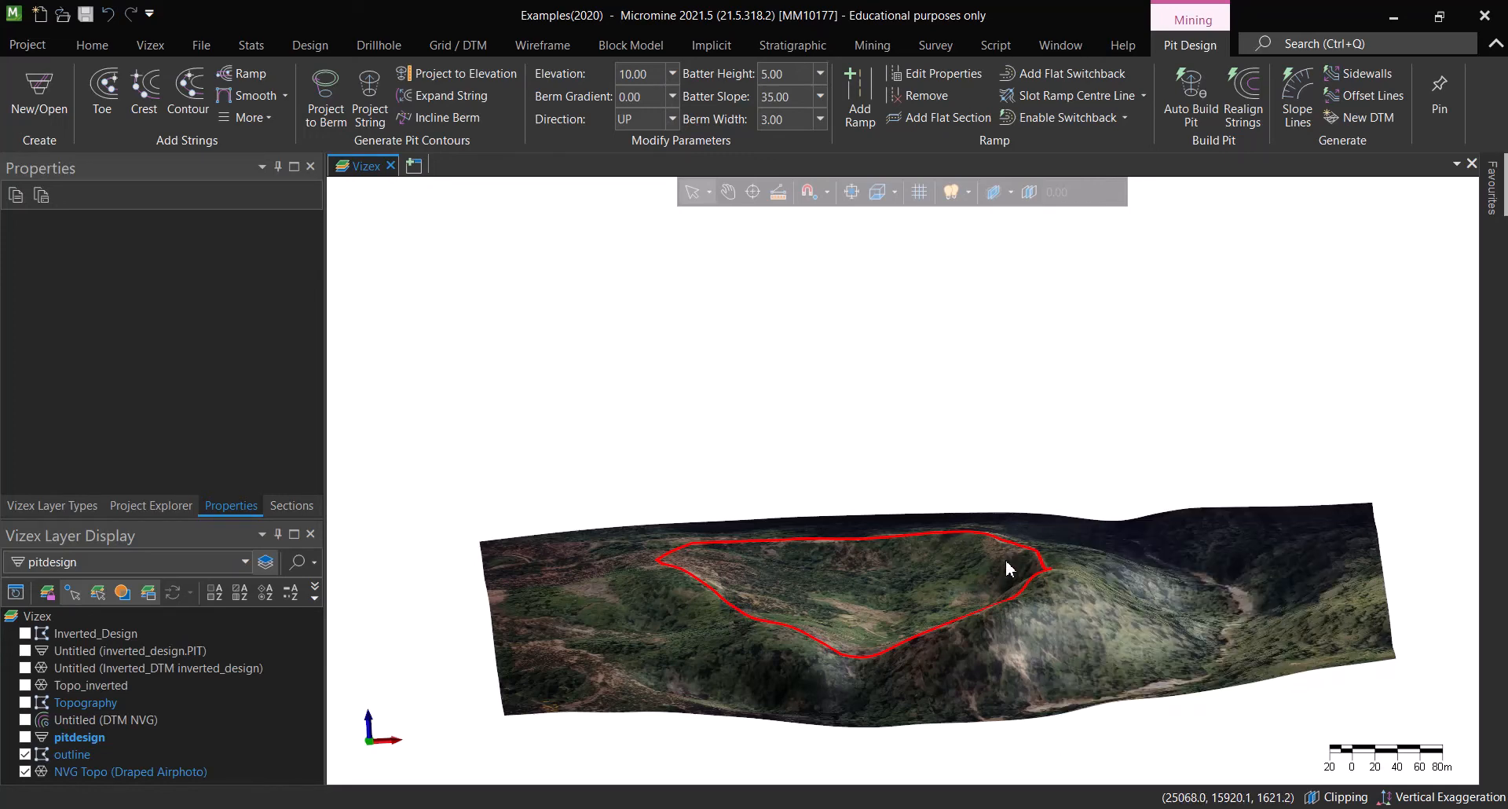
pyautogui.moveTo(1007, 567); pyautogui.dragTo(1019, 627)
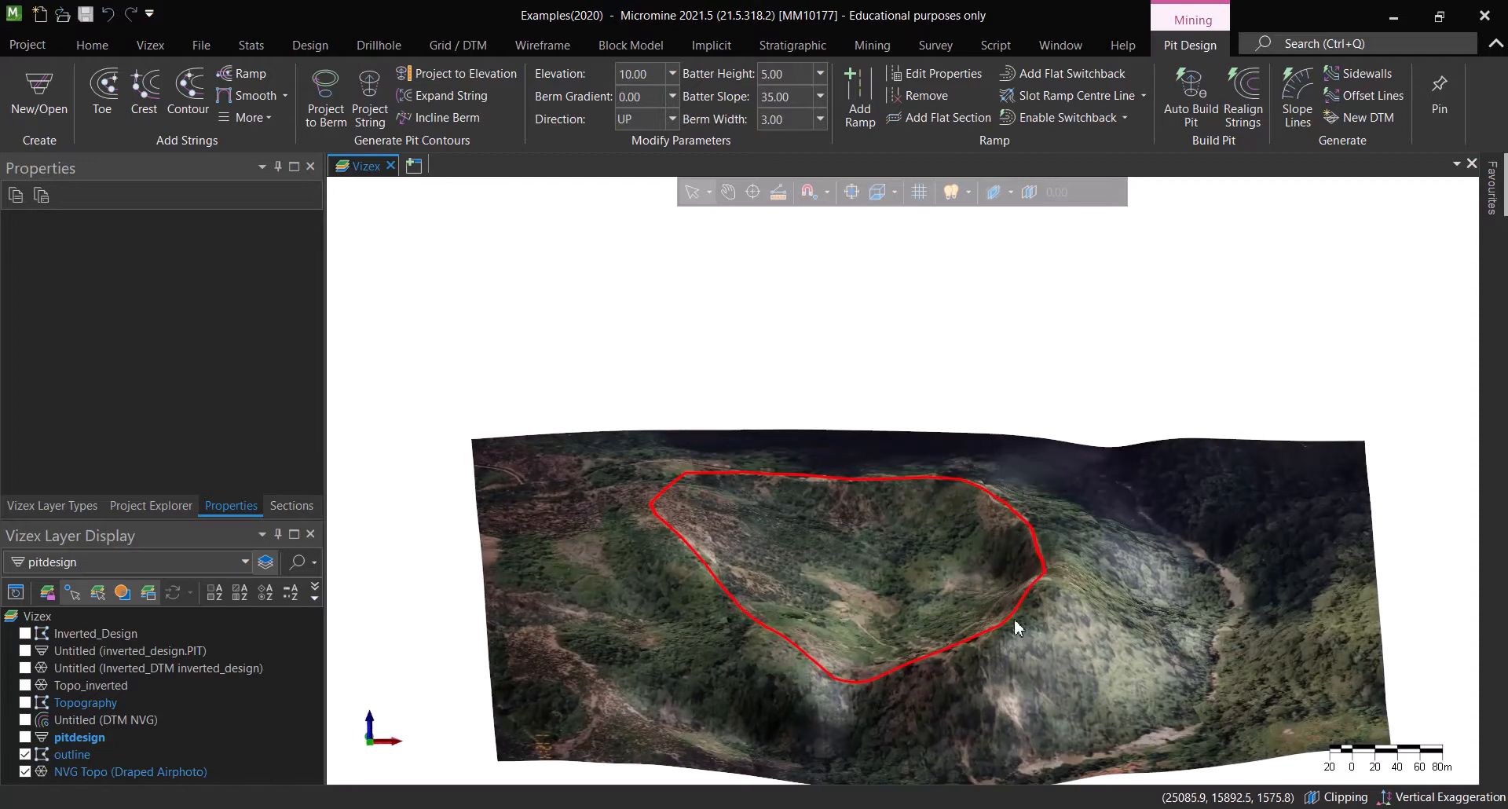
pyautogui.moveTo(1018, 627); pyautogui.dragTo(952, 592)
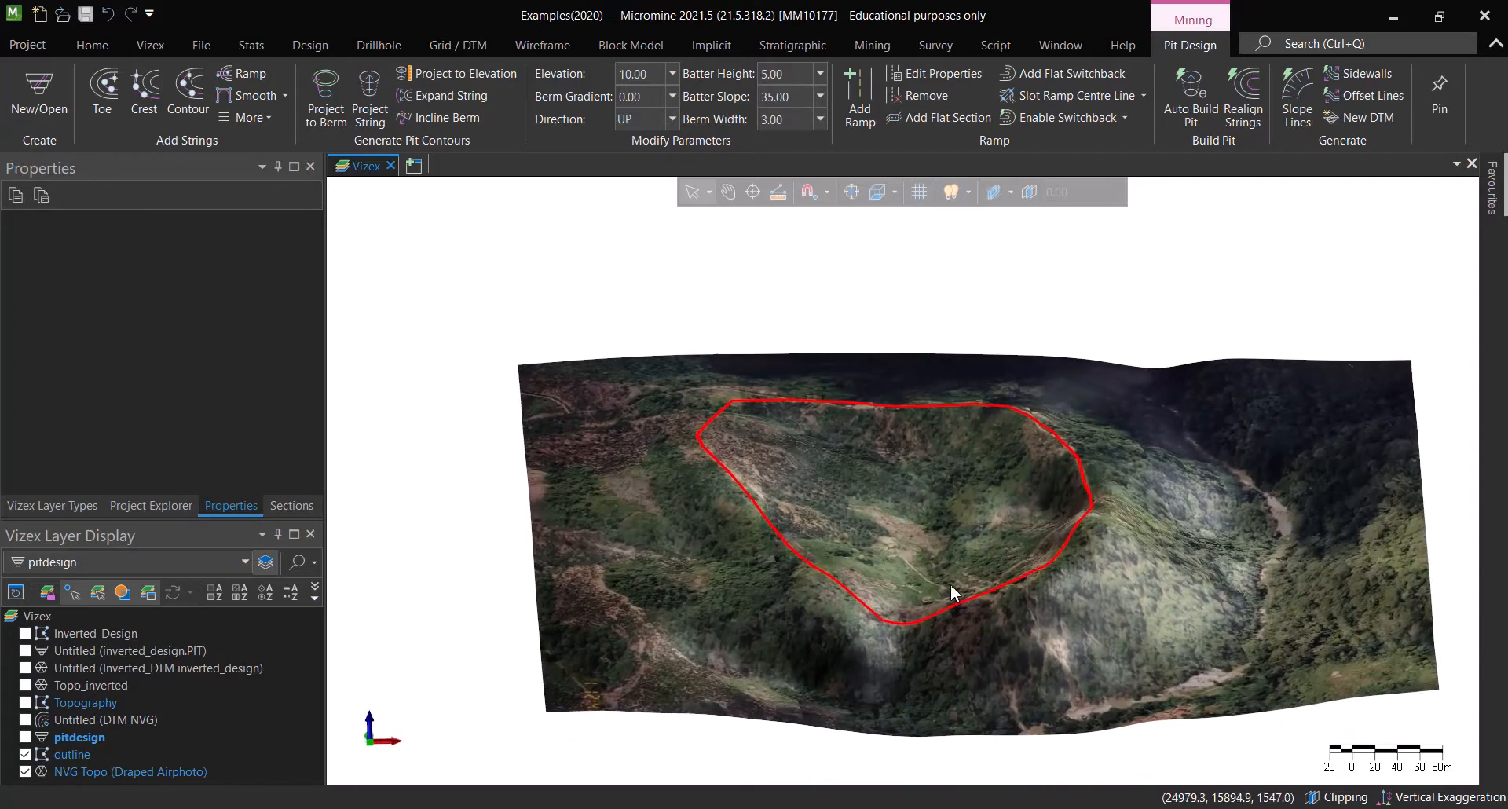
pyautogui.moveTo(953, 592); pyautogui.dragTo(861, 468)
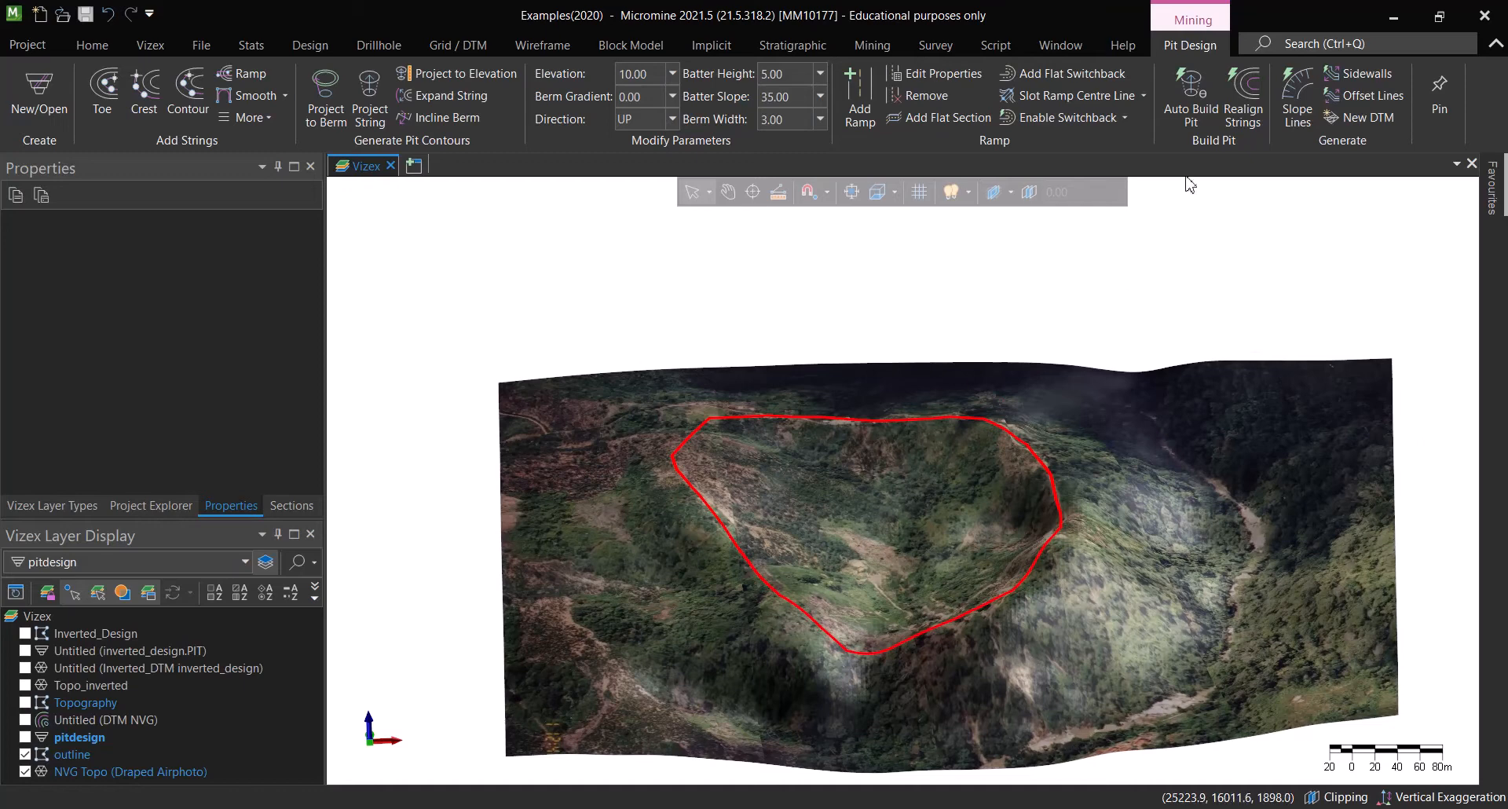
pyautogui.click(871, 46)
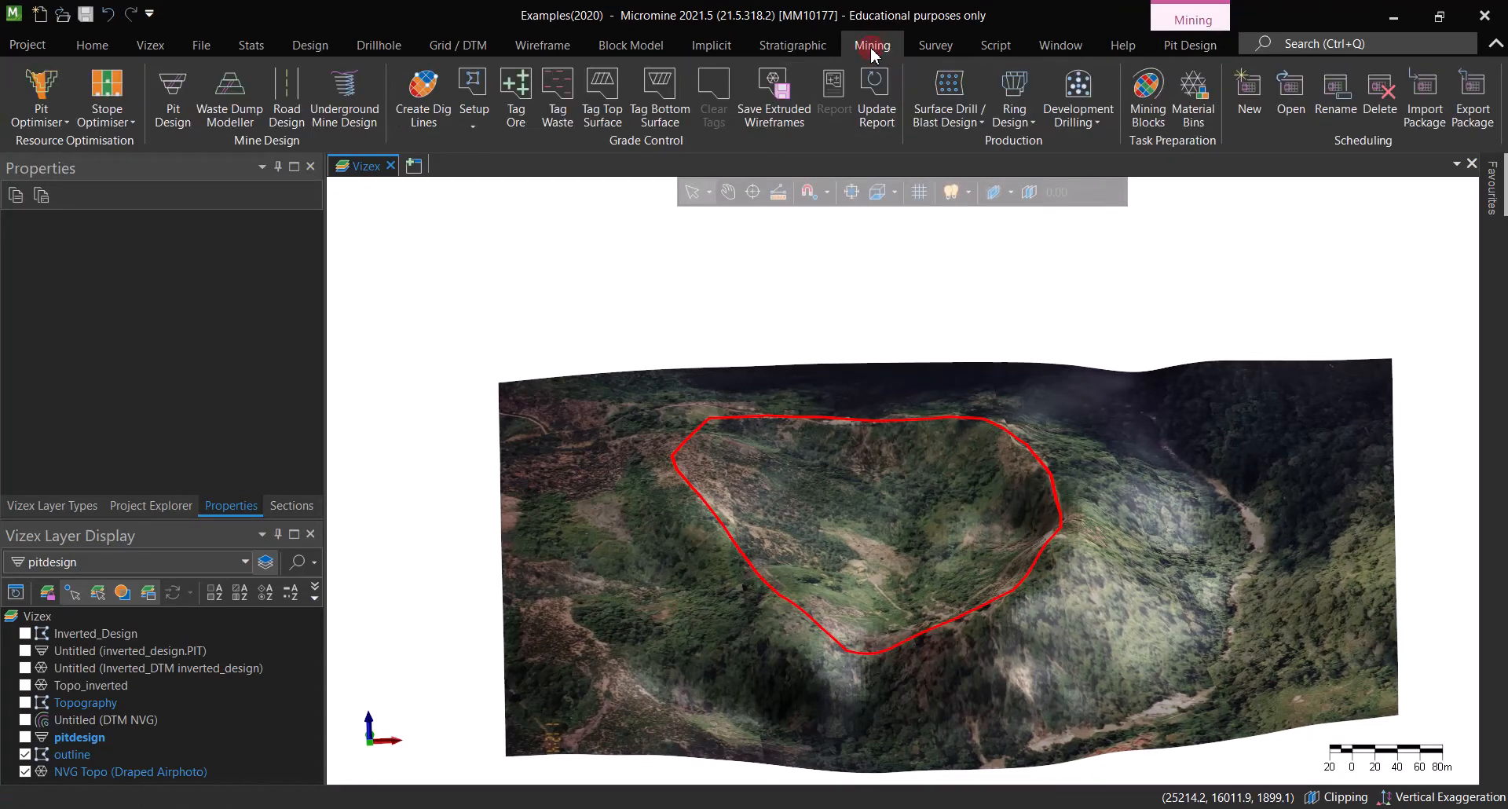
pyautogui.moveTo(633, 161)
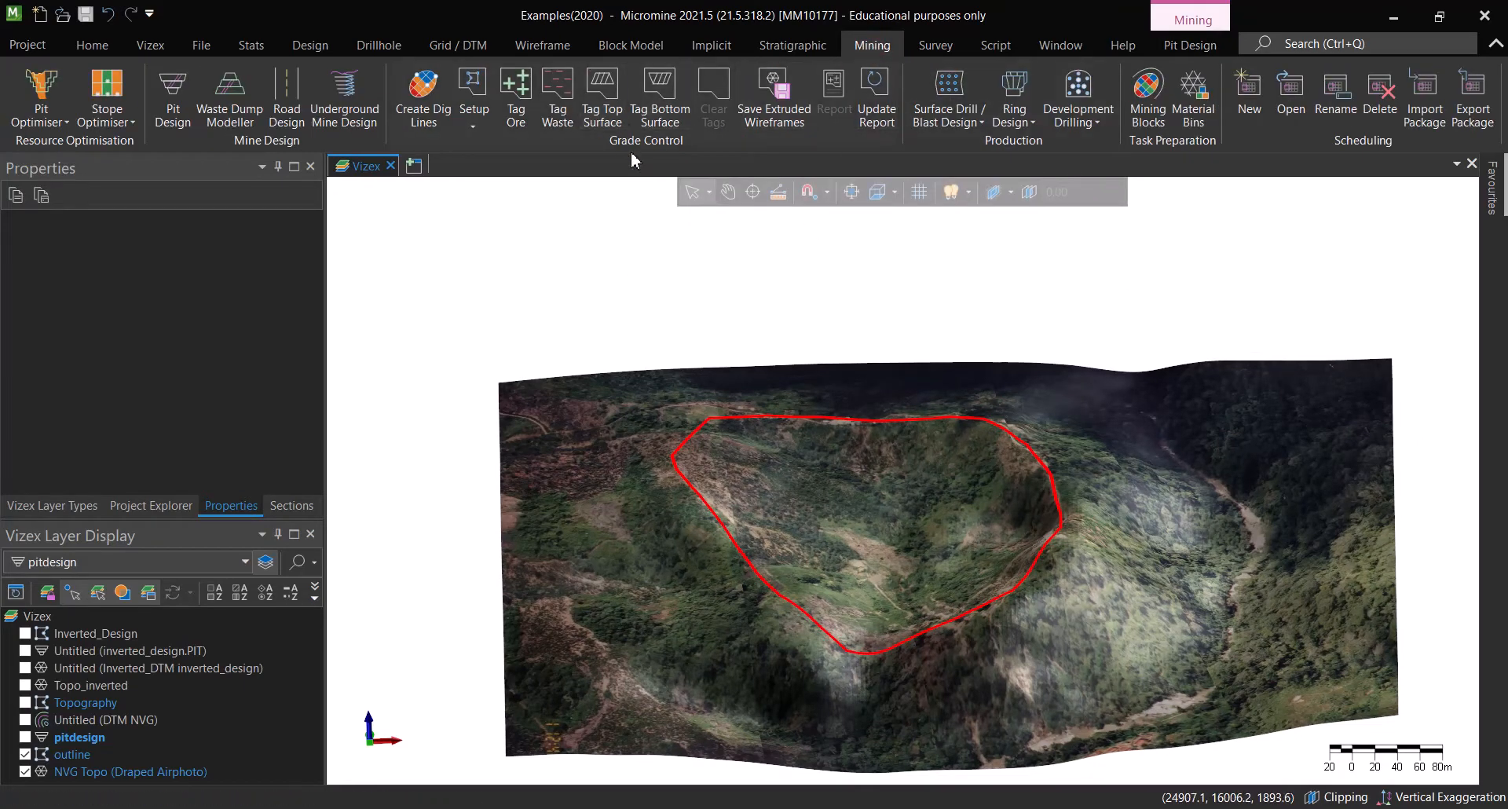
pyautogui.click(230, 96)
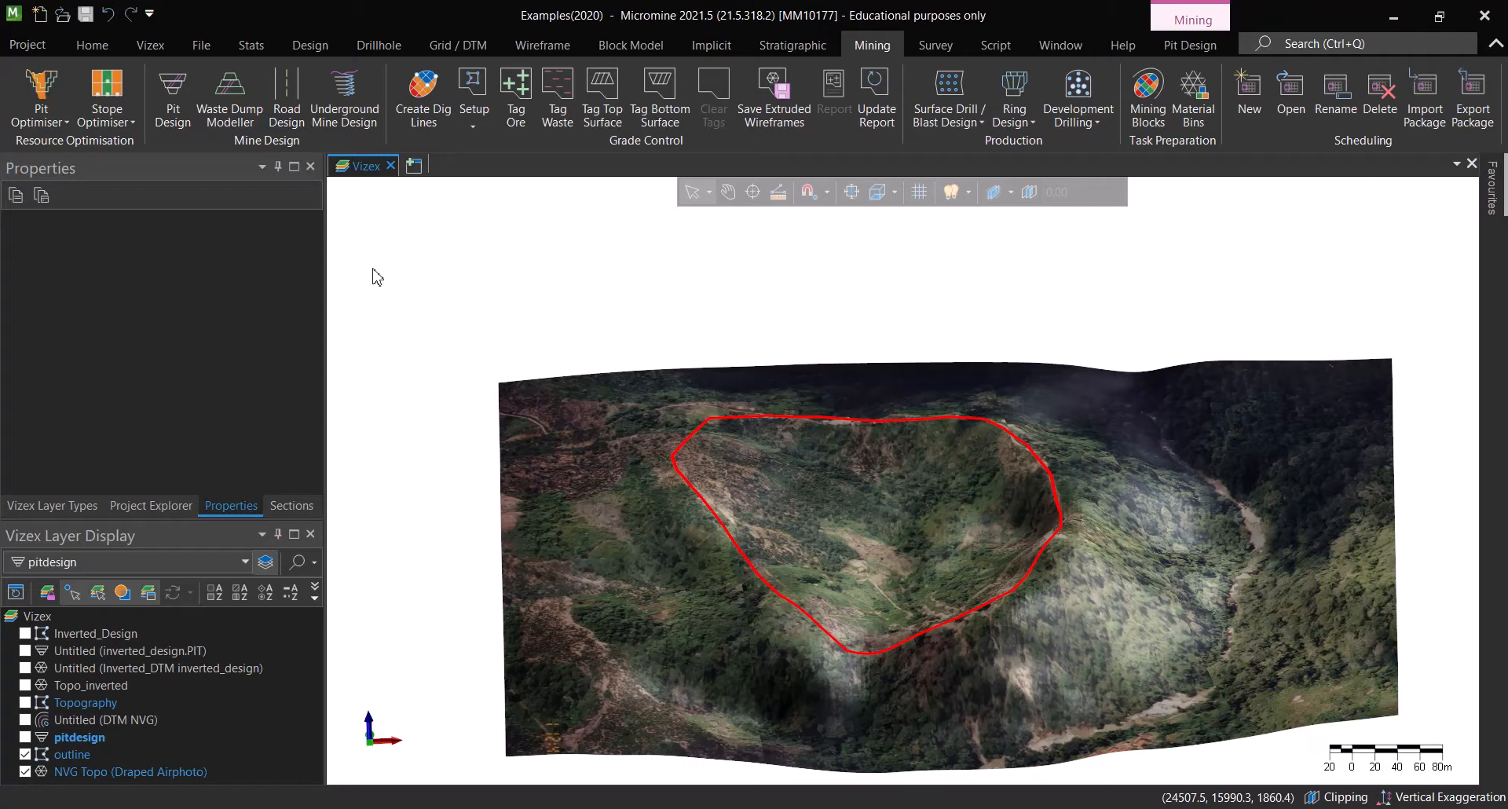
pyautogui.click(230, 96)
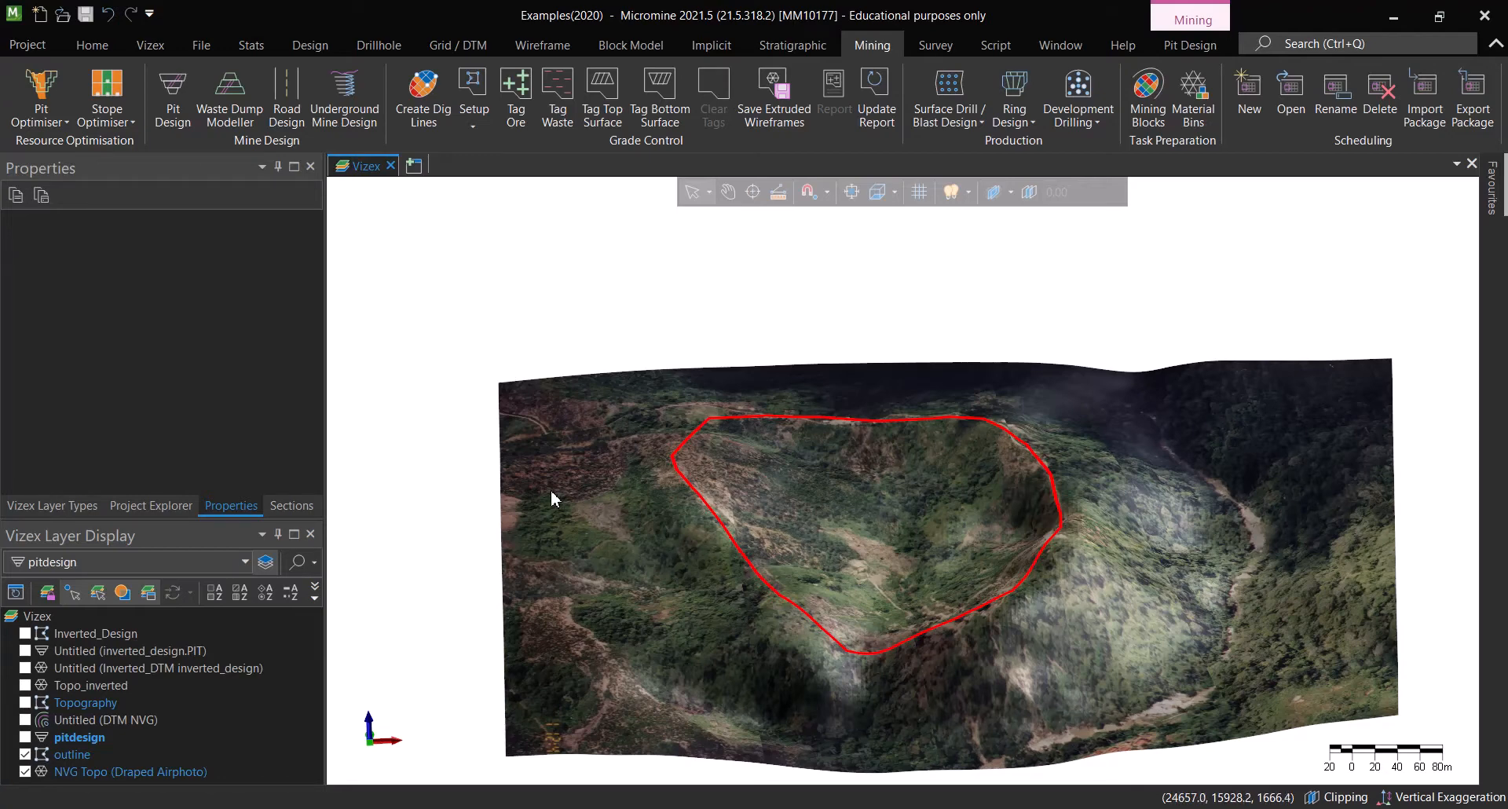
pyautogui.moveTo(1048, 445)
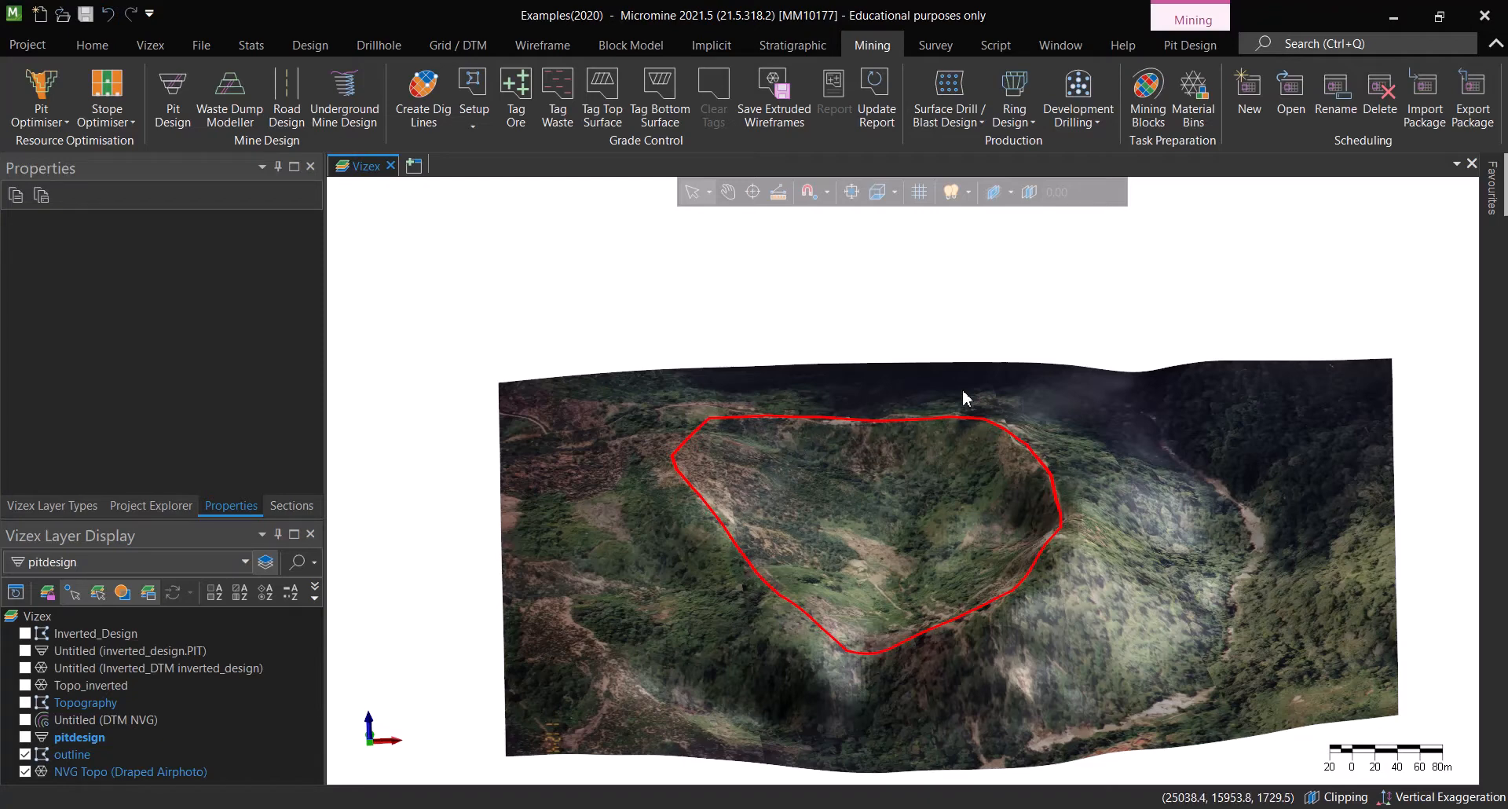
pyautogui.moveTo(873, 666)
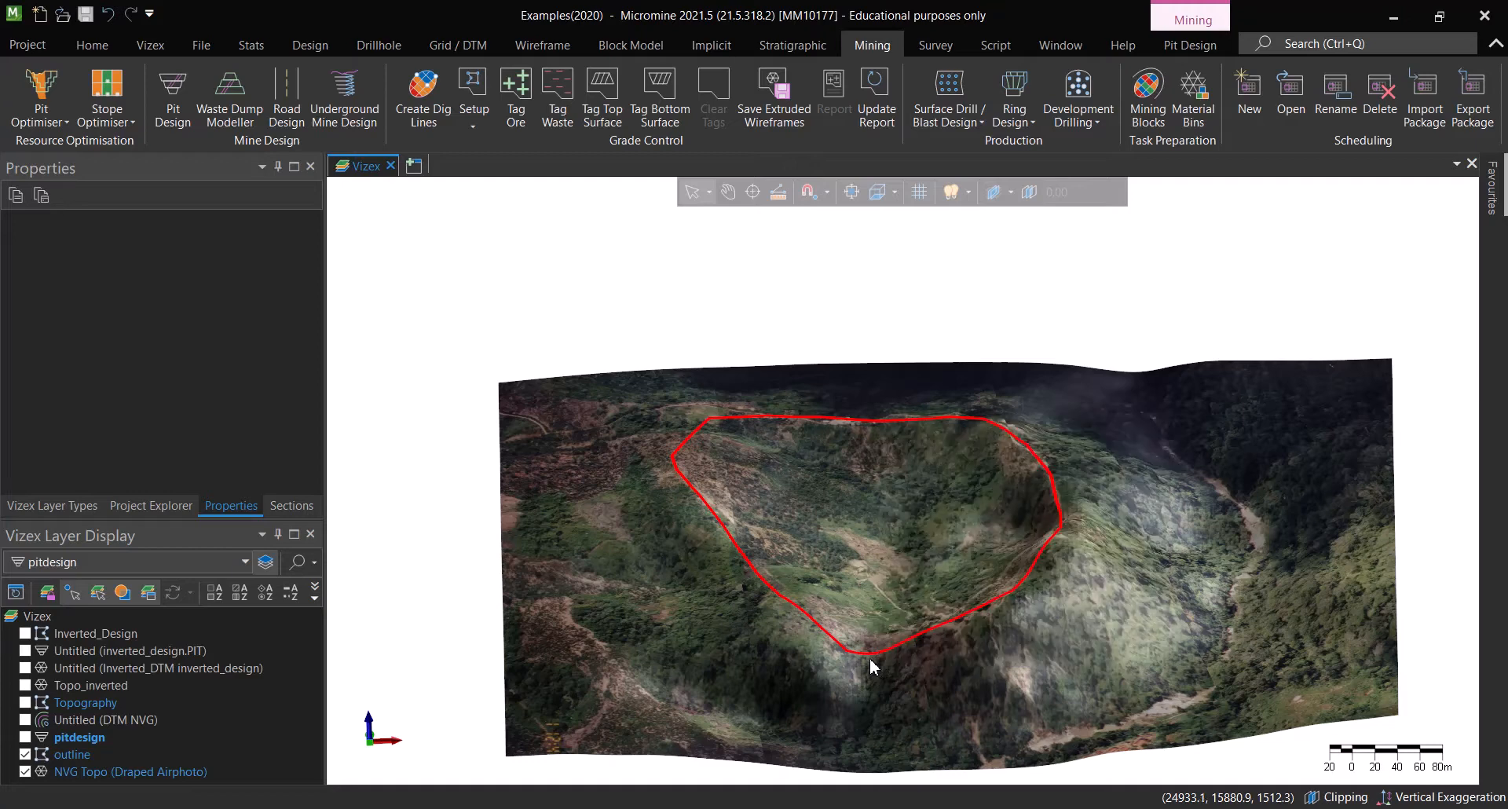
pyautogui.moveTo(855, 352)
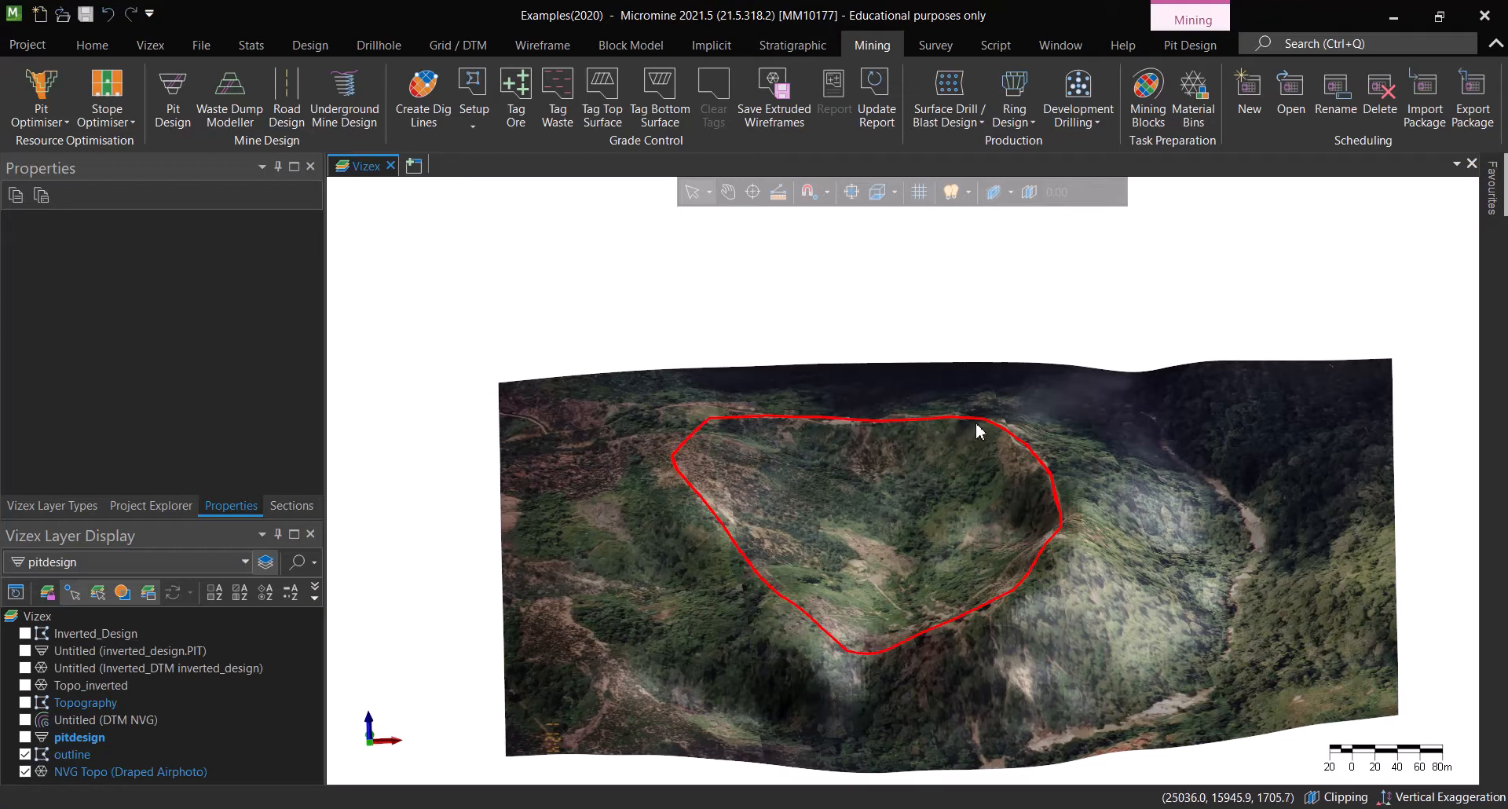
pyautogui.moveTo(1040, 485)
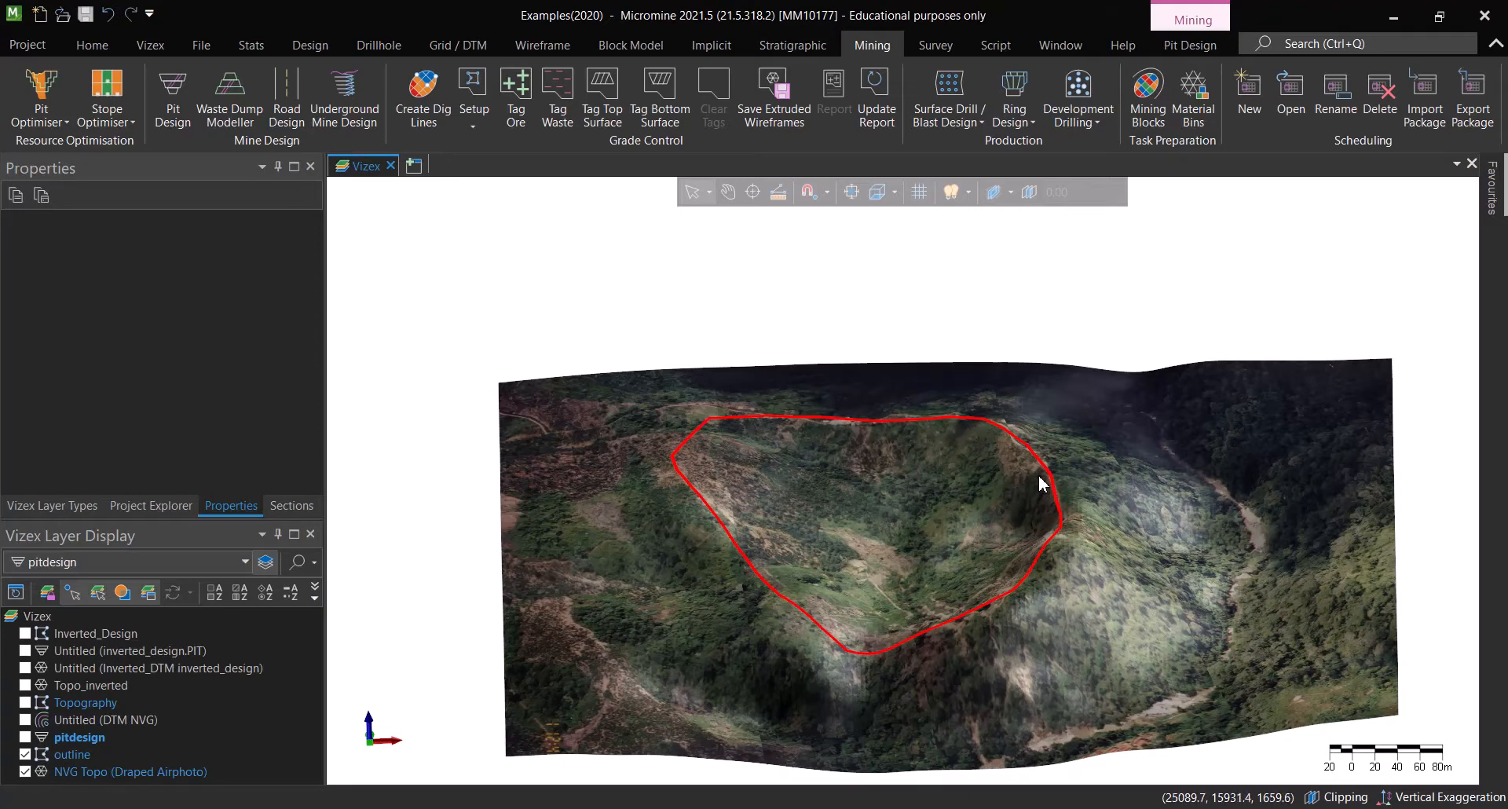
pyautogui.moveTo(1039, 481)
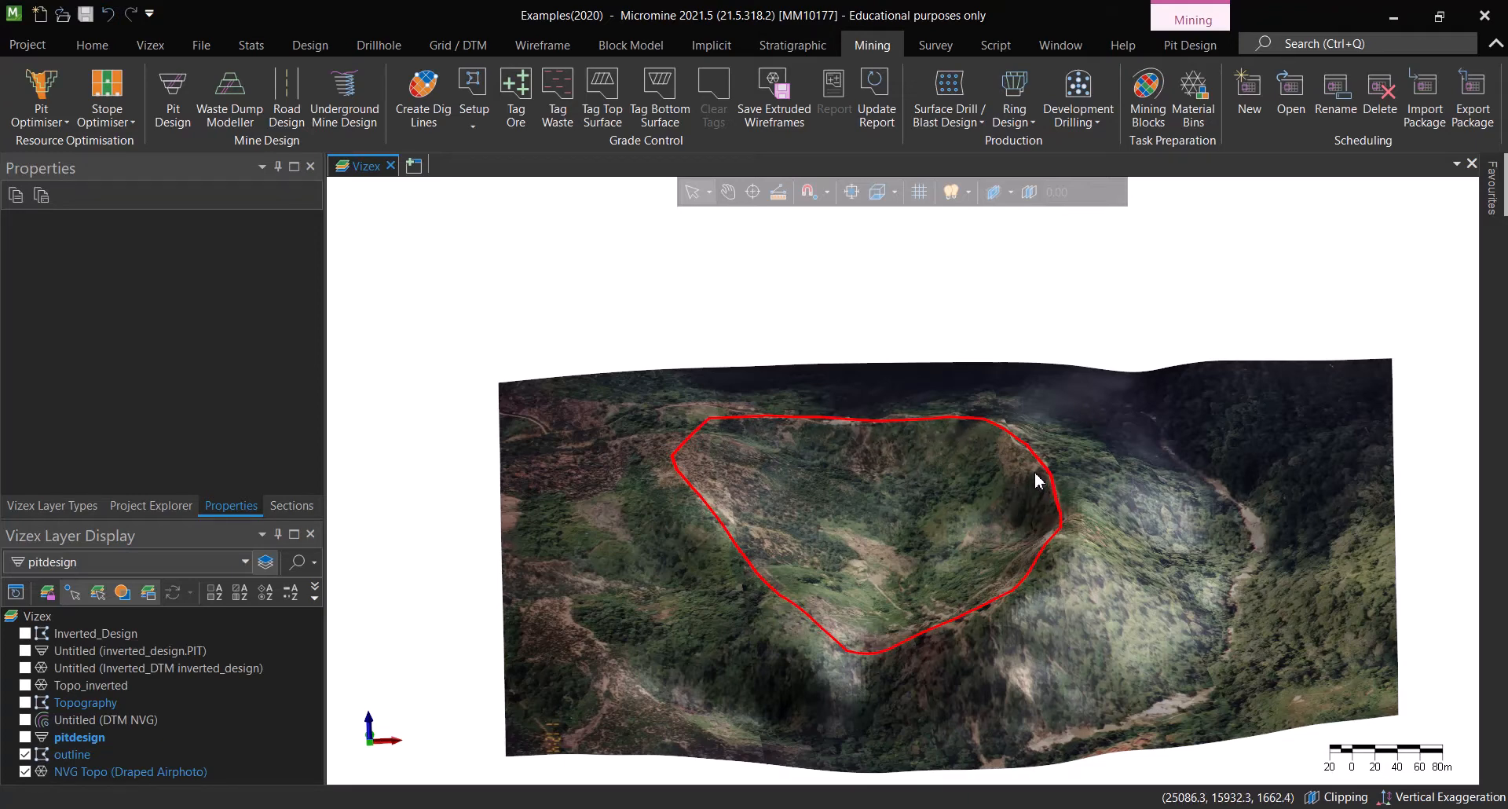
pyautogui.moveTo(976, 472)
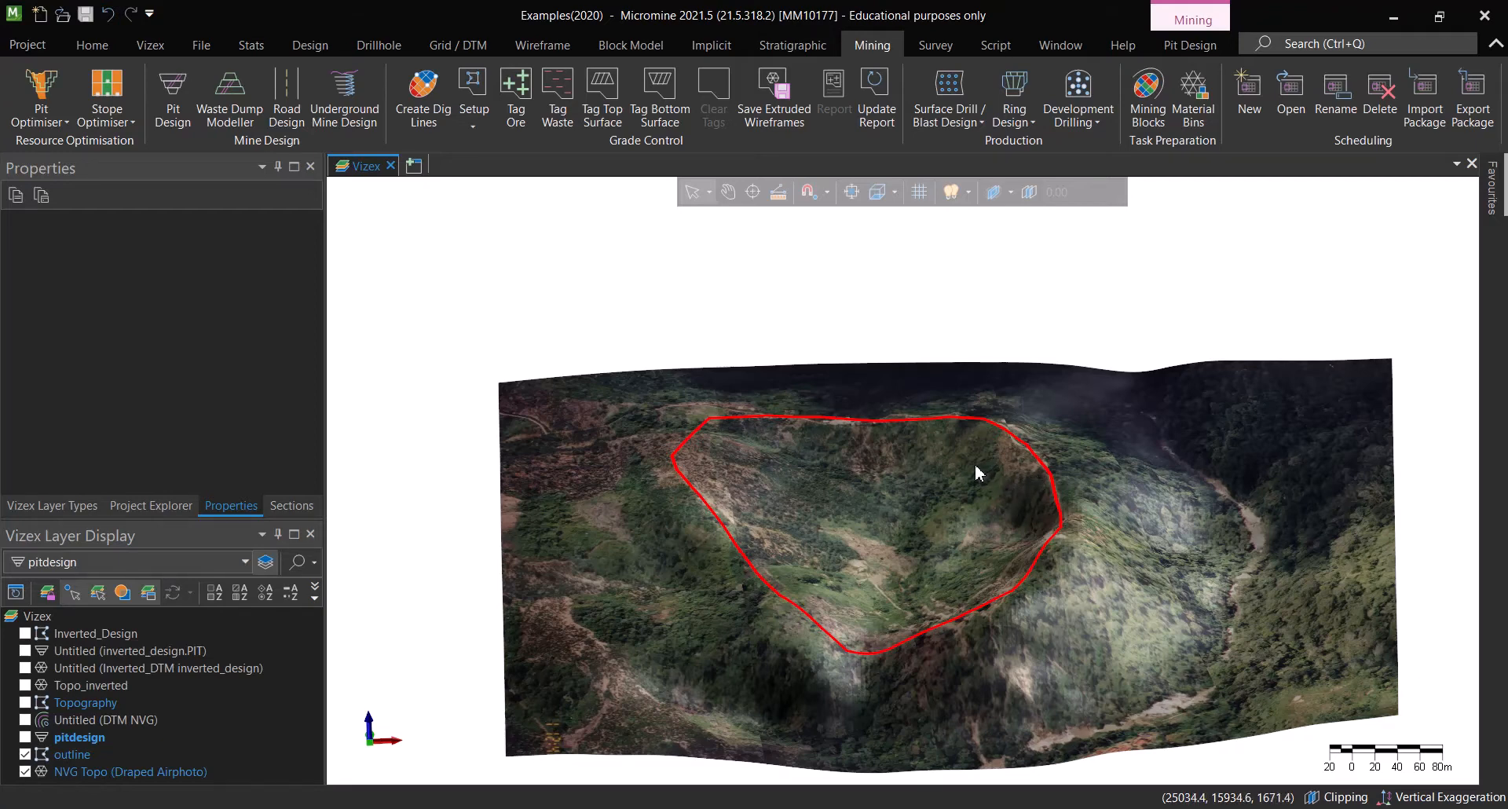
pyautogui.moveTo(919, 457)
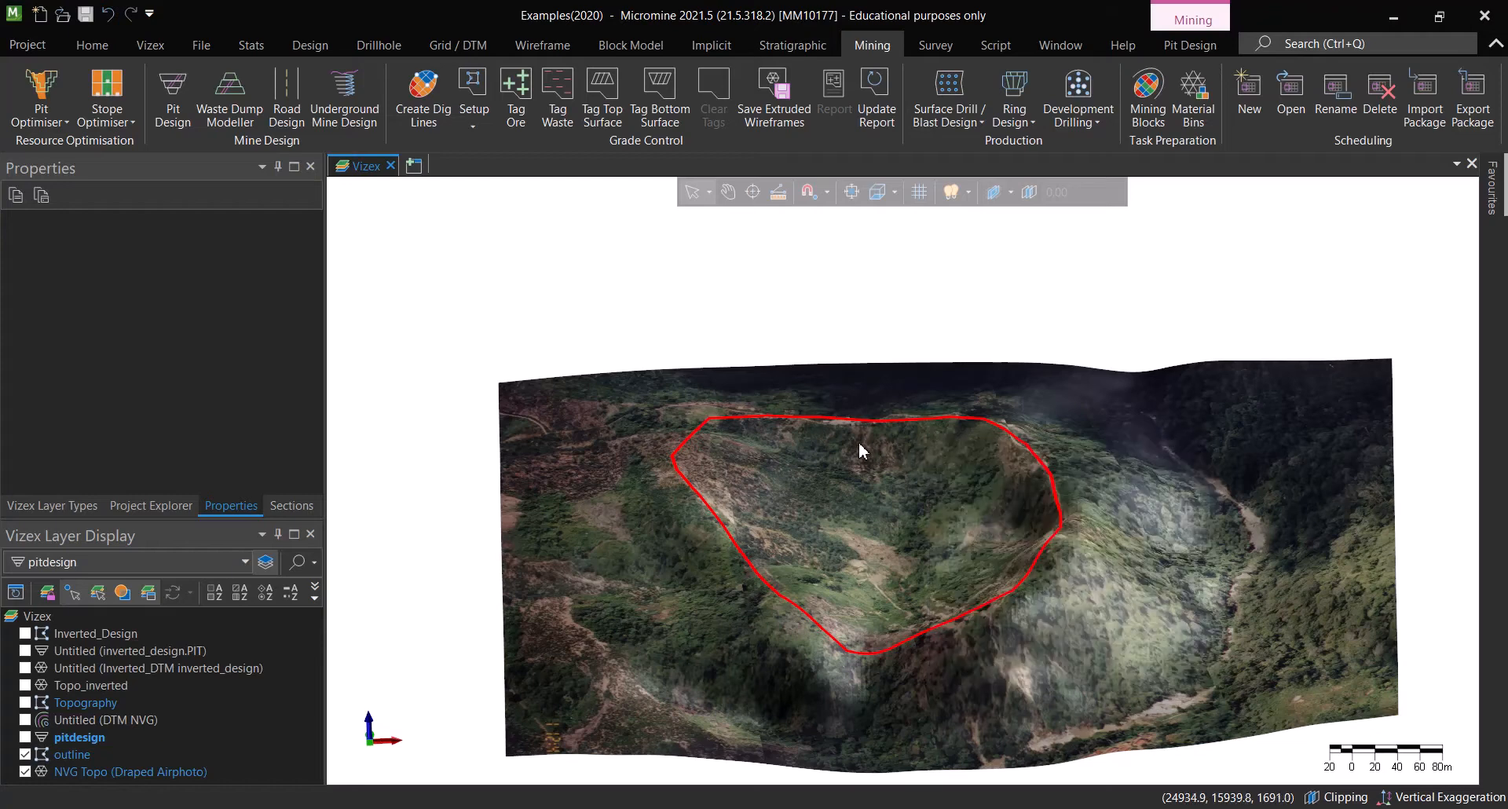
pyautogui.moveTo(855, 485)
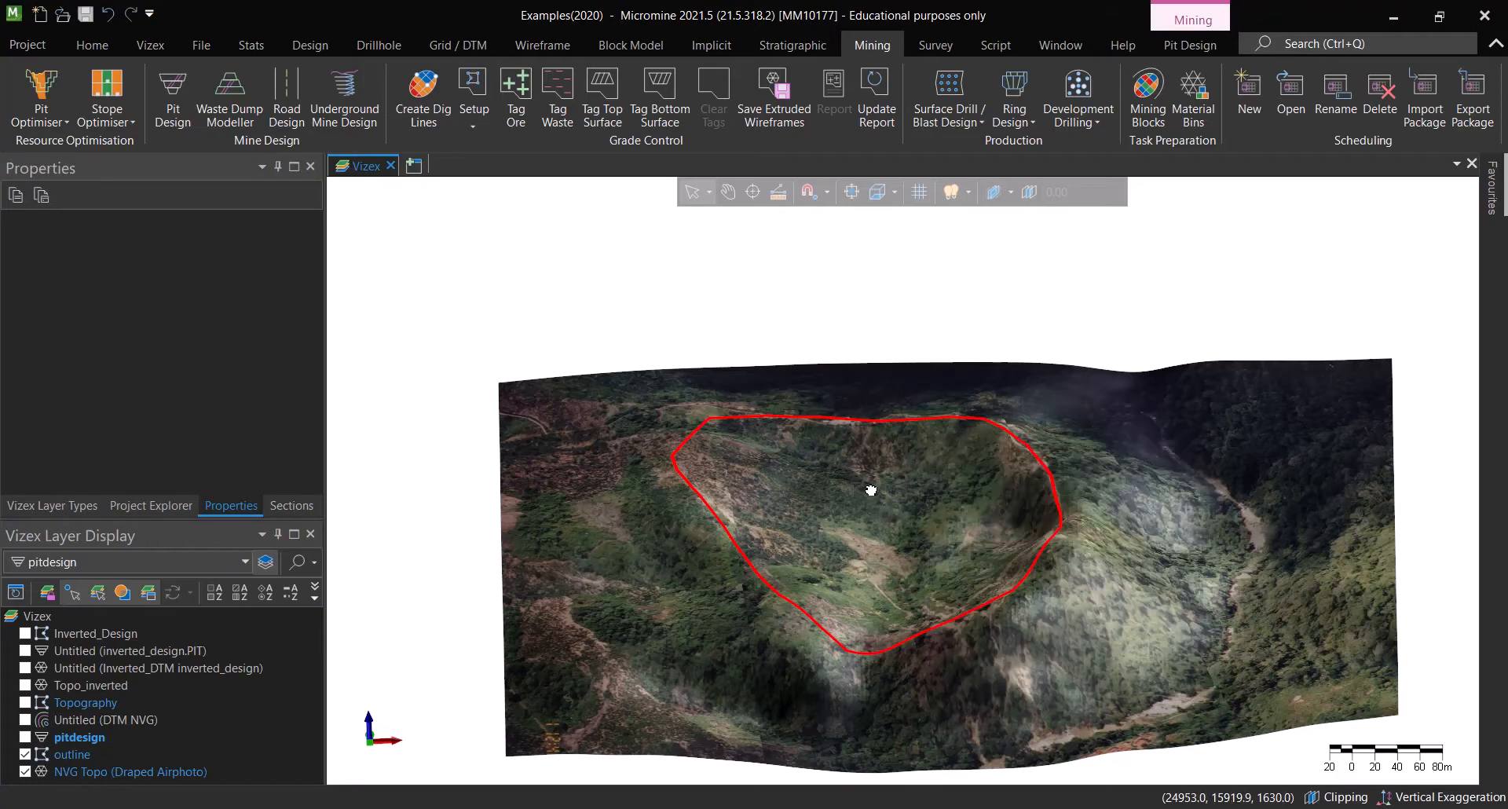
pyautogui.moveTo(871, 490); pyautogui.dragTo(914, 527)
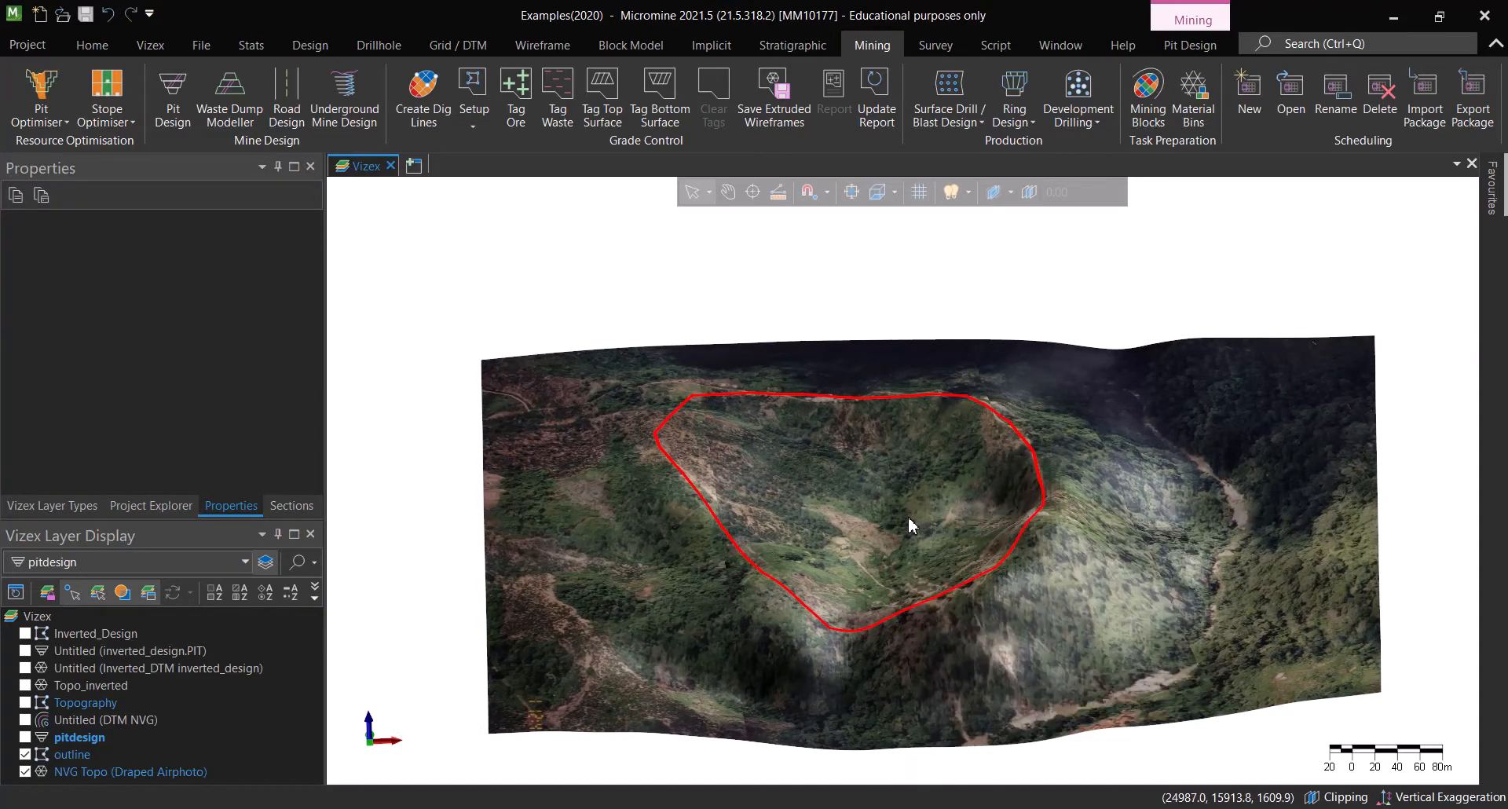
pyautogui.moveTo(892, 473)
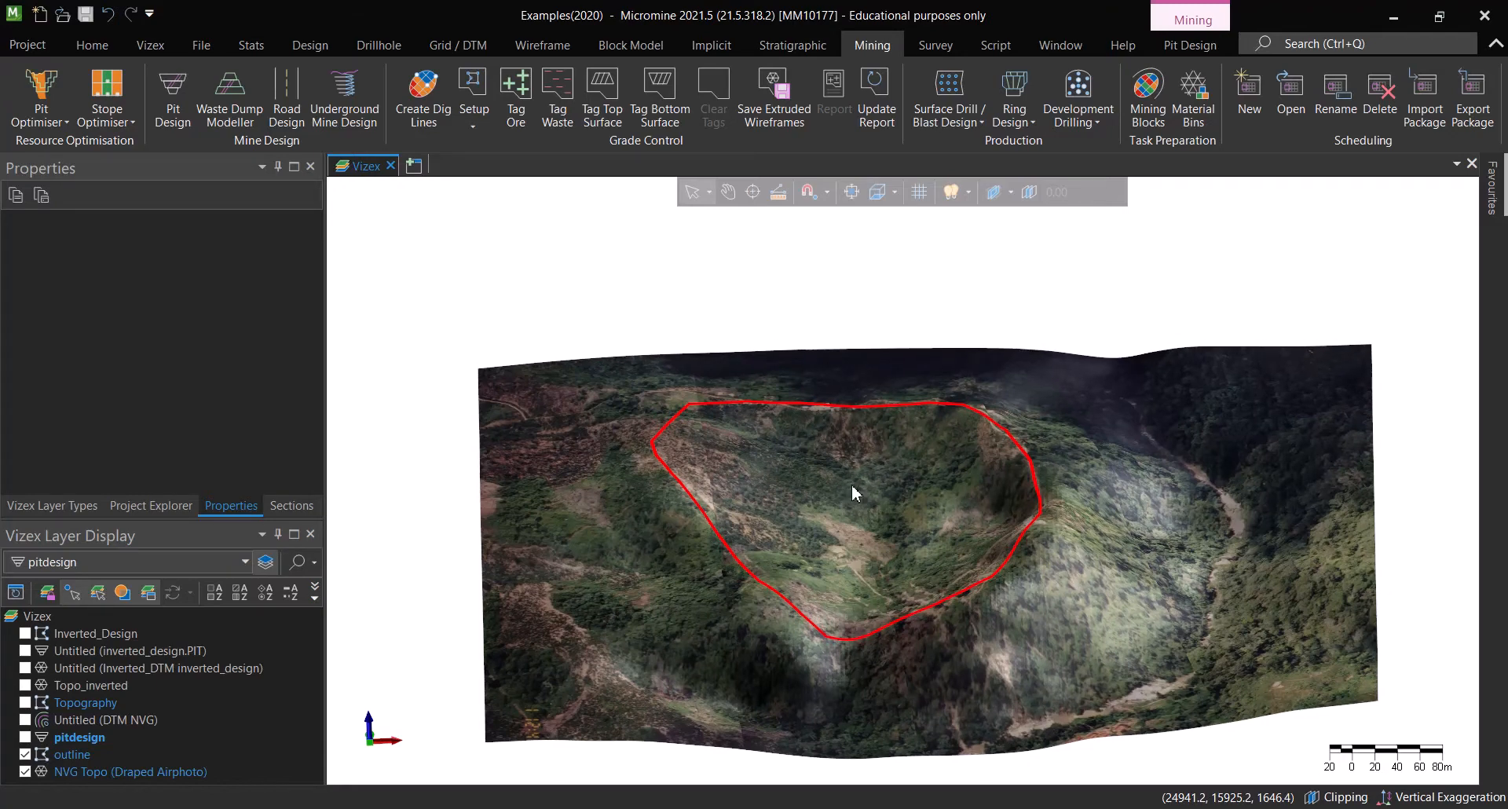
pyautogui.moveTo(874, 421)
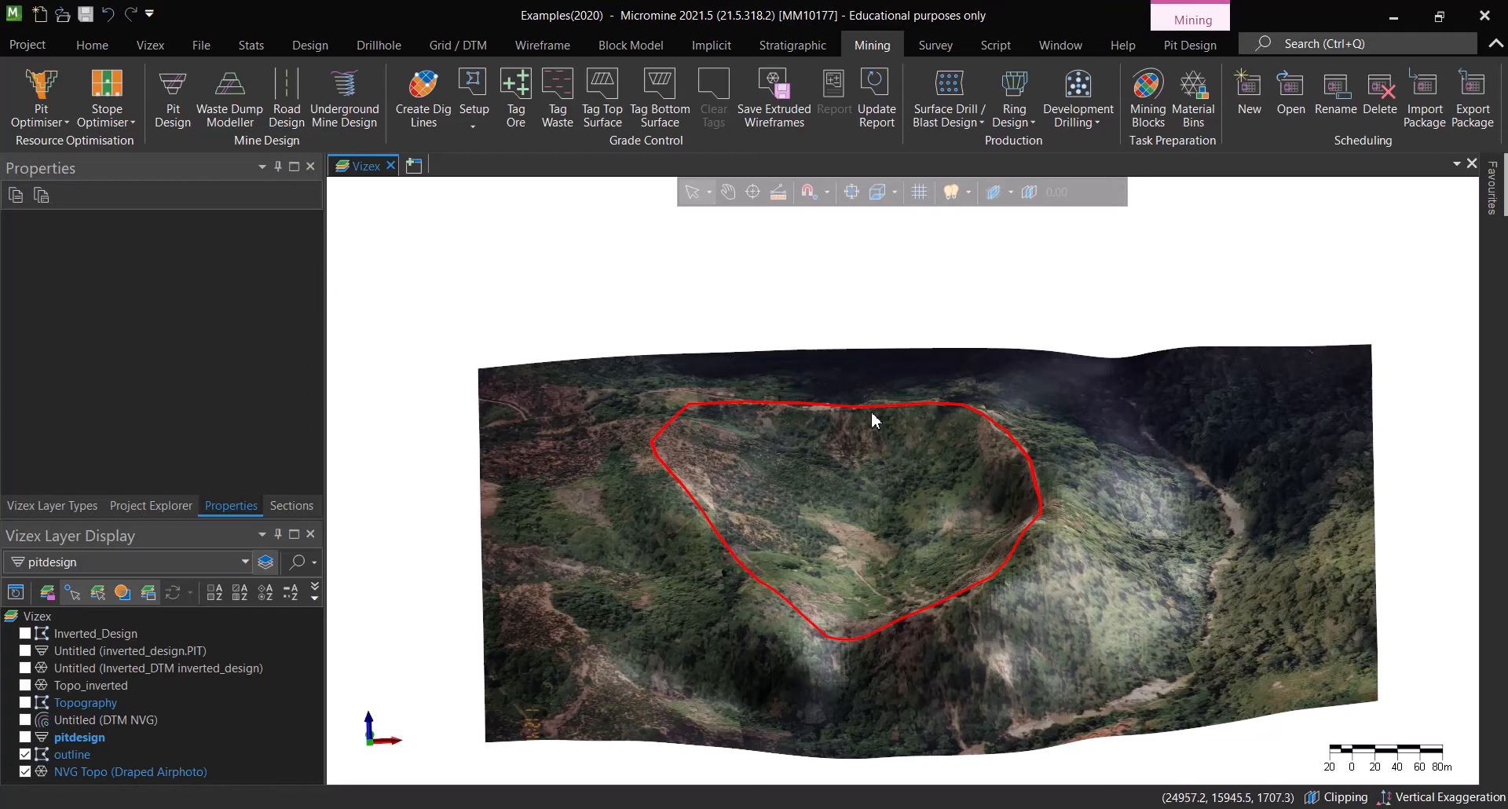
pyautogui.moveTo(887, 415)
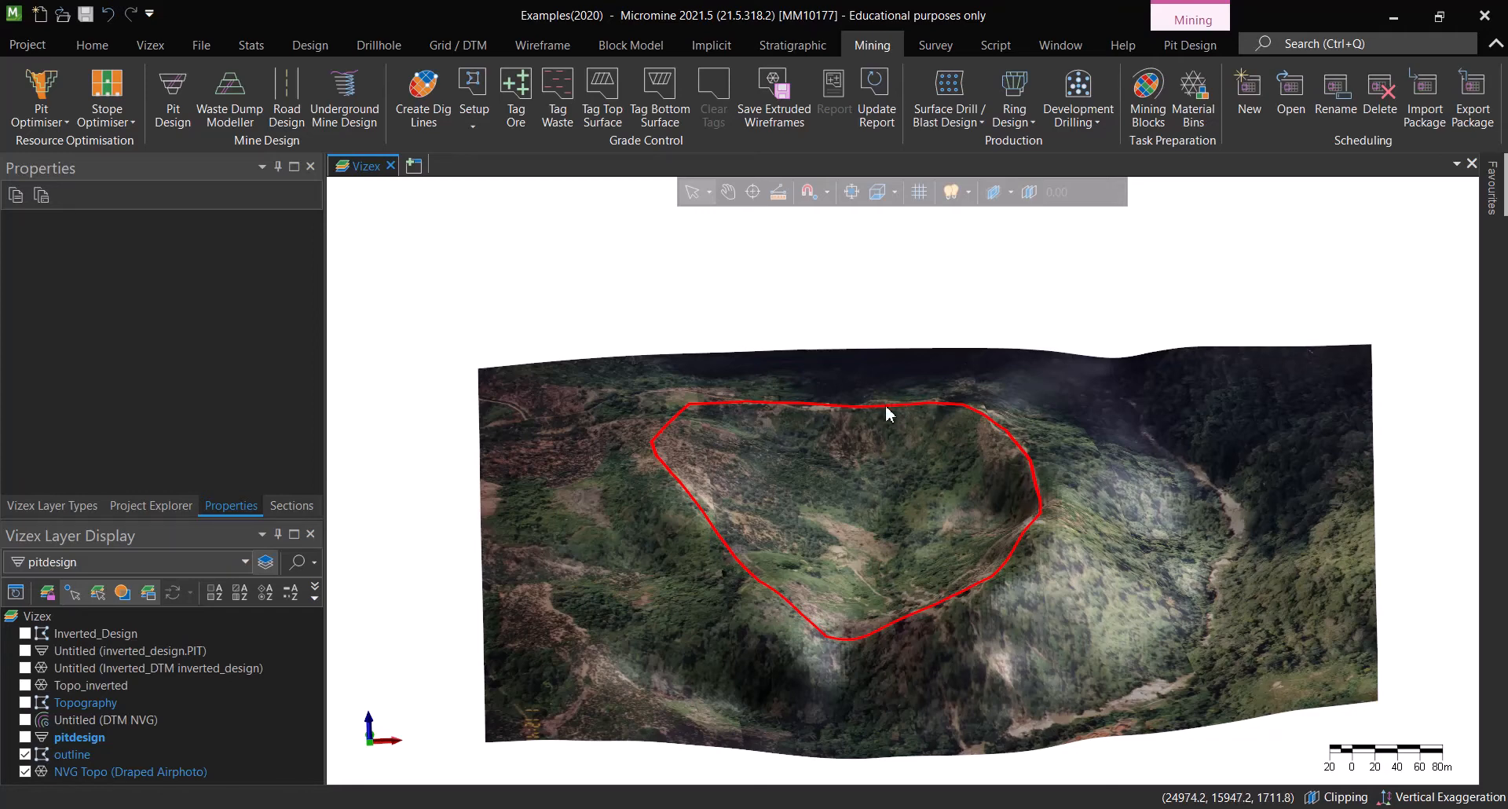
pyautogui.moveTo(870, 429)
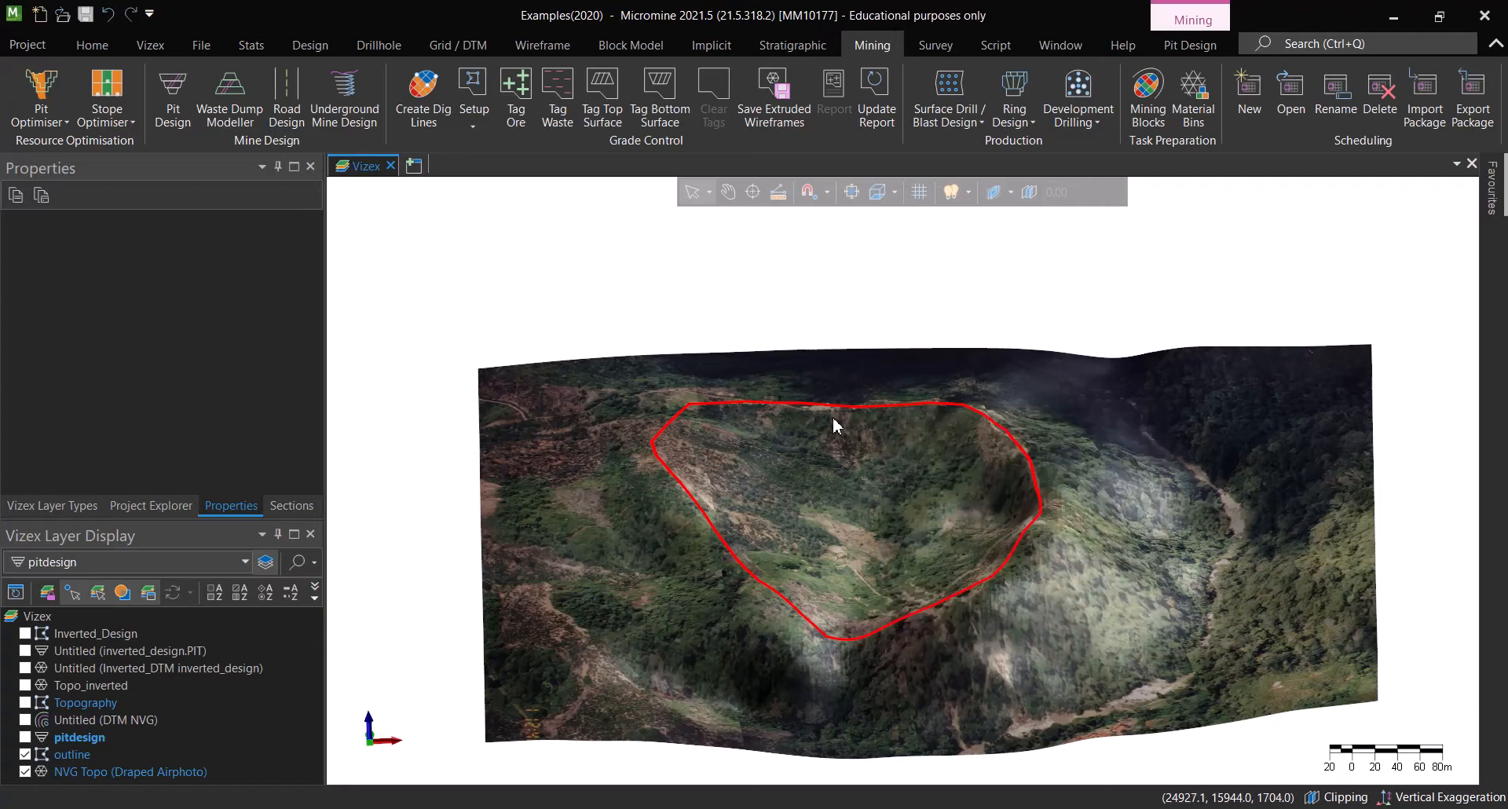
pyautogui.moveTo(652, 467)
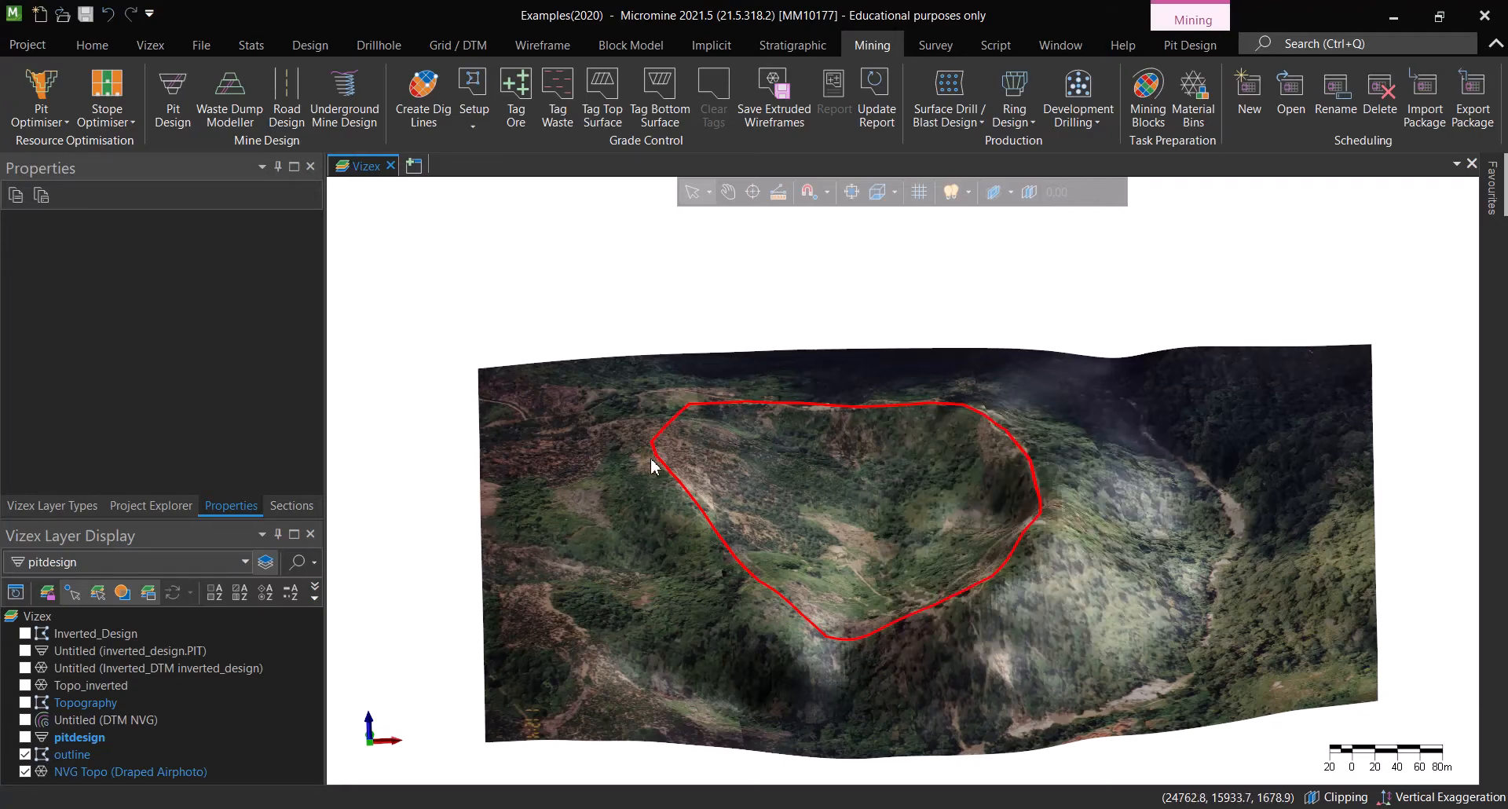
pyautogui.moveTo(1012, 457)
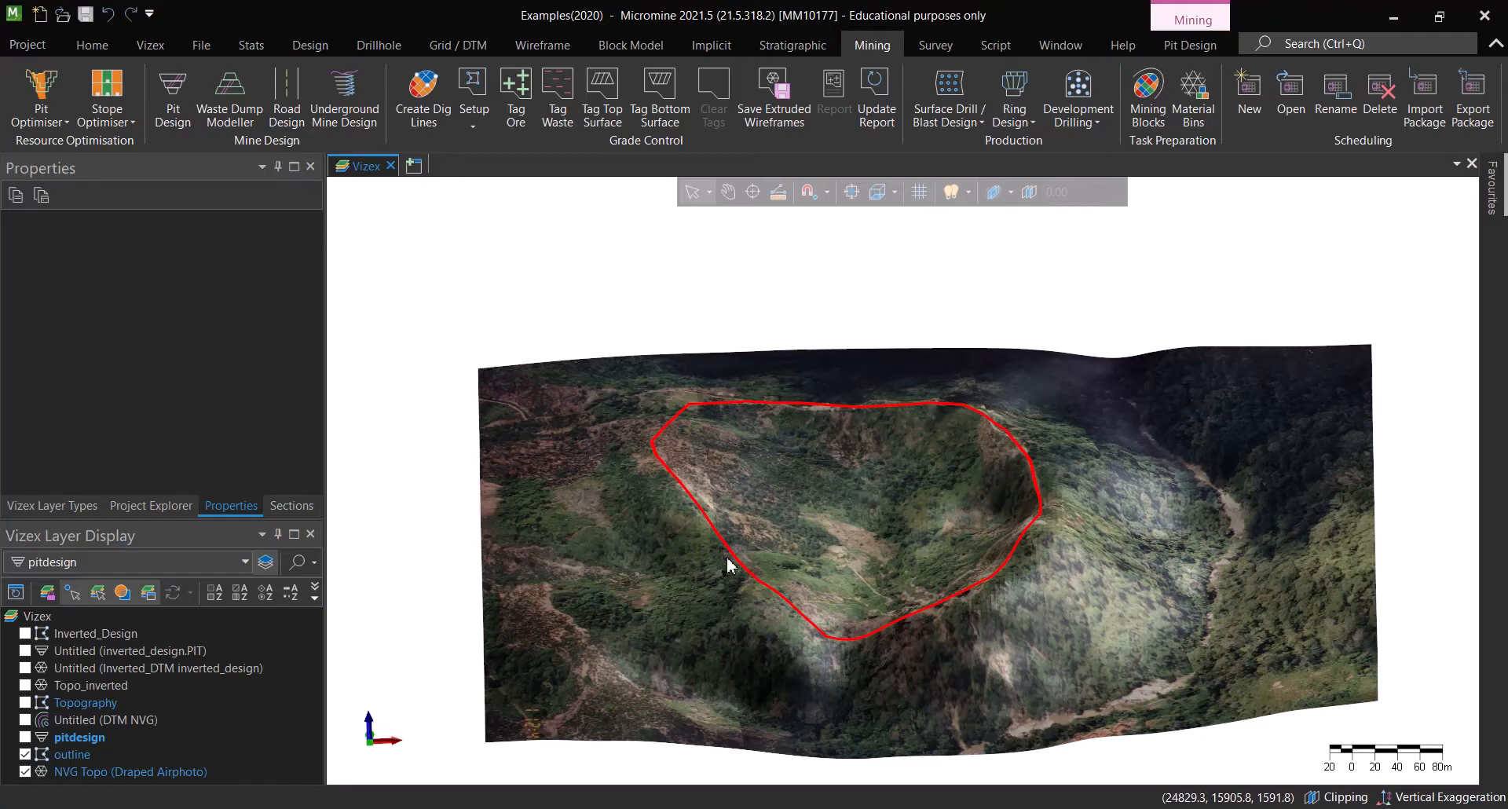
pyautogui.moveTo(941, 446)
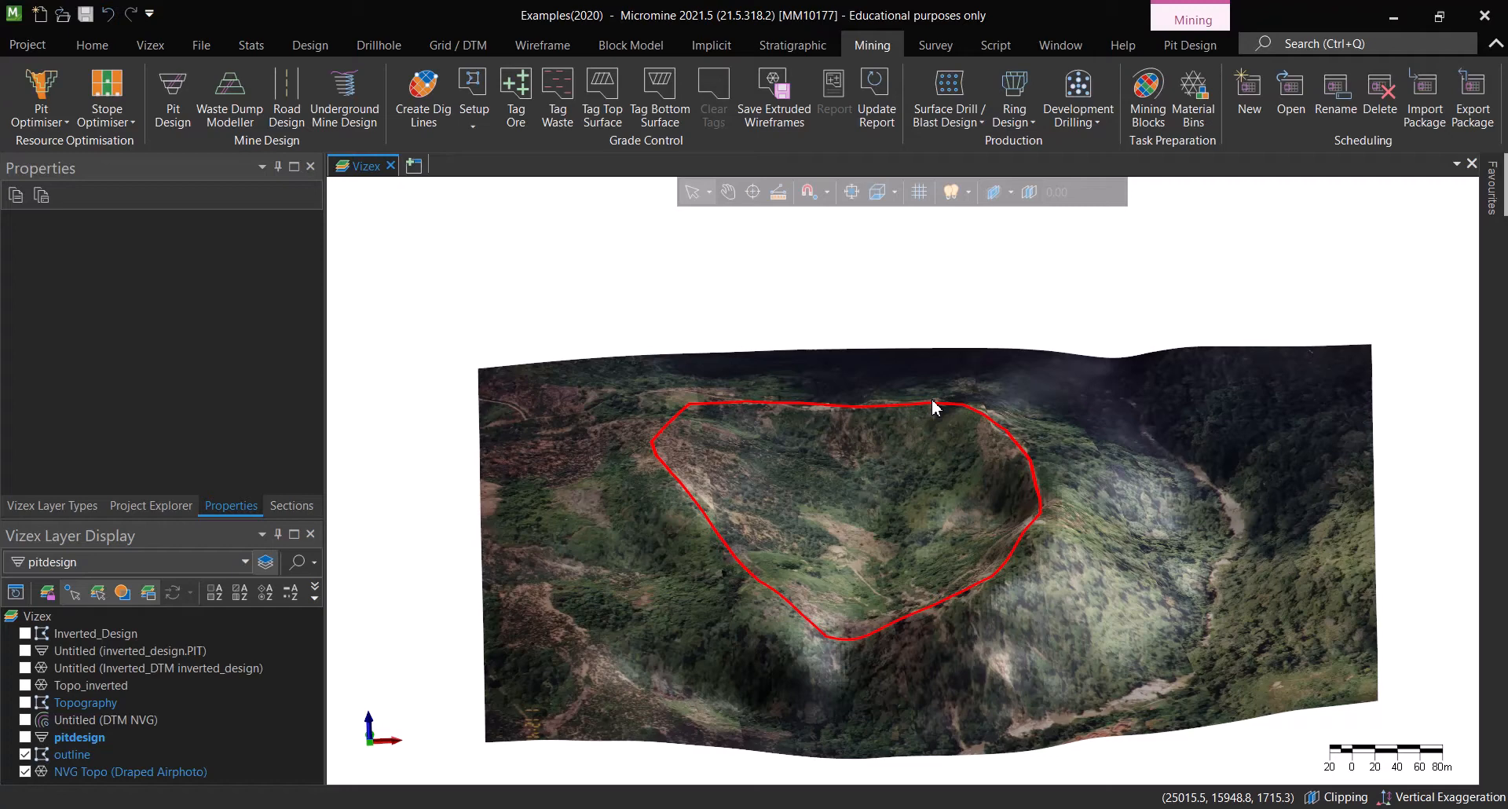
pyautogui.moveTo(652, 444)
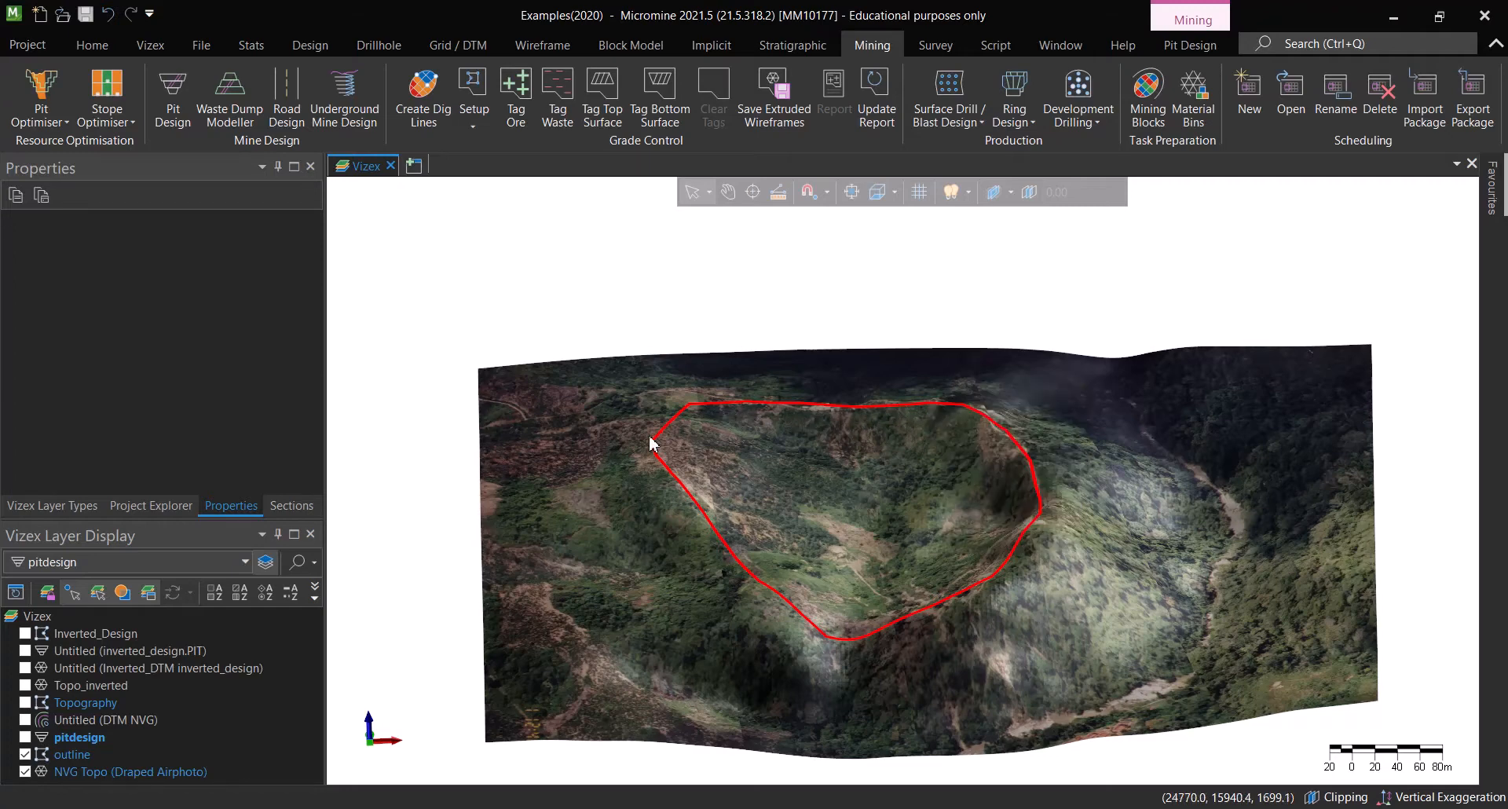
pyautogui.moveTo(812, 546)
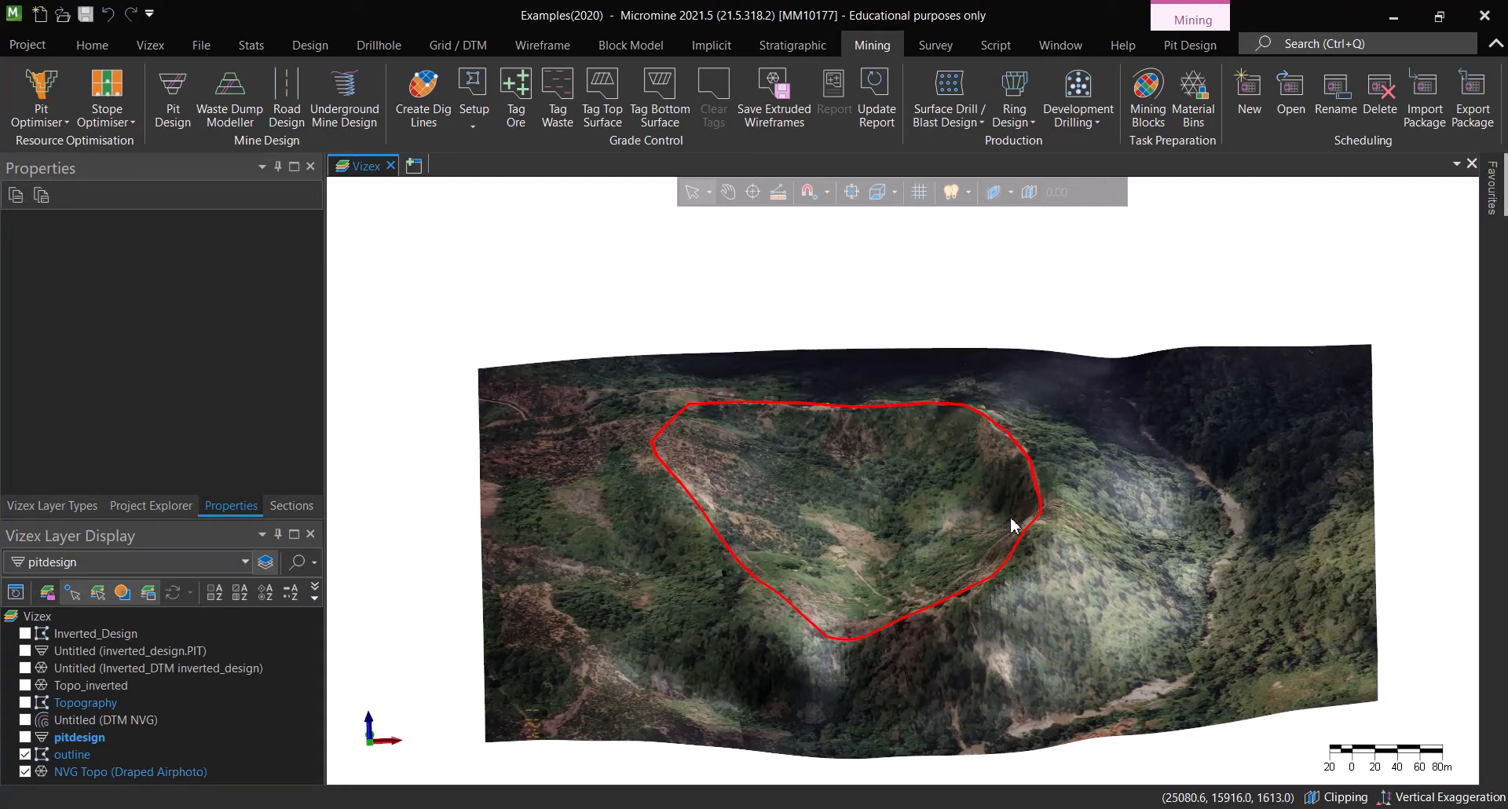
pyautogui.moveTo(967, 523)
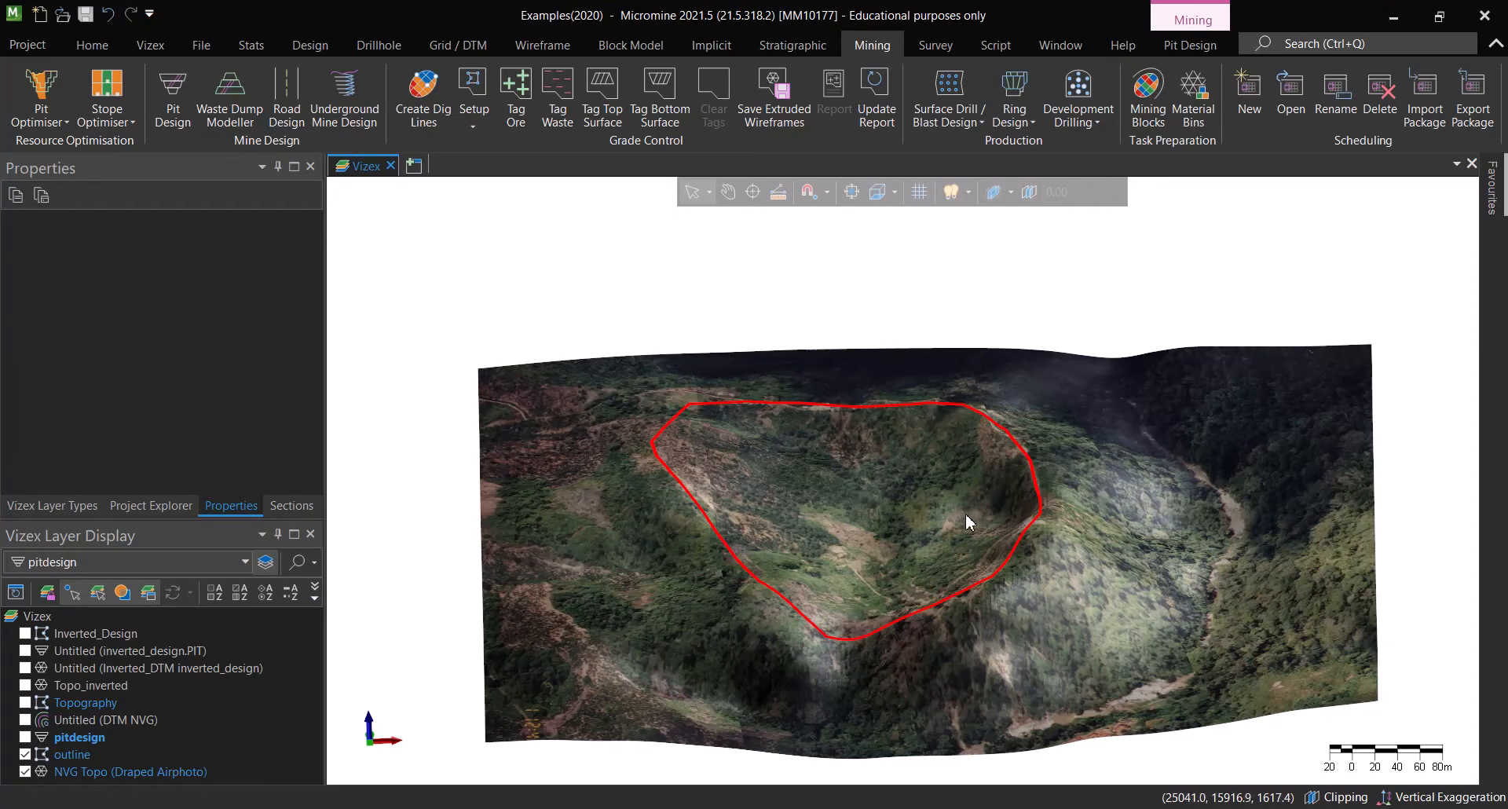
pyautogui.moveTo(836, 508)
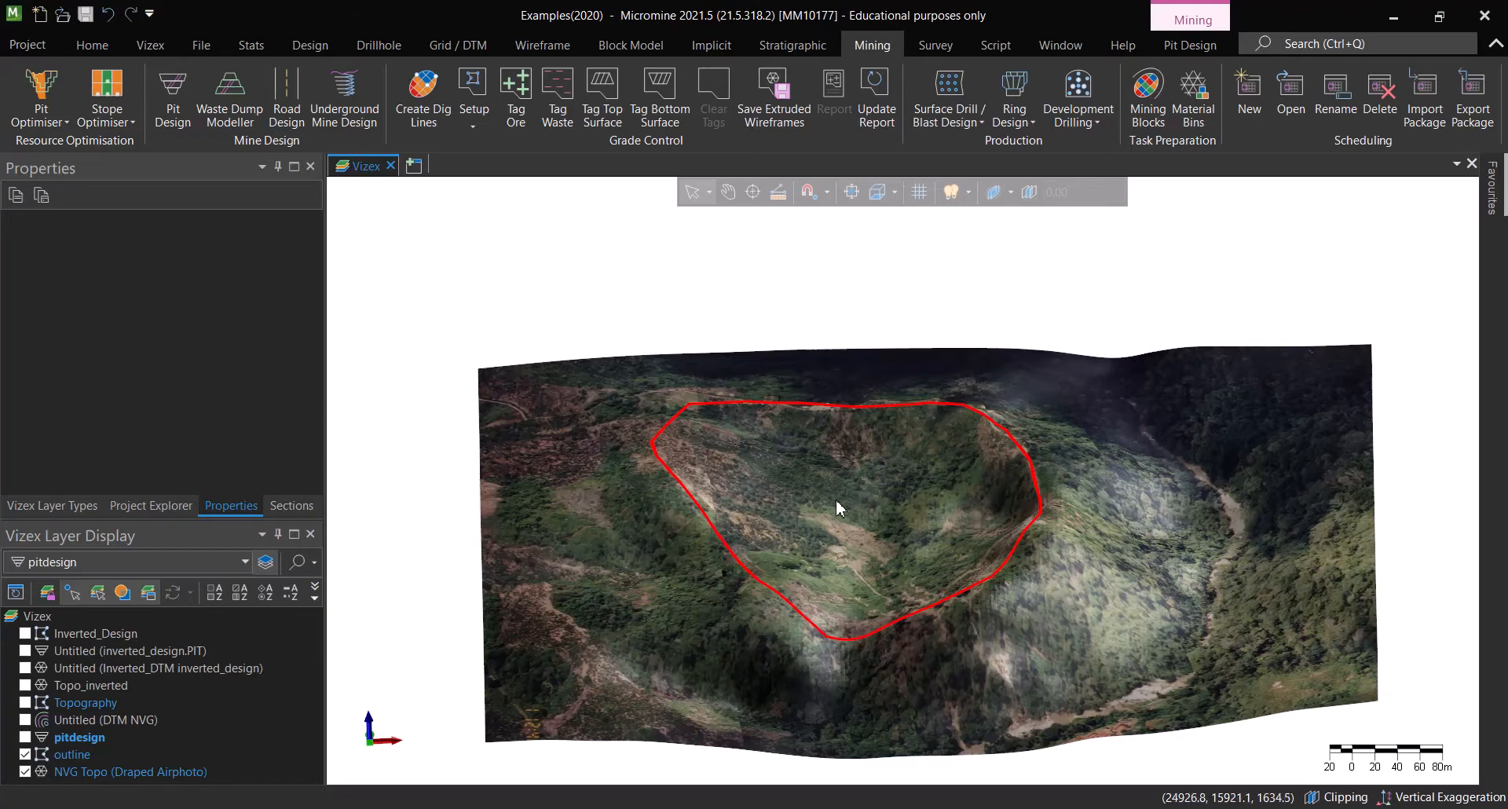
pyautogui.click(230, 95)
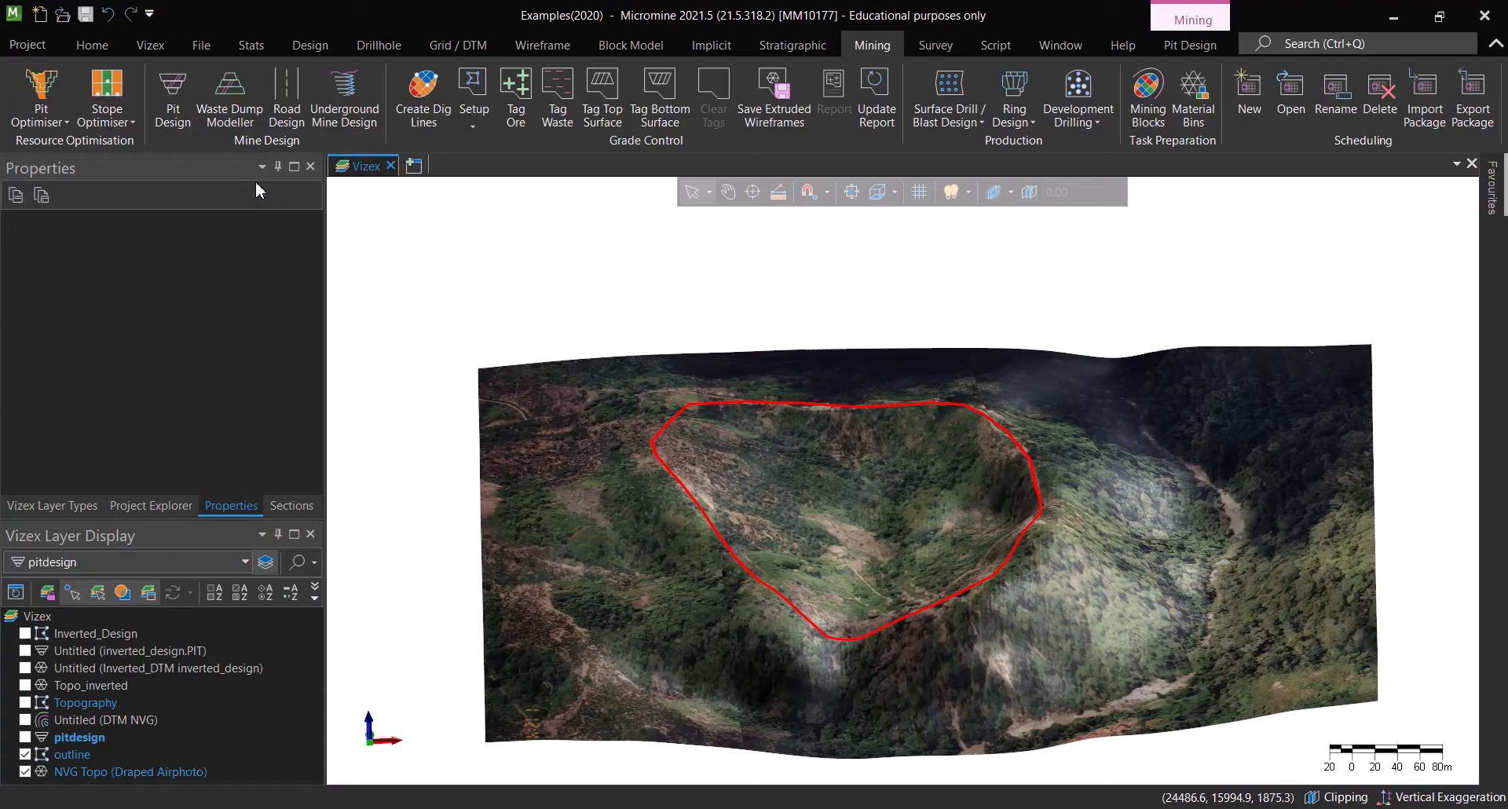
pyautogui.moveTo(437, 316)
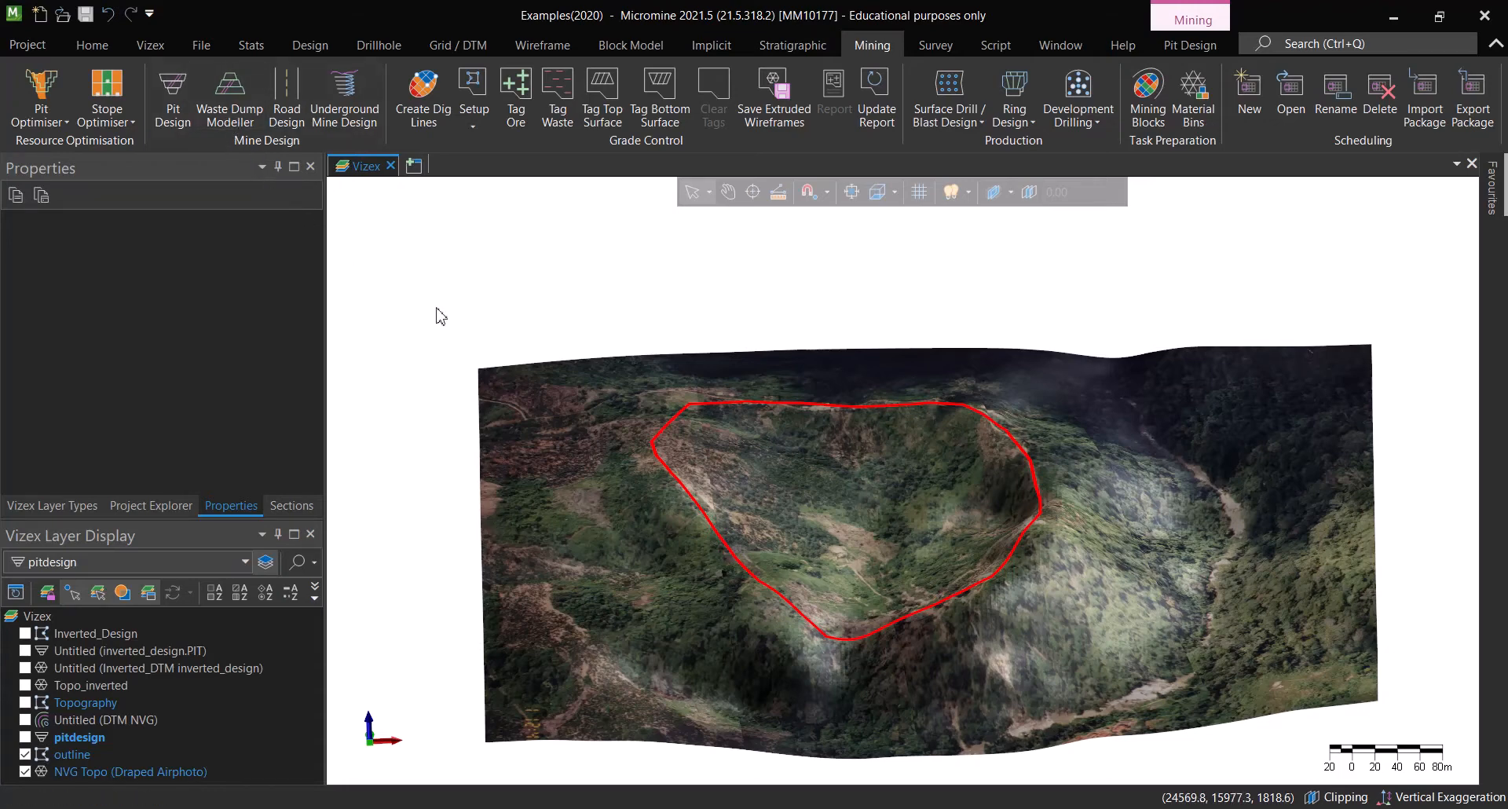
pyautogui.moveTo(864, 650)
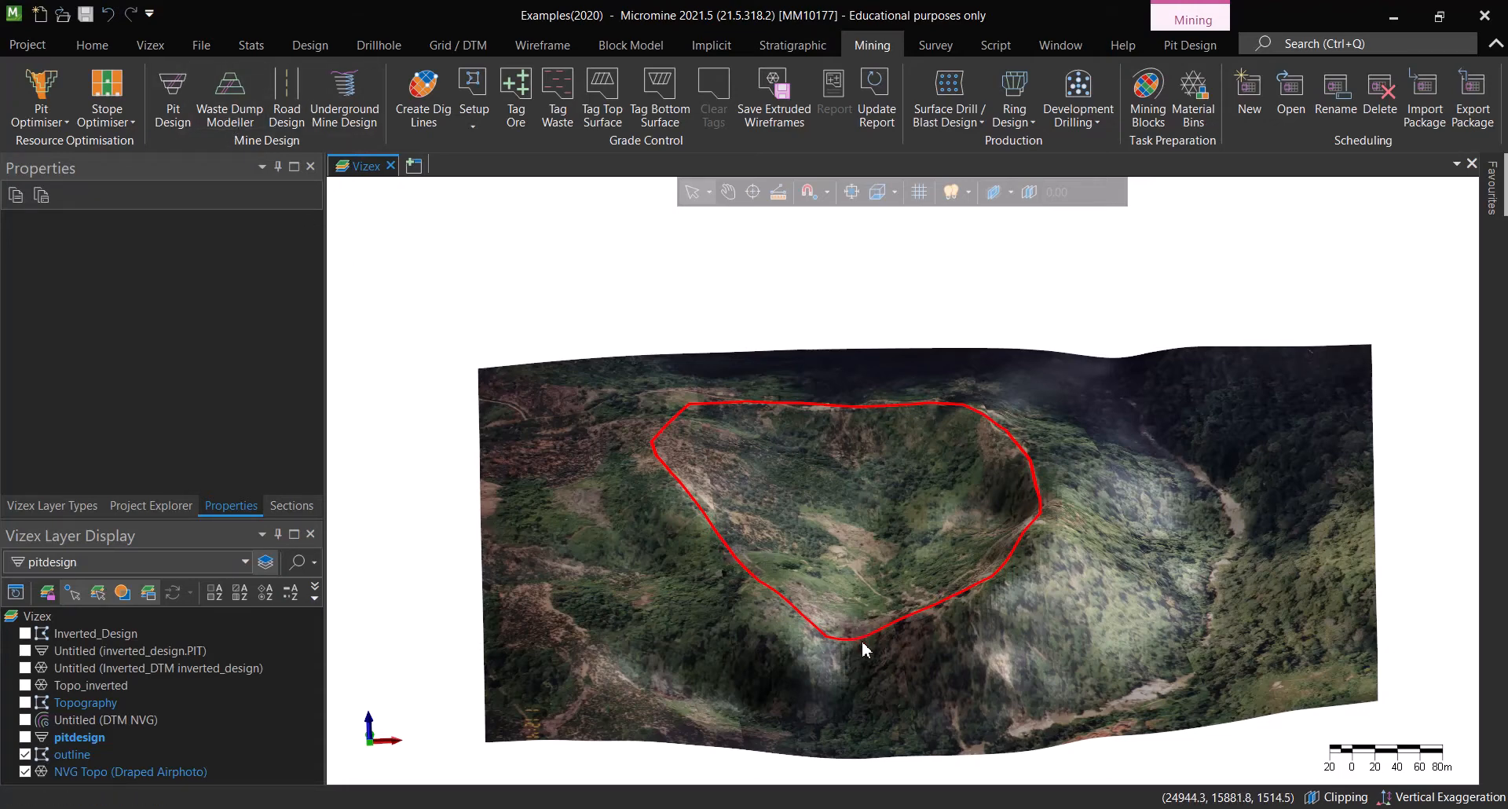
pyautogui.moveTo(726, 335)
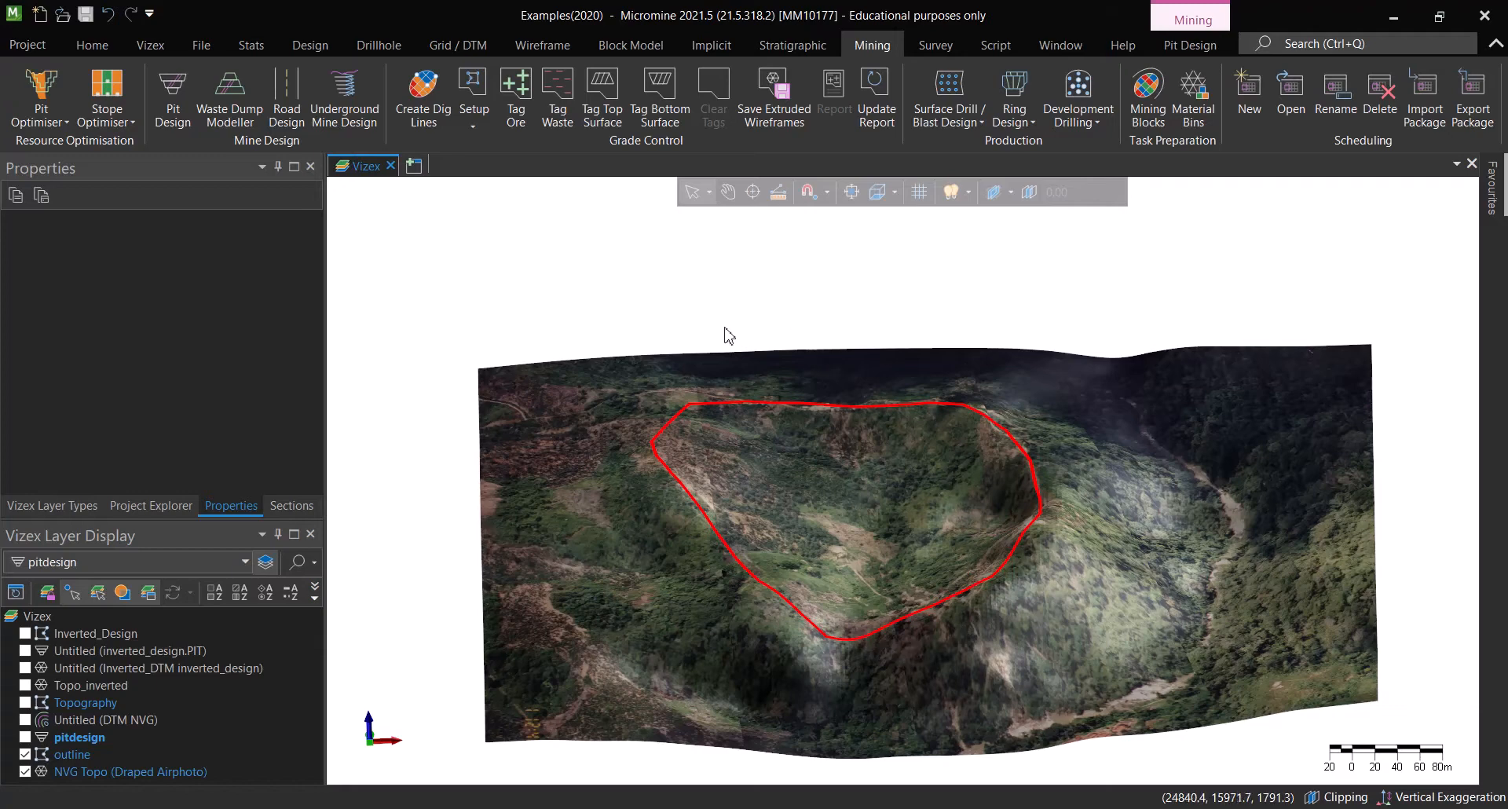
pyautogui.moveTo(947, 311)
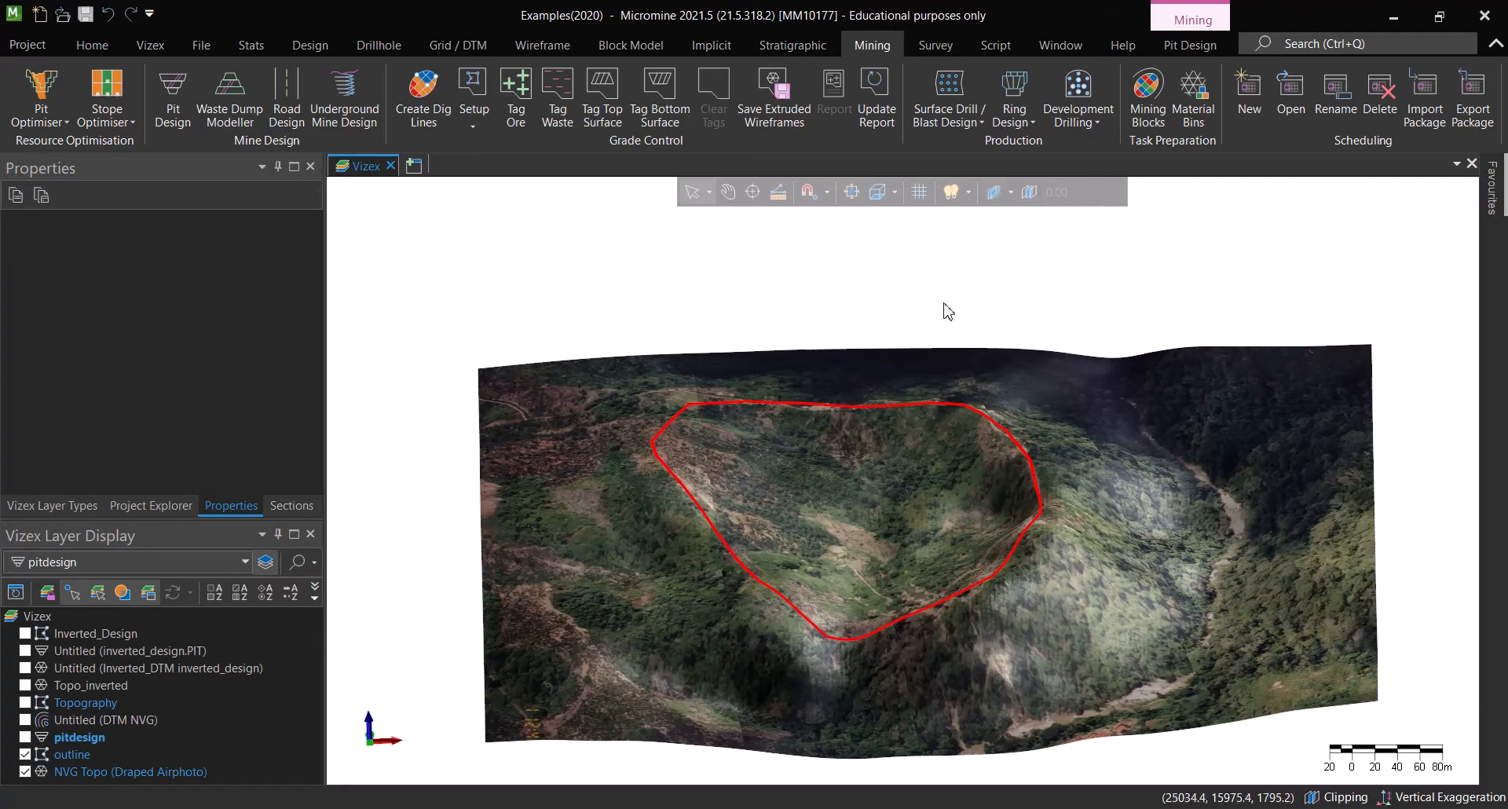
pyautogui.moveTo(688, 418)
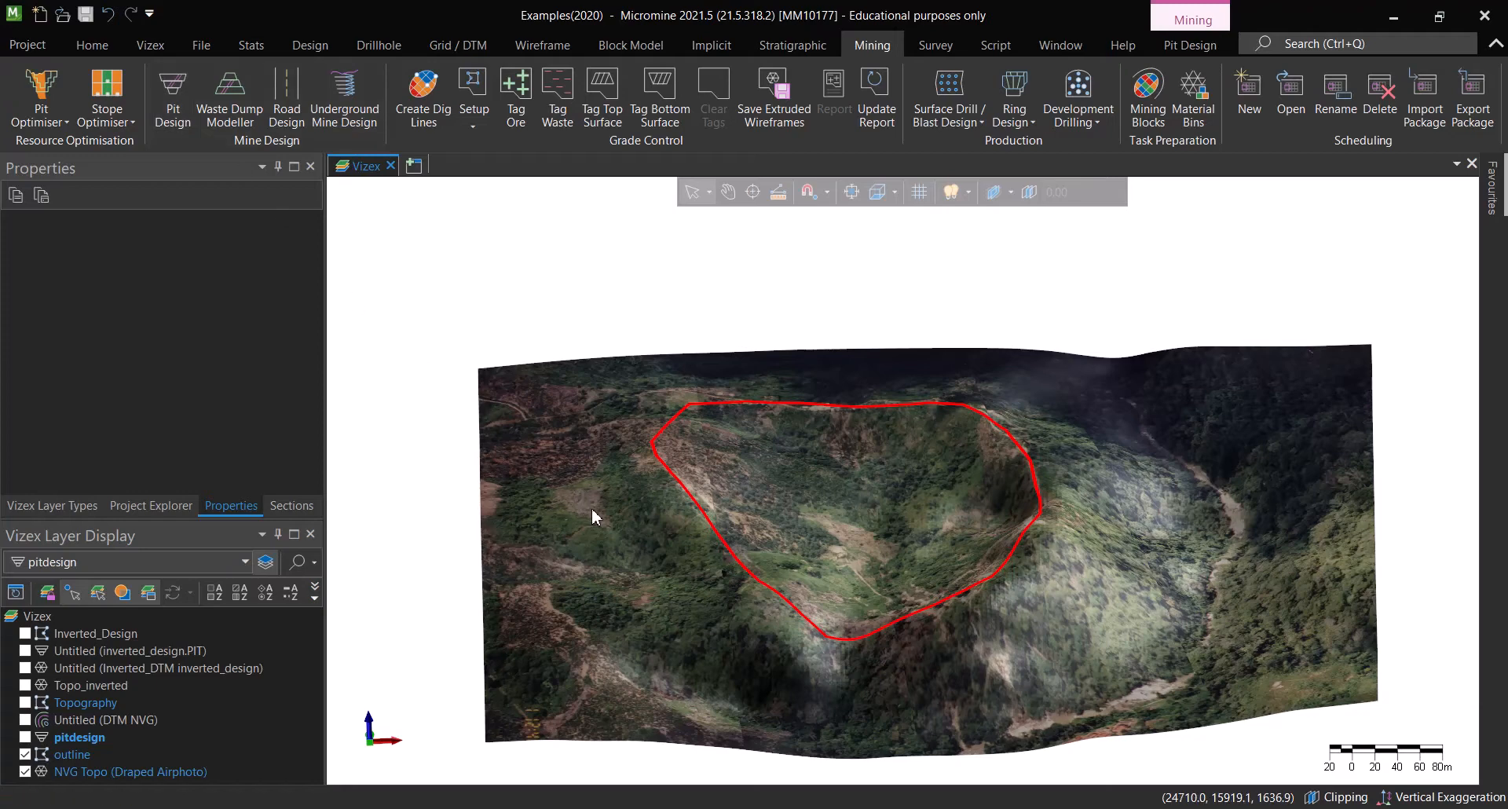
pyautogui.moveTo(781, 511)
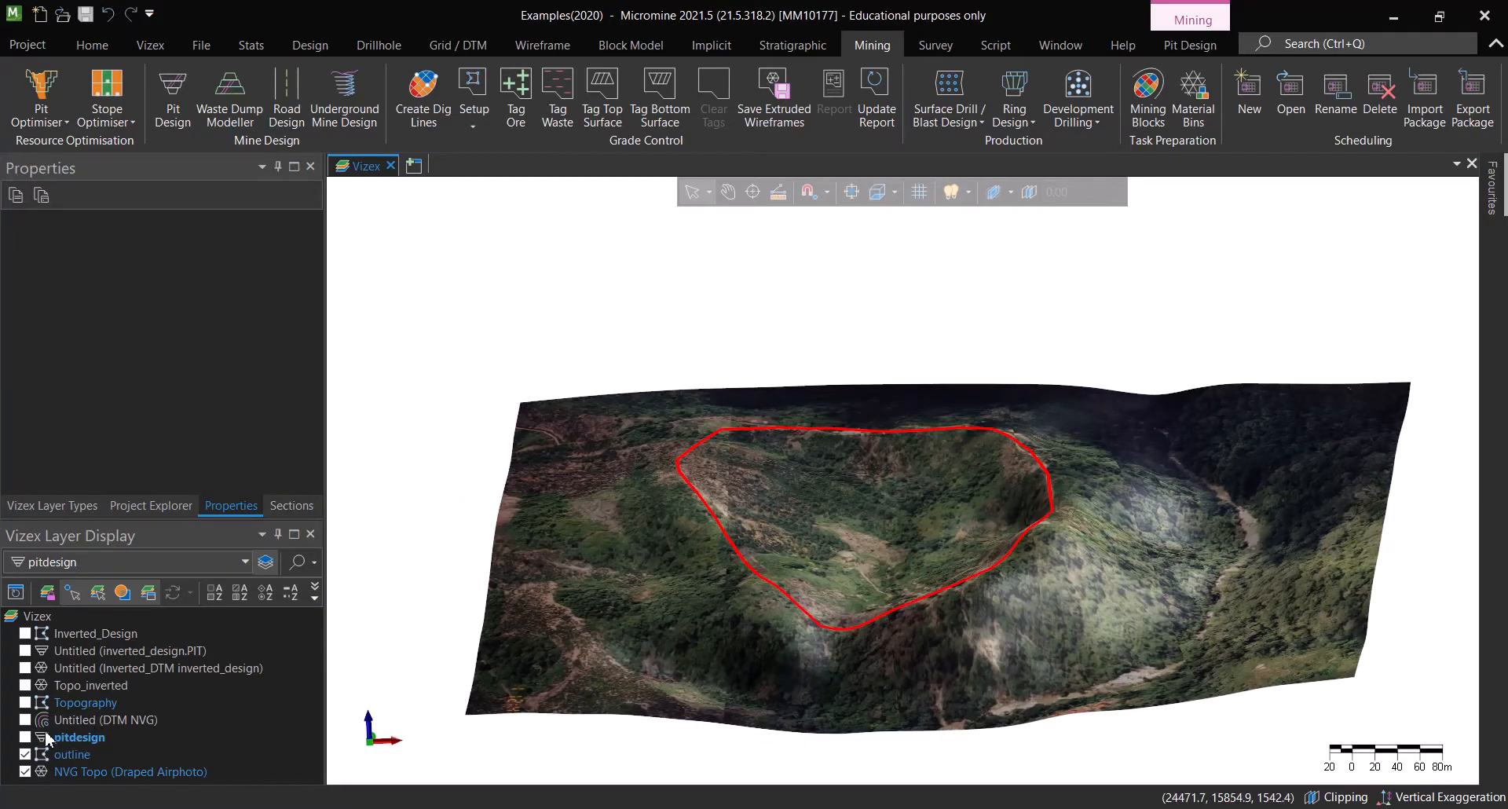
# - Switch on the Untitled (DTM NVG) contour layer and view the contours over the terrain
pyautogui.click(22, 720)
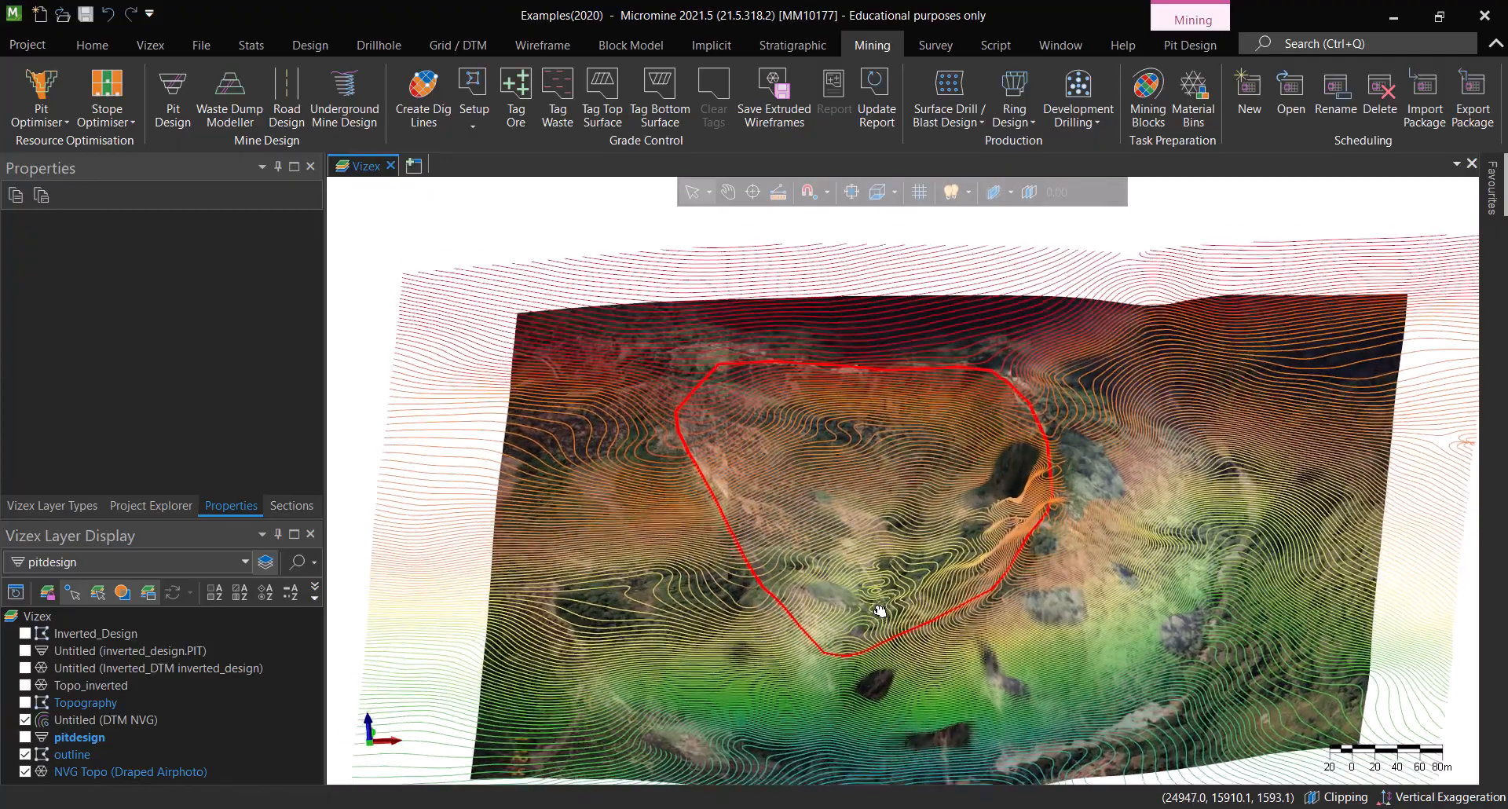
pyautogui.moveTo(879, 611); pyautogui.dragTo(1022, 284)
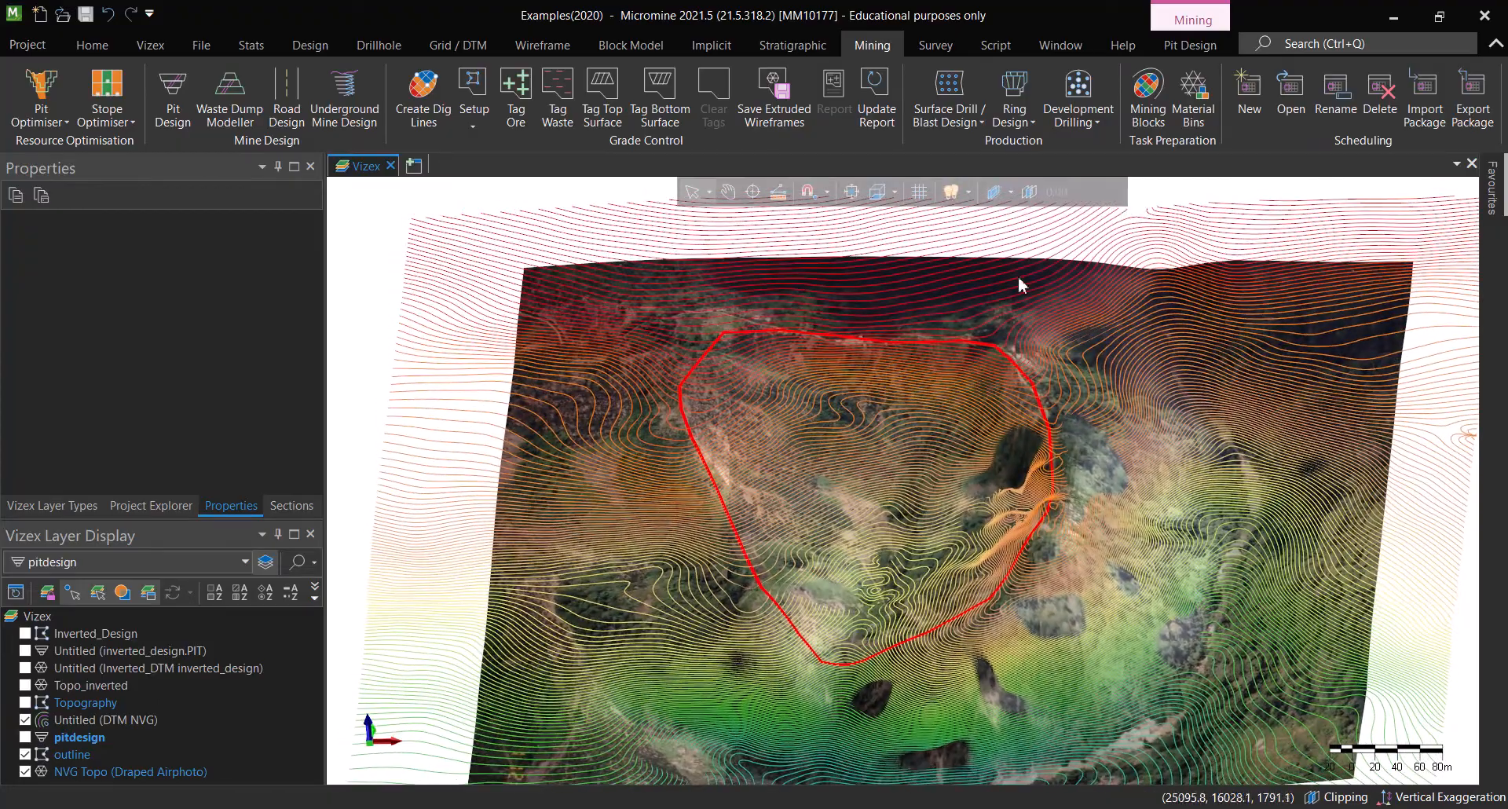
pyautogui.moveTo(1020, 284); pyautogui.dragTo(986, 542)
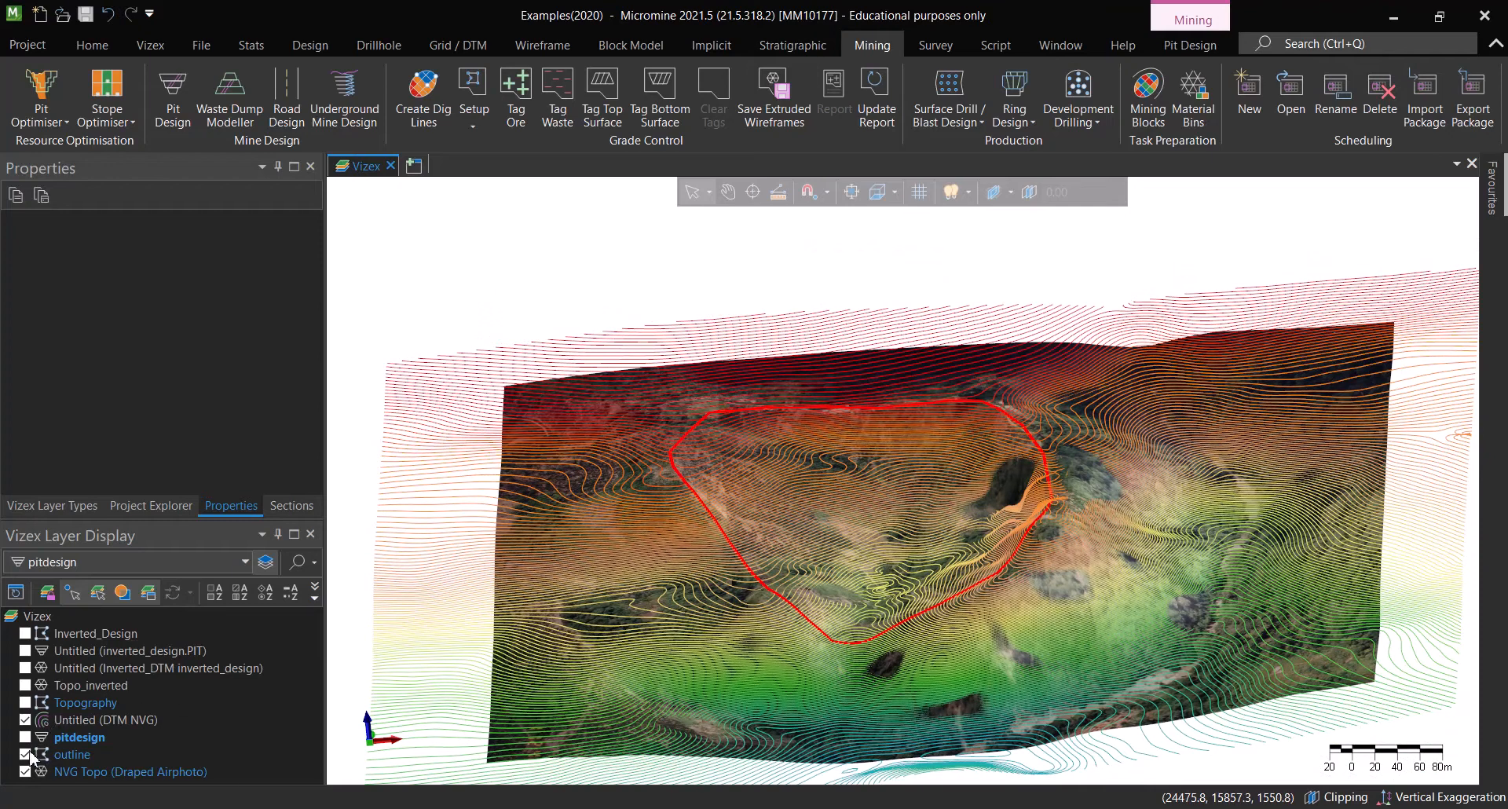
pyautogui.click(25, 754)
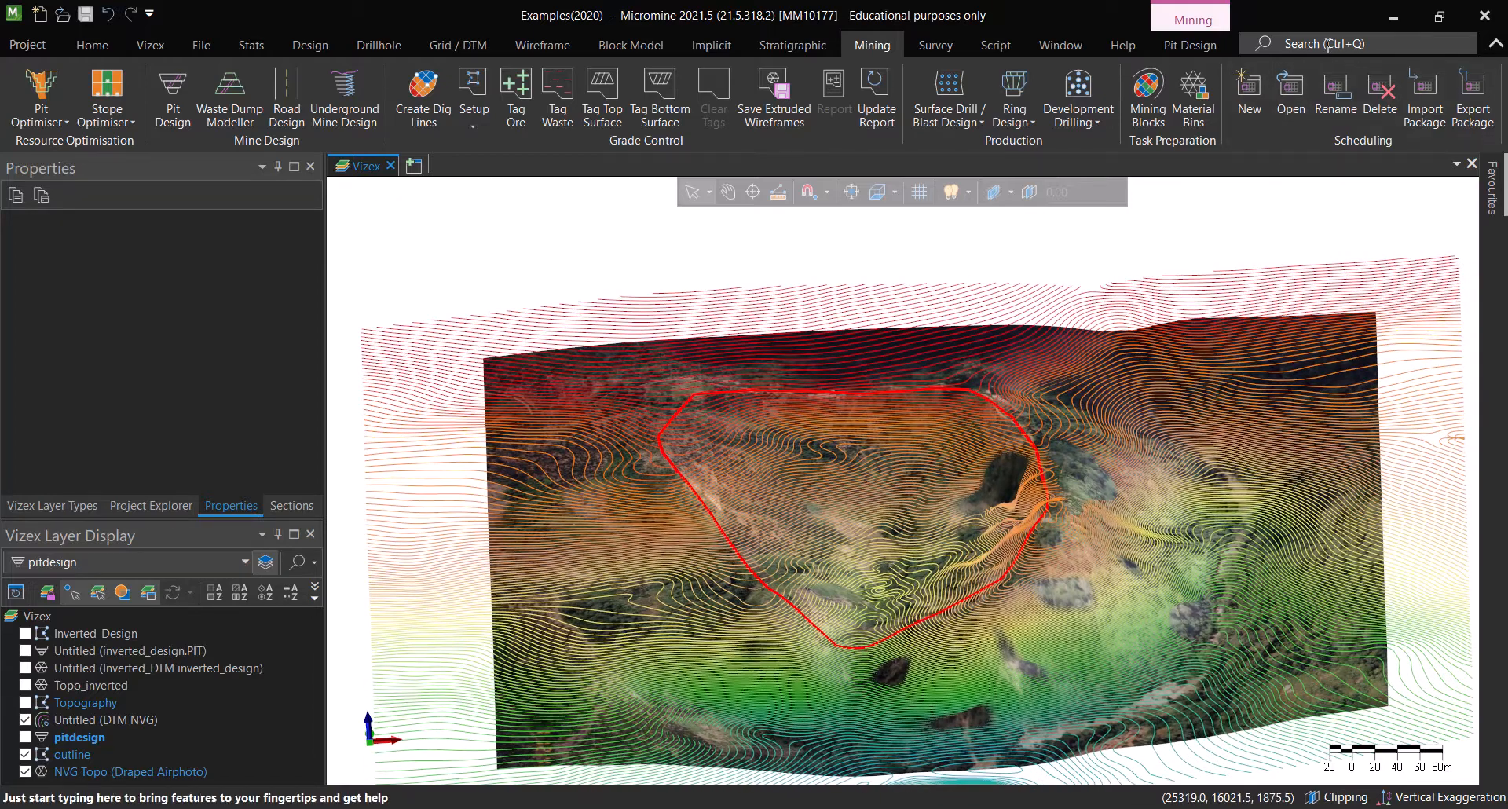
# - Search 'calc' in the command search box to list the Calculate commands
pyautogui.write('cal')
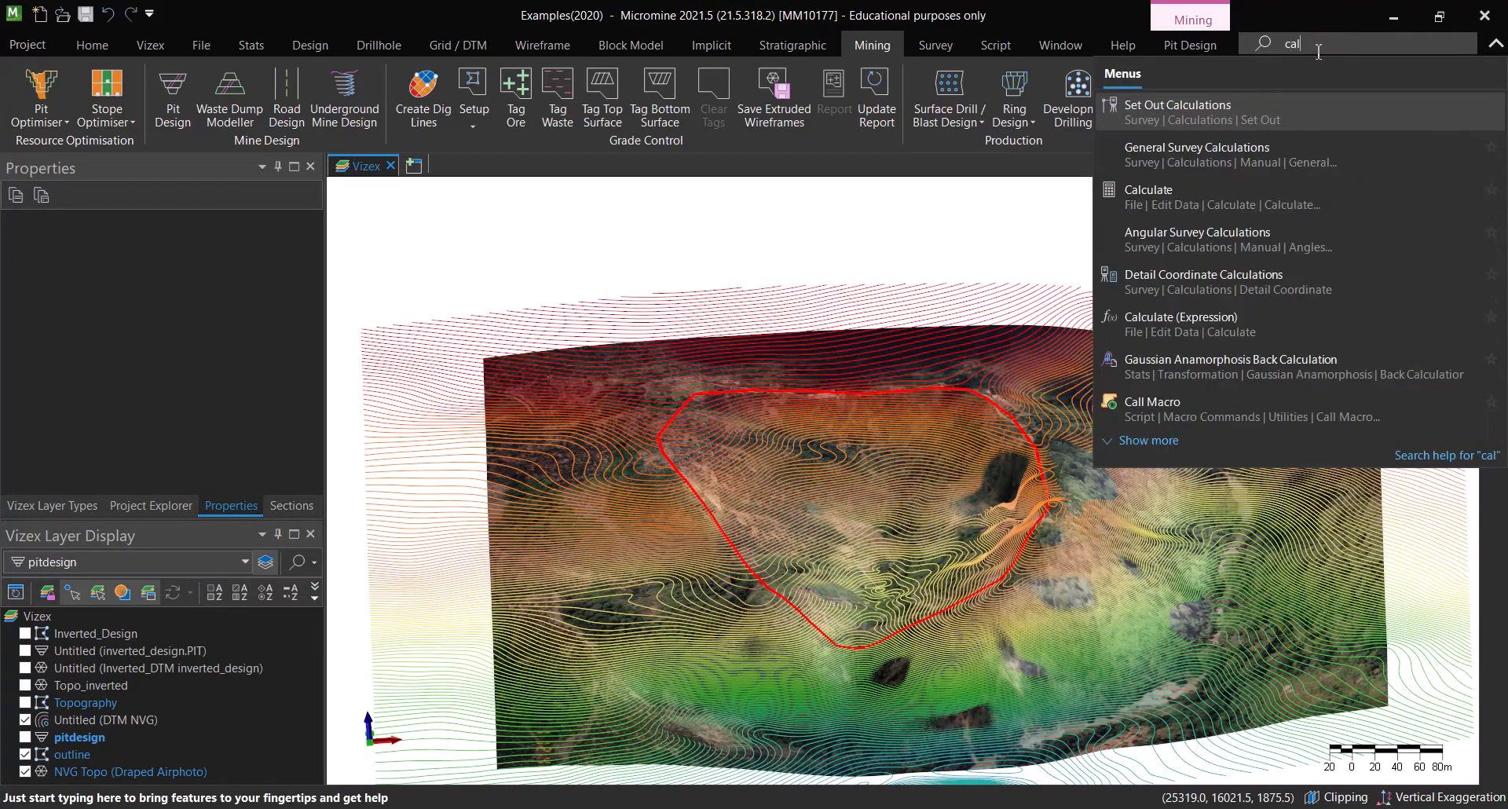
pyautogui.write('c')
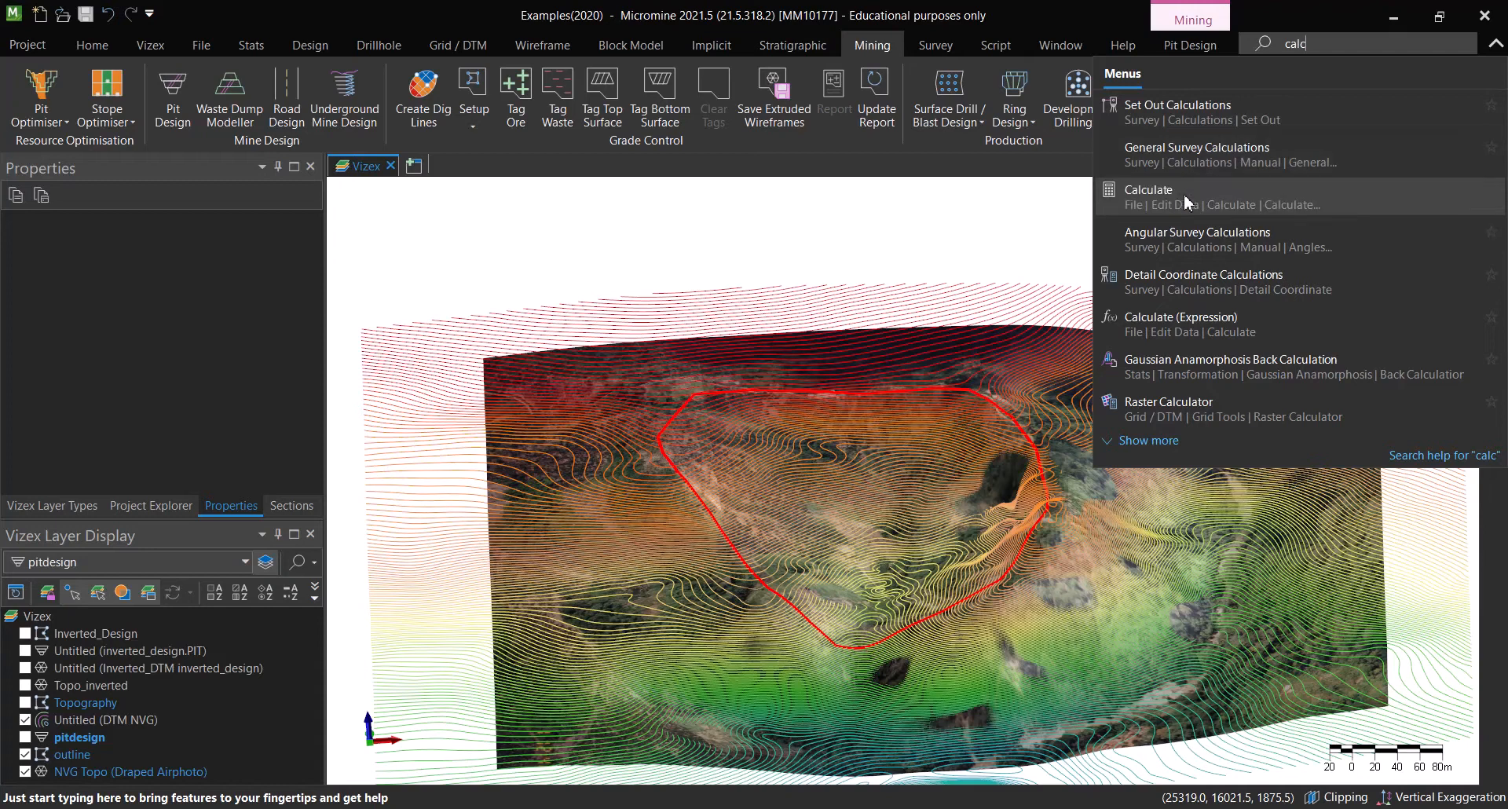
pyautogui.moveTo(1188, 198)
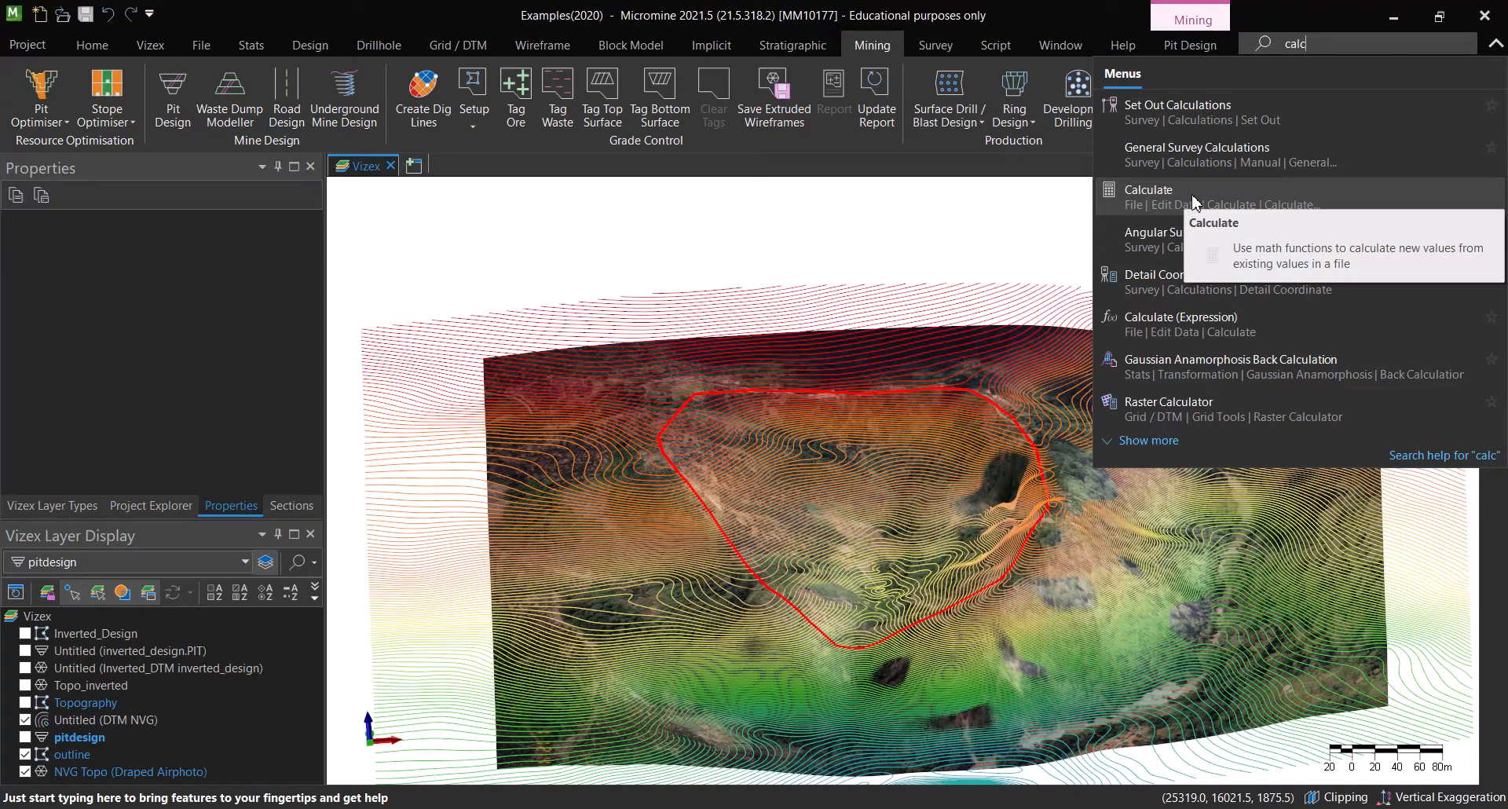
pyautogui.moveTo(1189, 201)
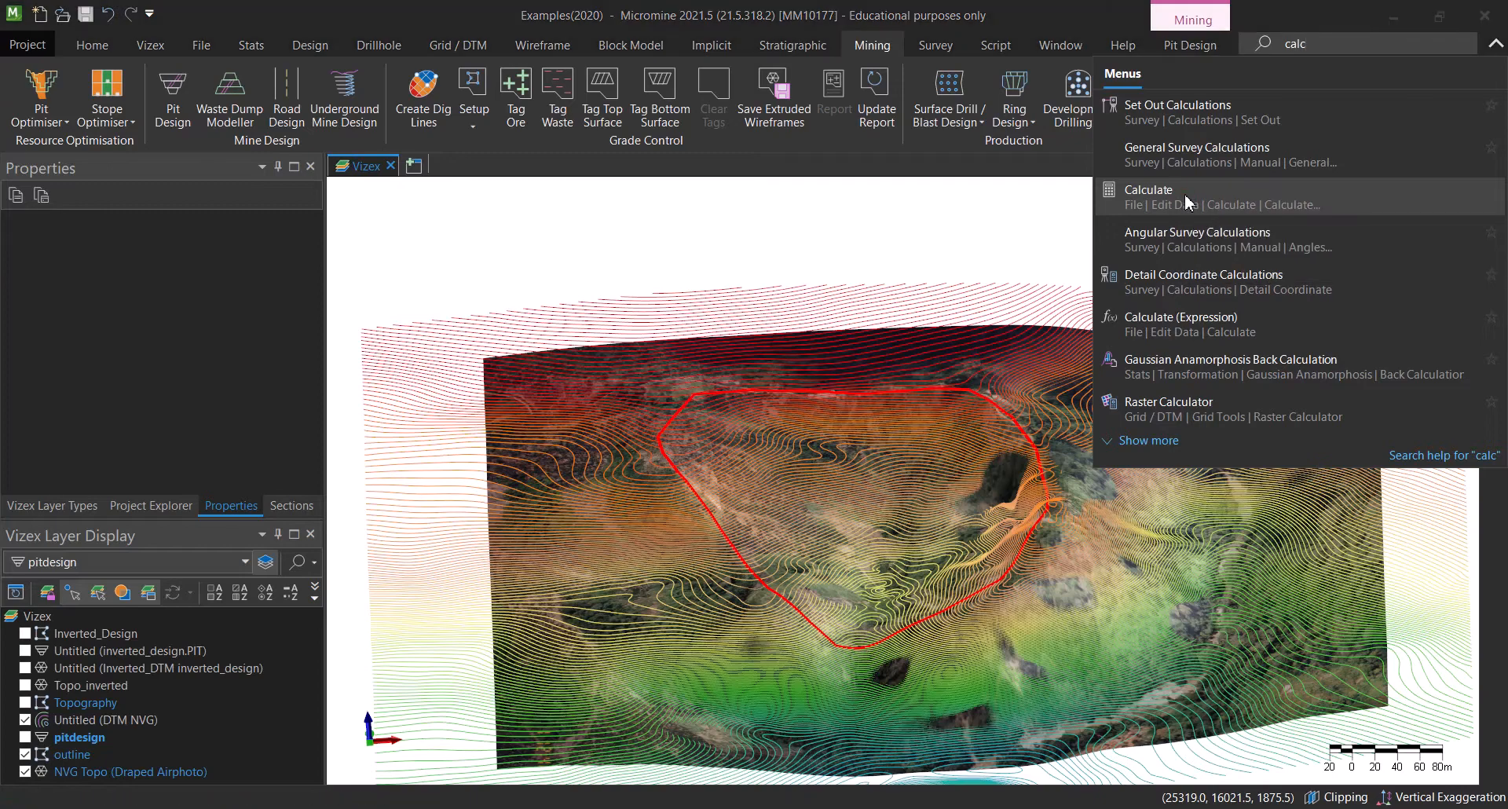
# - In Field Calculate on the outline file, build the expression [RL]*-1 for the input
pyautogui.click(1149, 190)
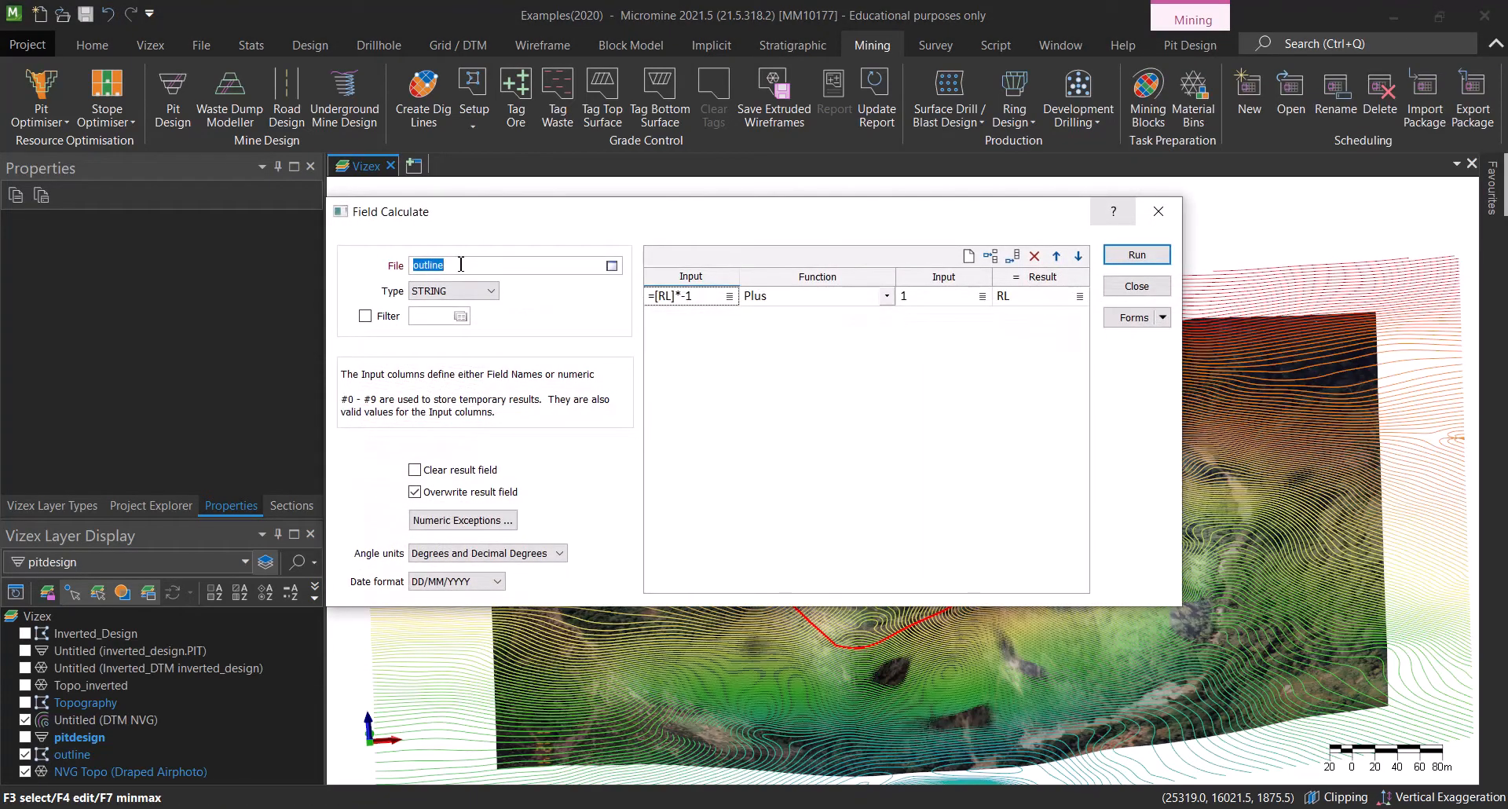
pyautogui.rightClick(691, 297)
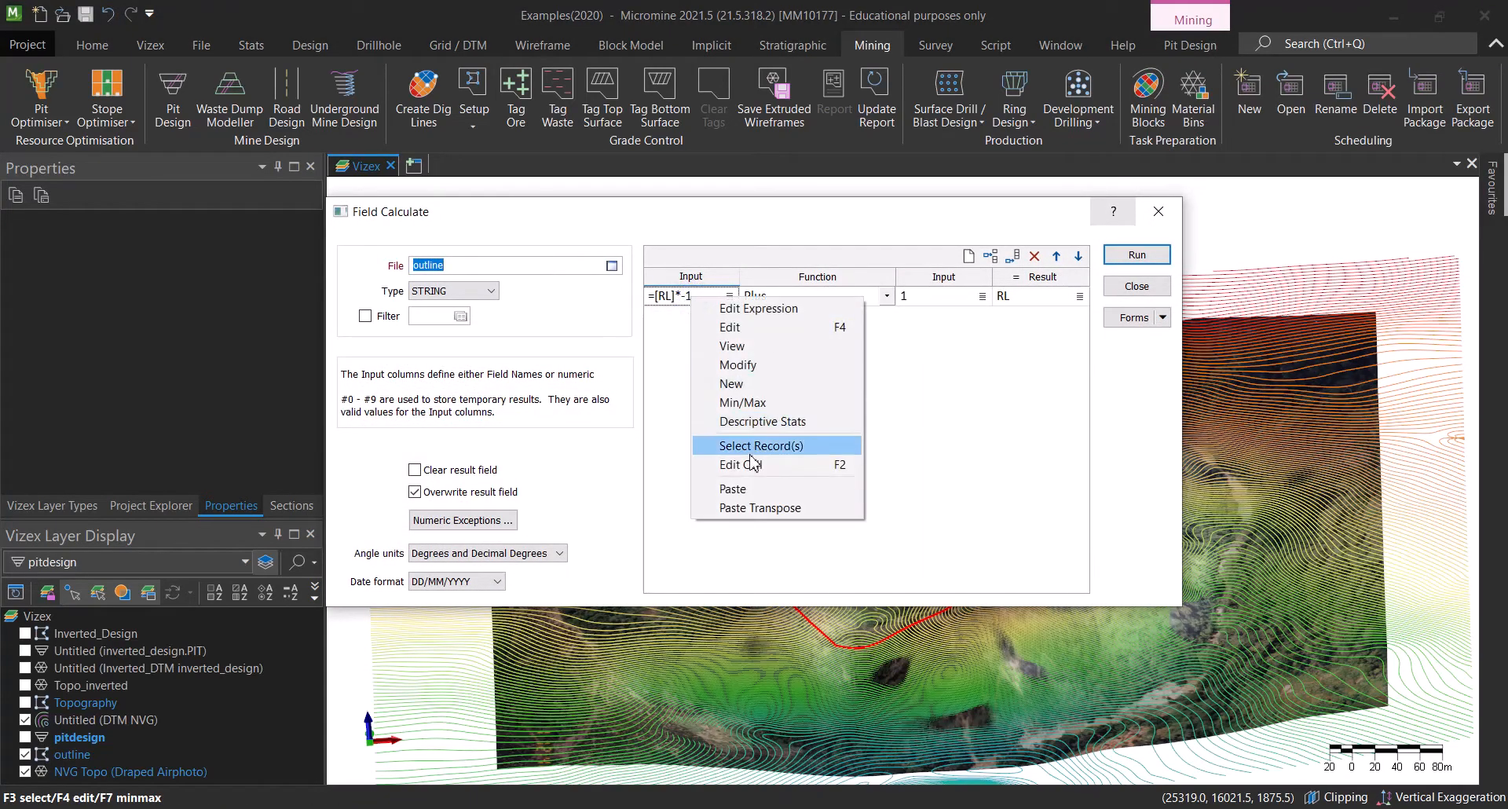
pyautogui.moveTo(730, 289)
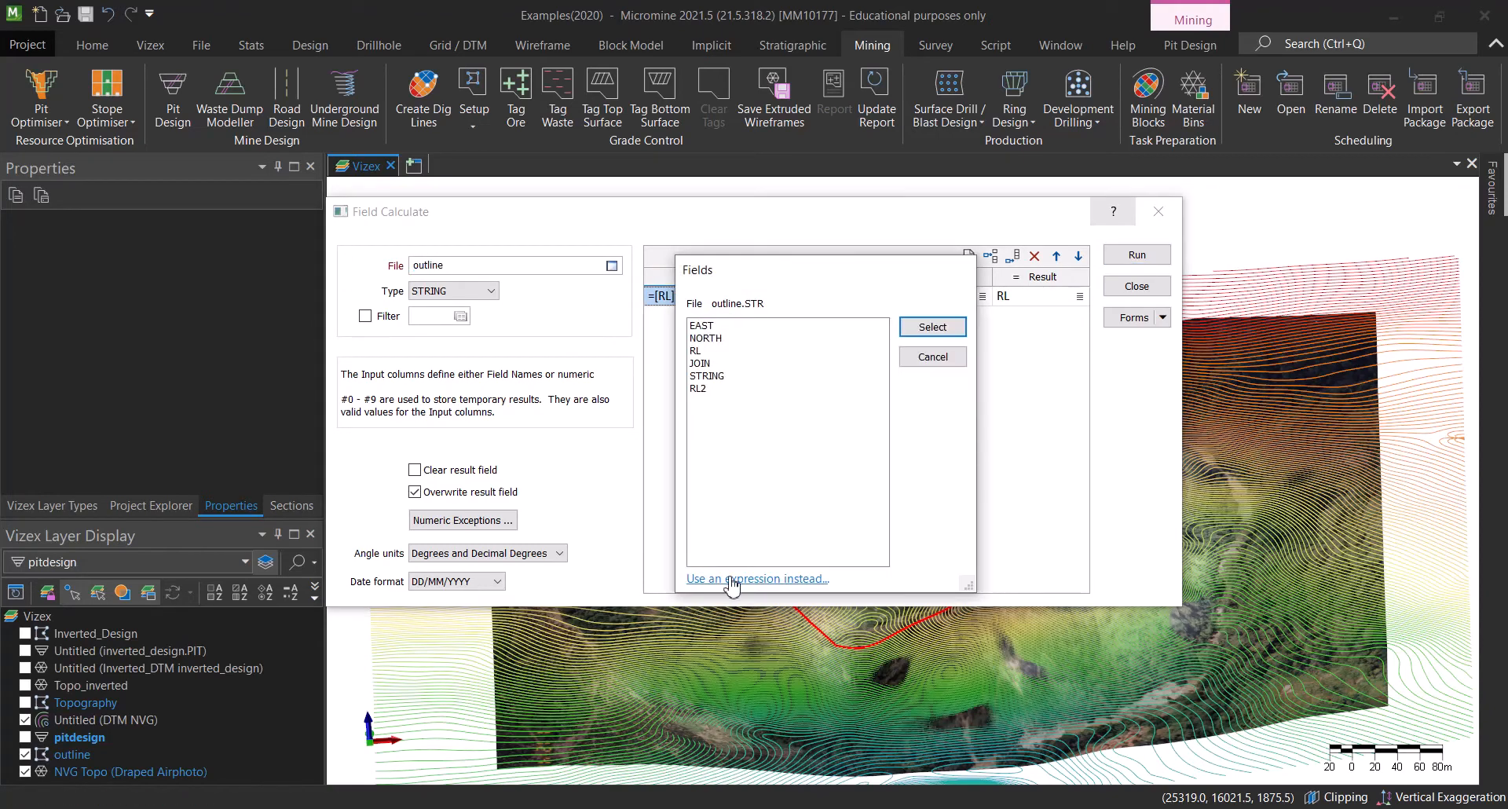
pyautogui.click(756, 578)
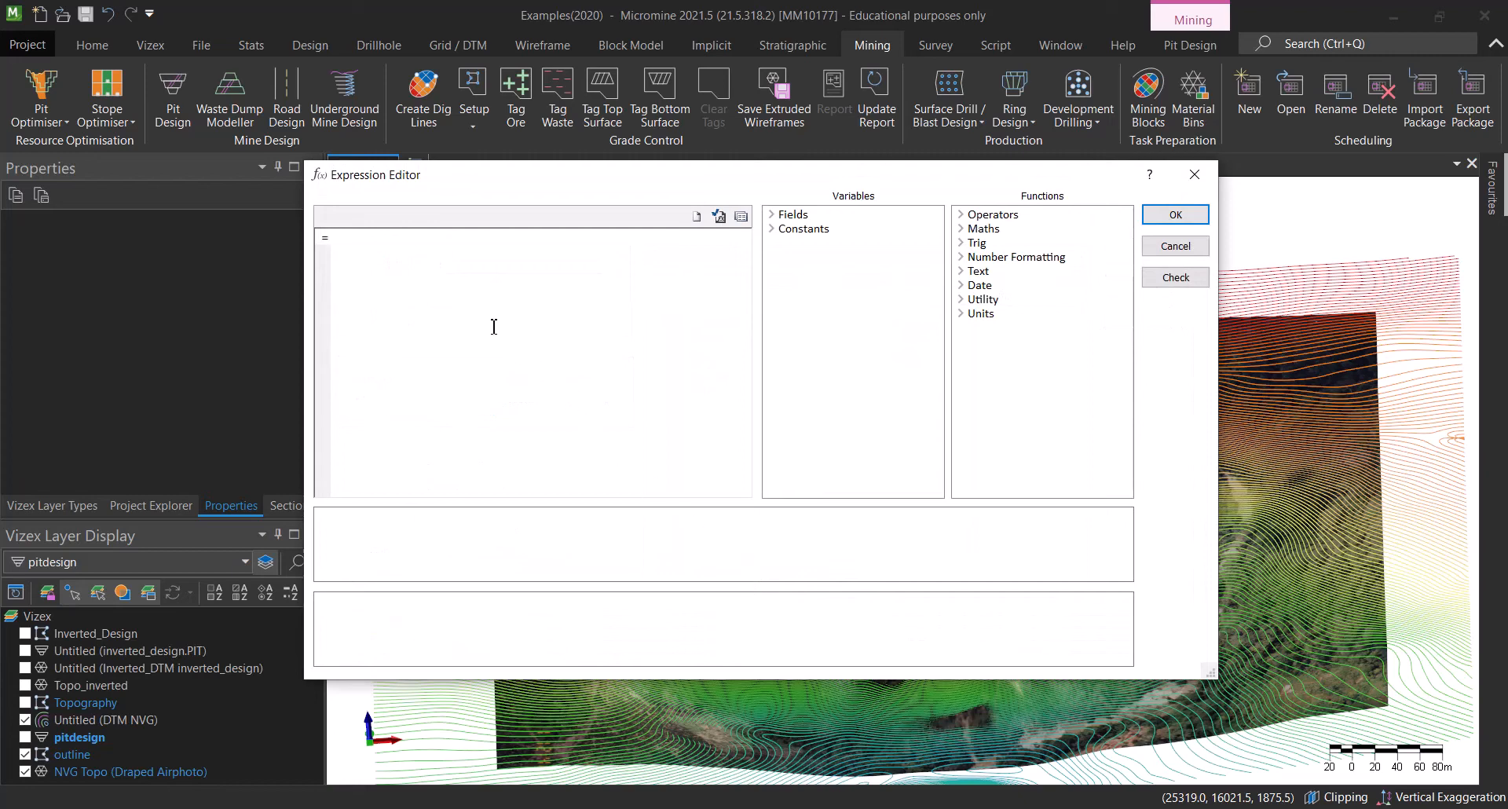
pyautogui.click(789, 213)
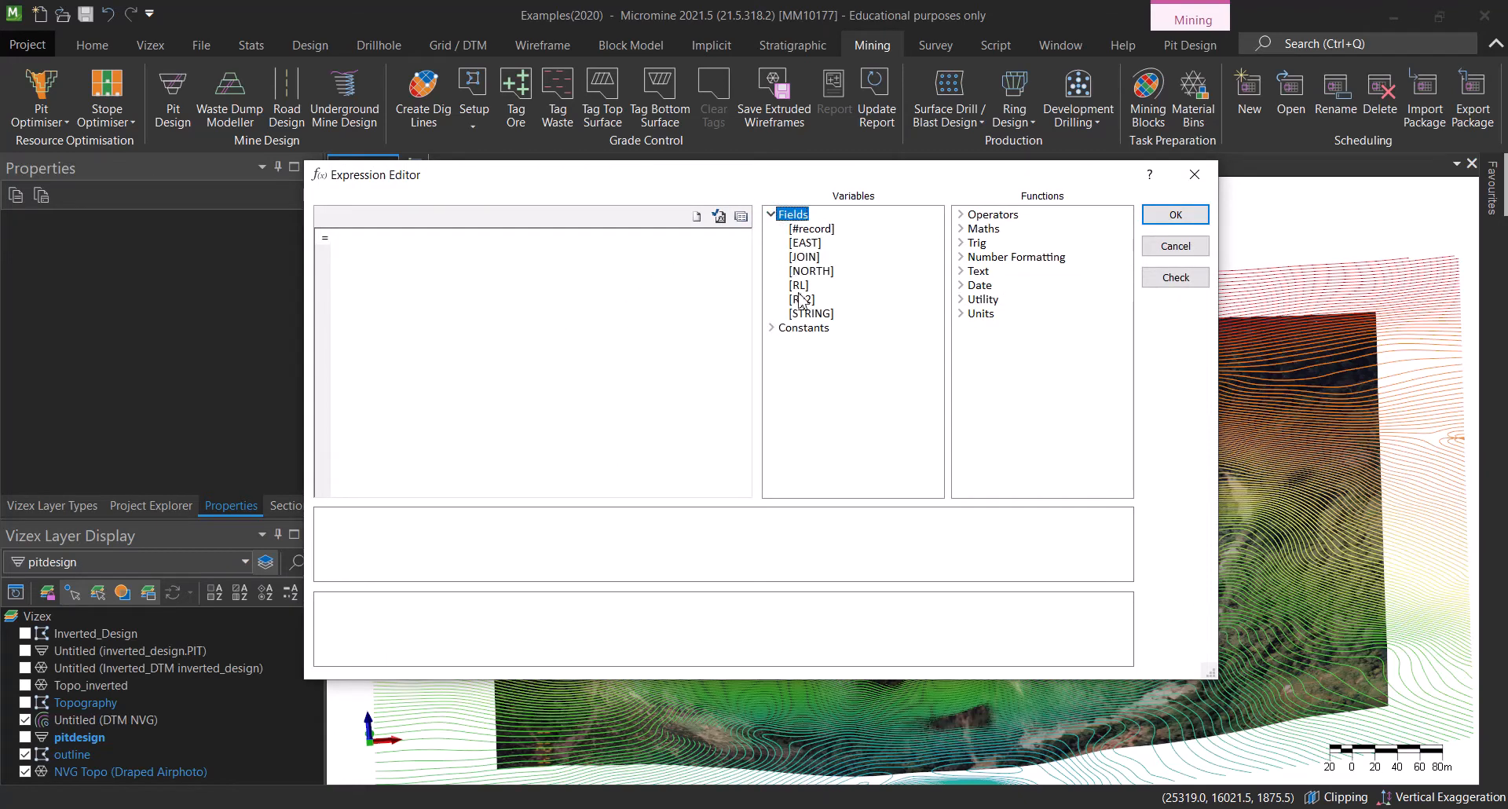
pyautogui.click(799, 298)
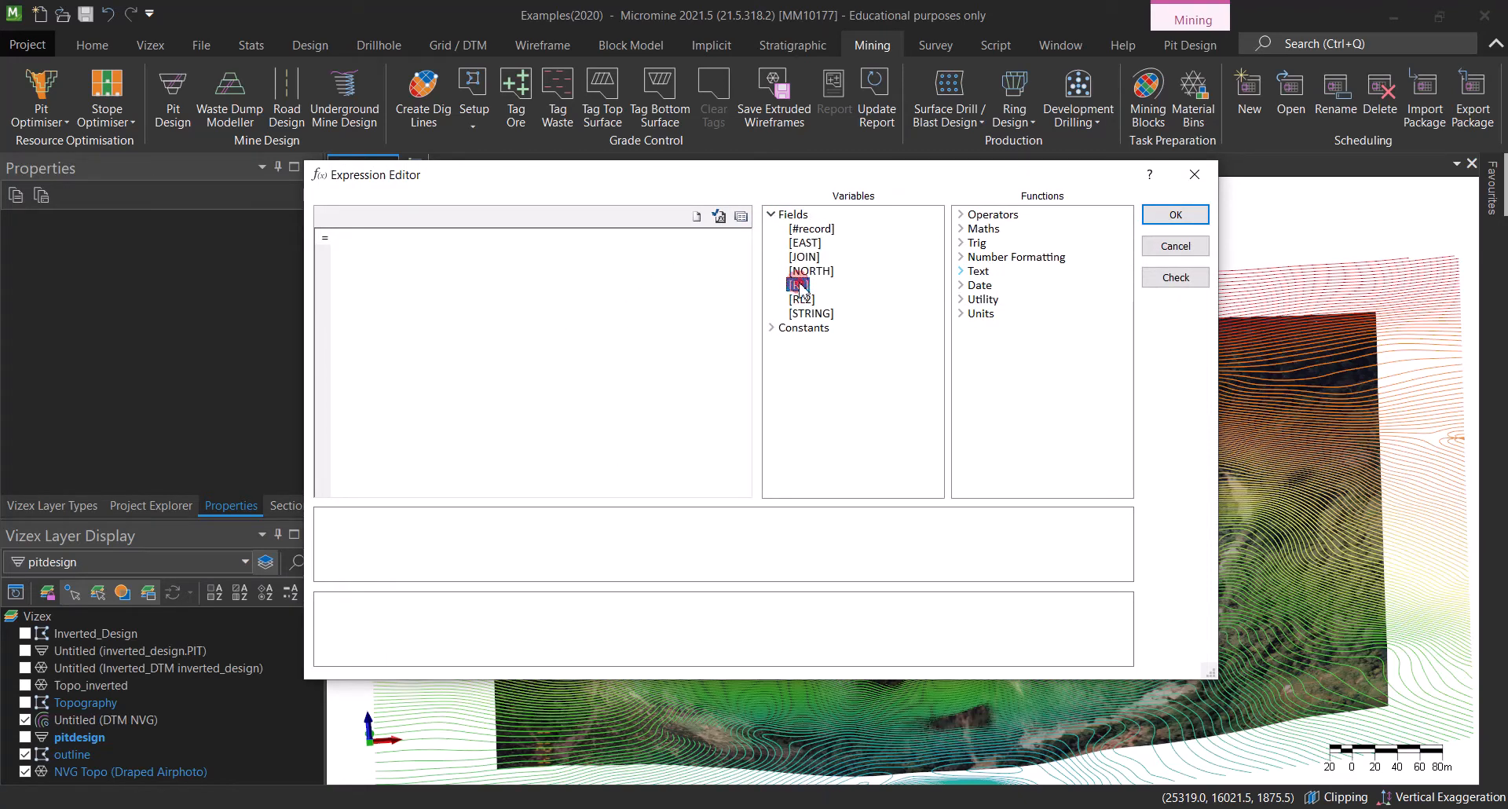
pyautogui.doubleClick(798, 285)
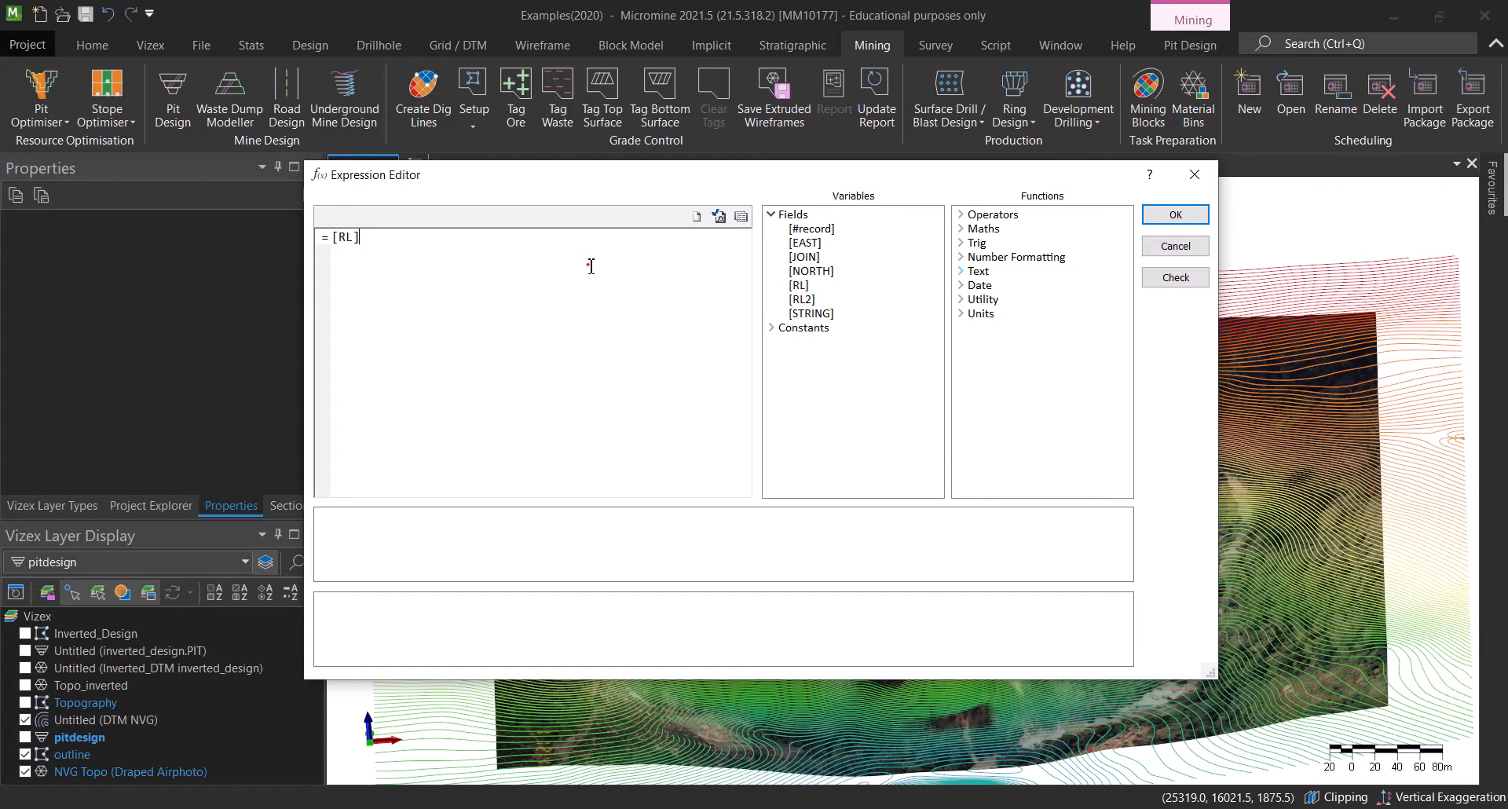
pyautogui.write('*-1')
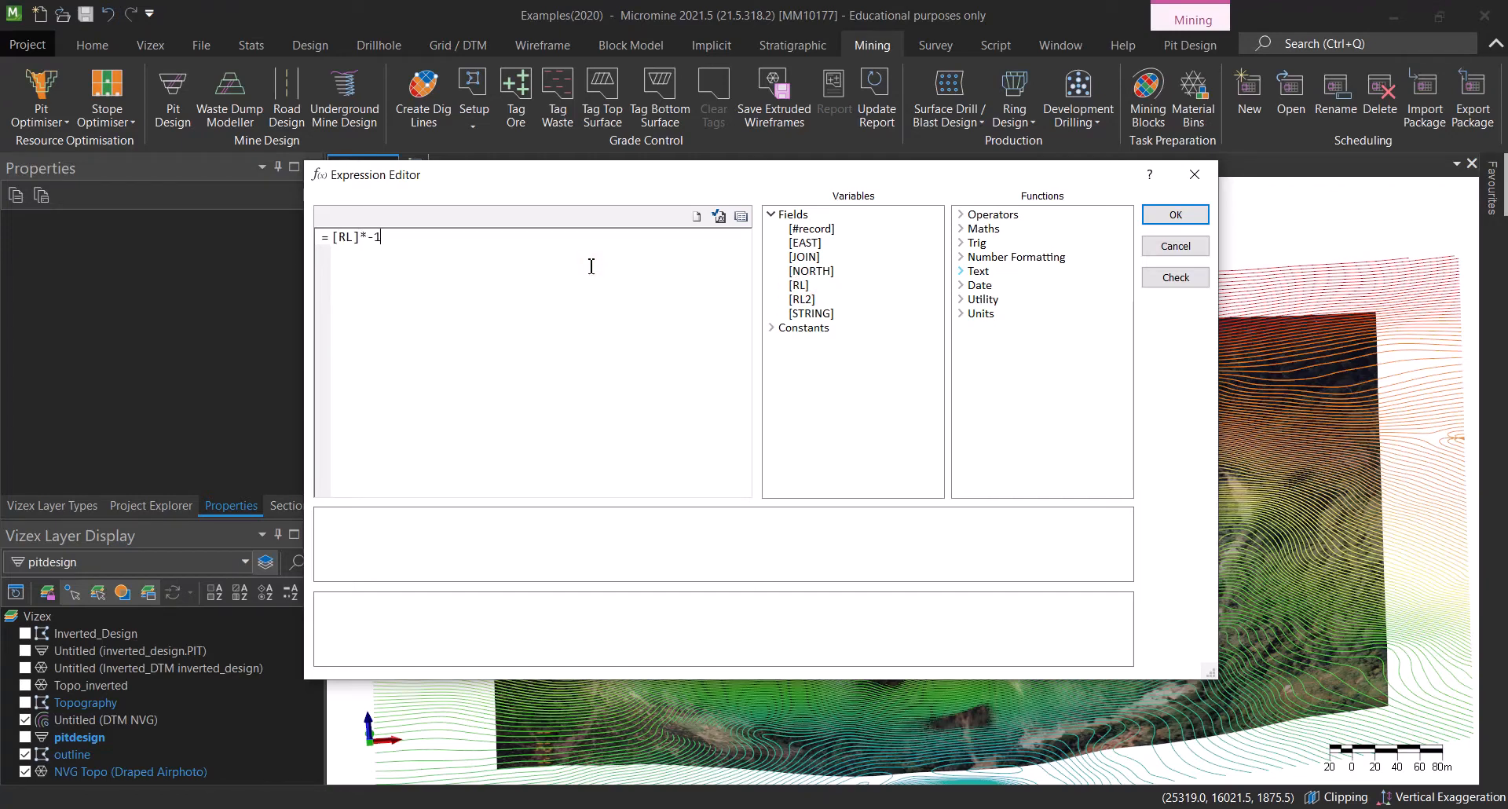
pyautogui.moveTo(608, 233)
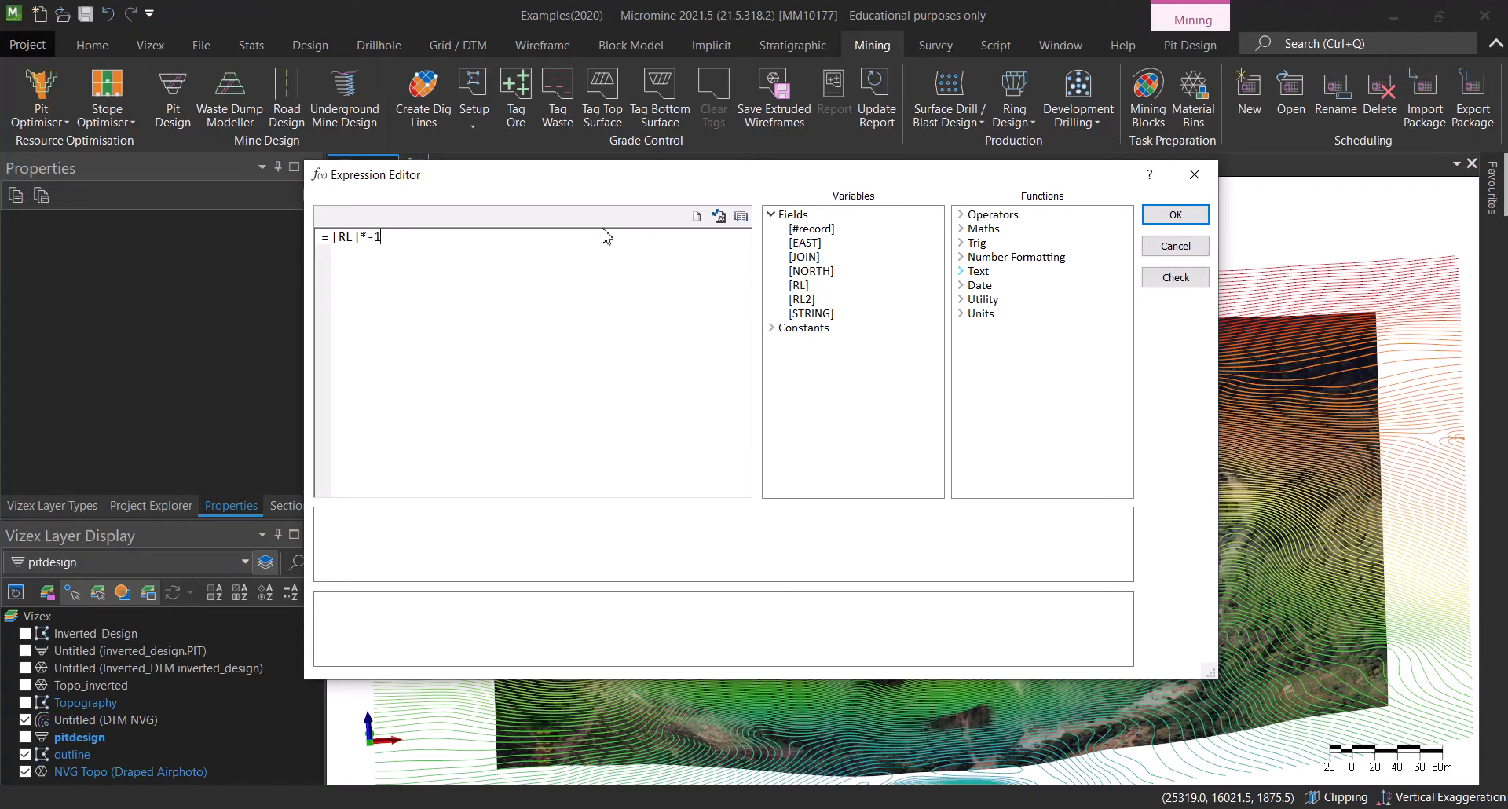
pyautogui.moveTo(589, 225)
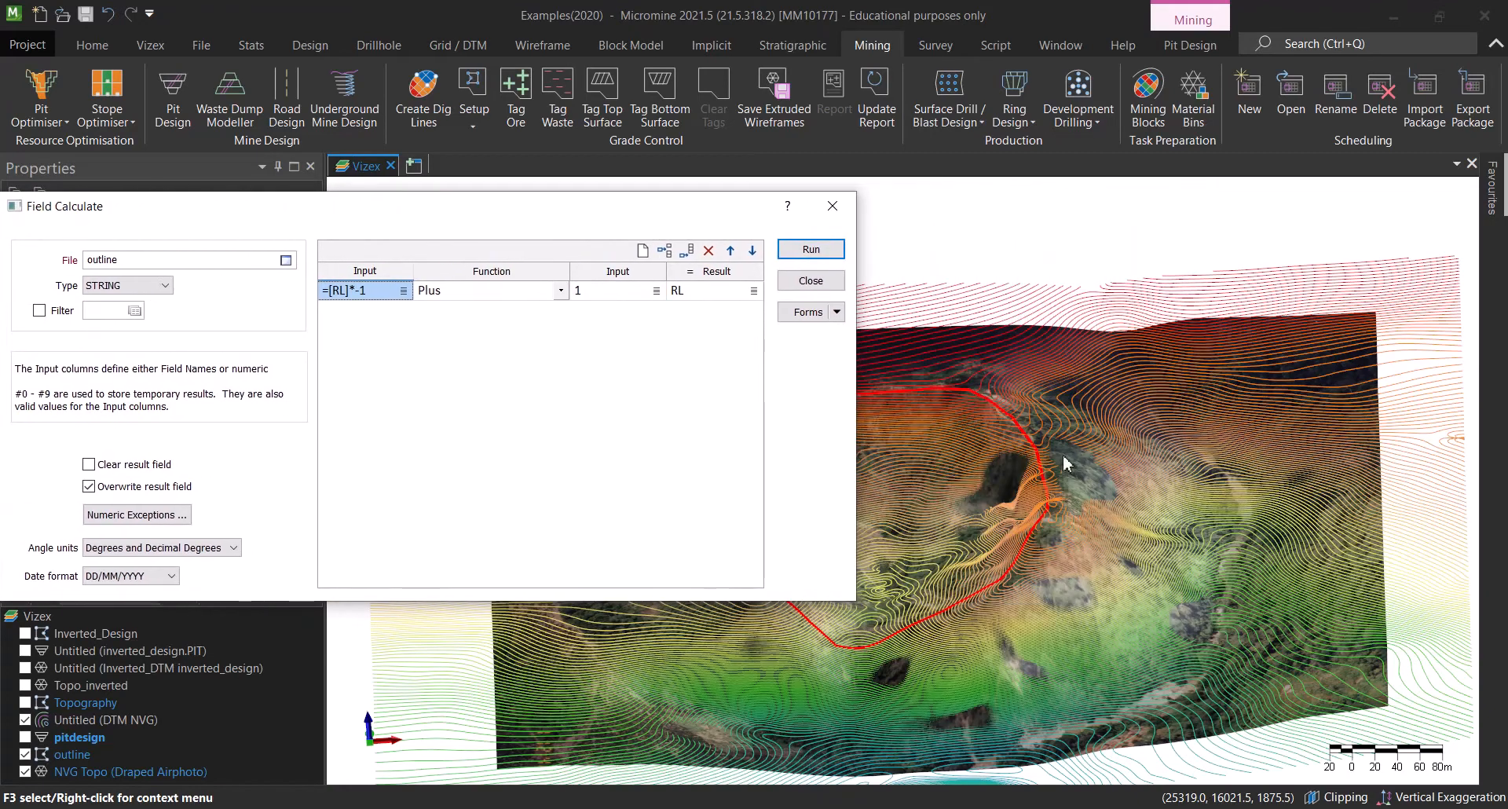
pyautogui.moveTo(854, 336)
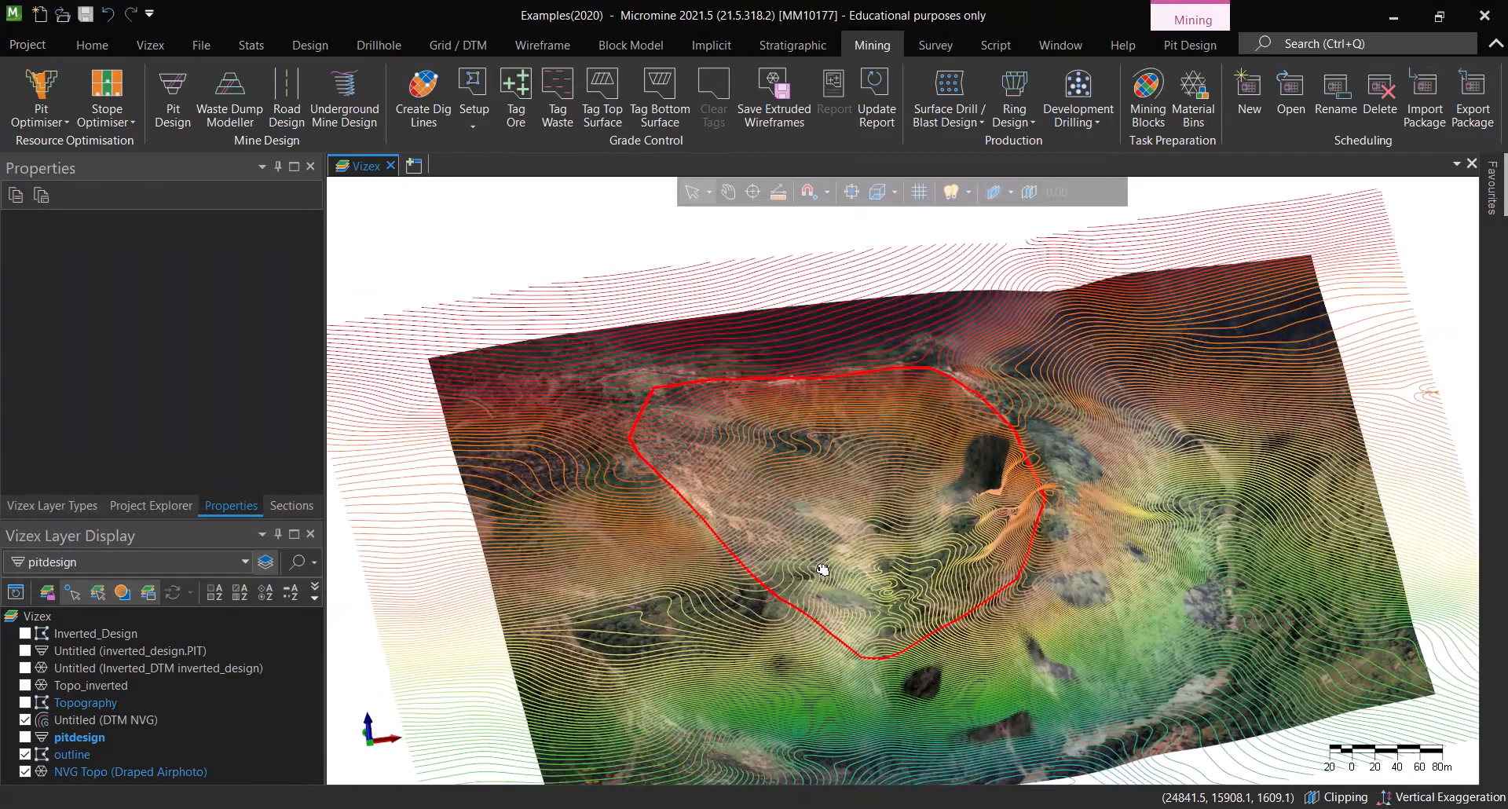
# - Rotate the terrain view and switch off the outline layer in Vizex Layer Display
pyautogui.moveTo(822, 570); pyautogui.dragTo(996, 456)
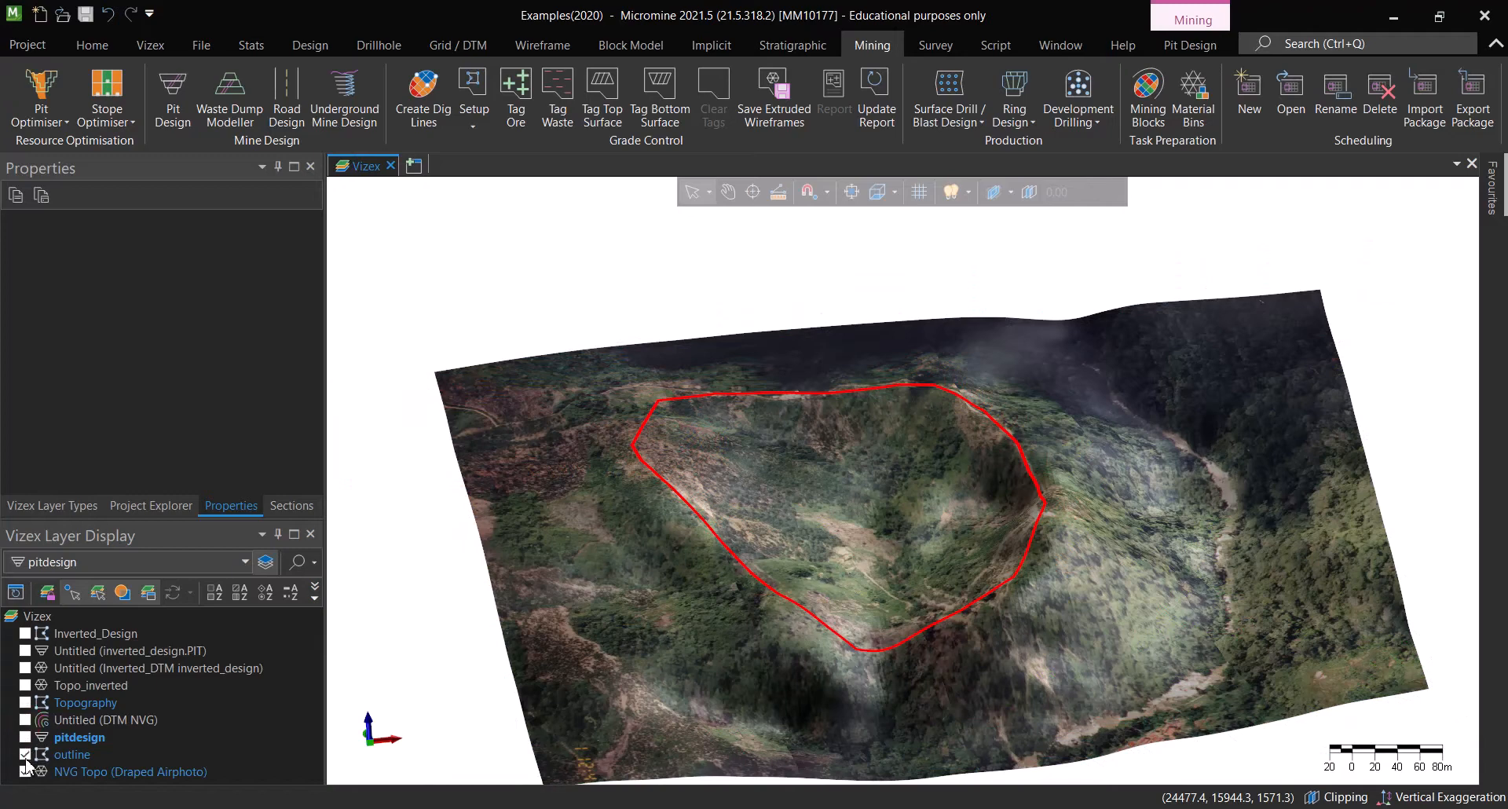
pyautogui.click(24, 754)
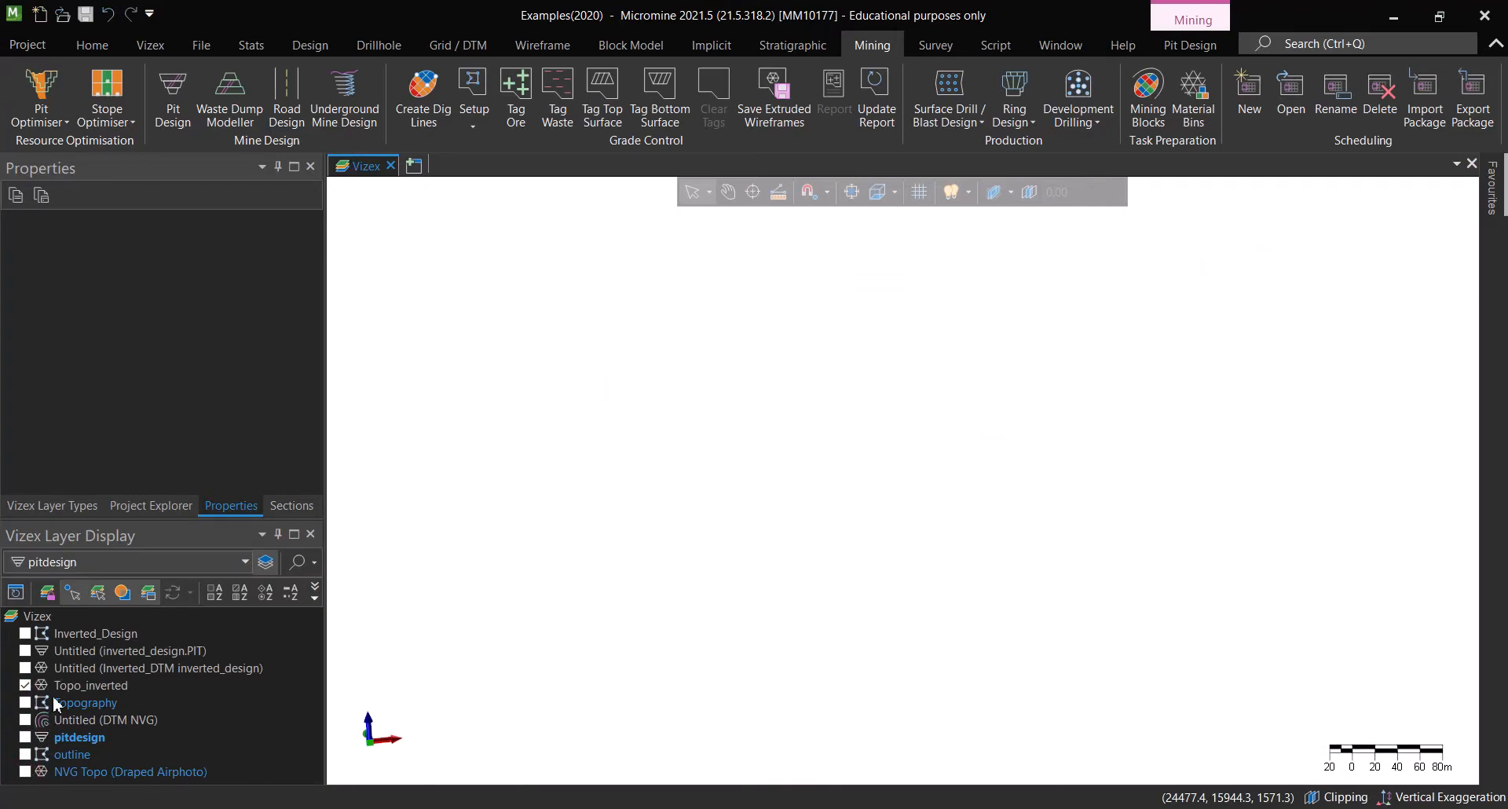
# - Open the outline layer's settings to choose its elevation field, then zoom onto the outline over the terrain
pyautogui.rightClick(91, 685)
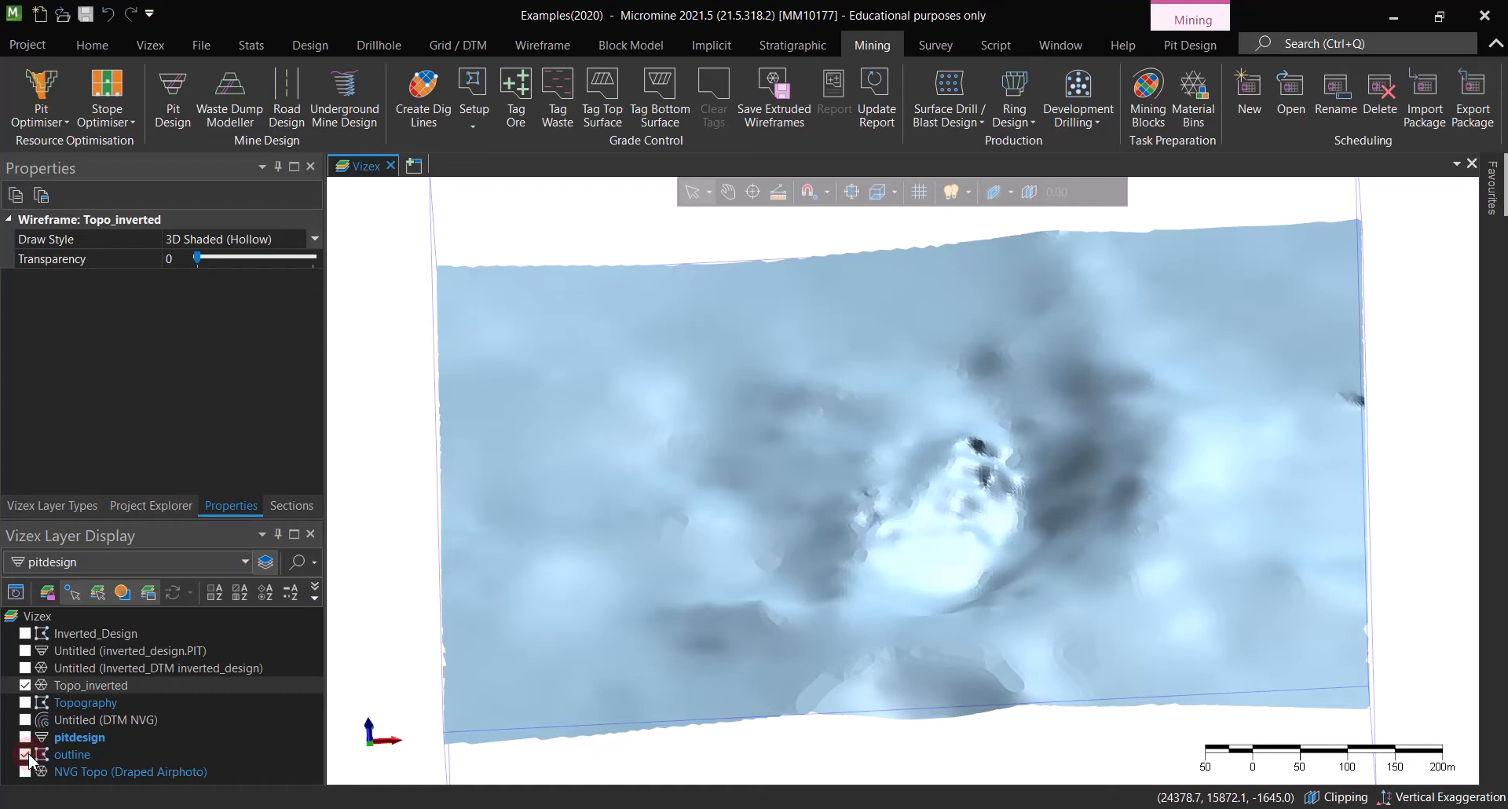
pyautogui.doubleClick(72, 754)
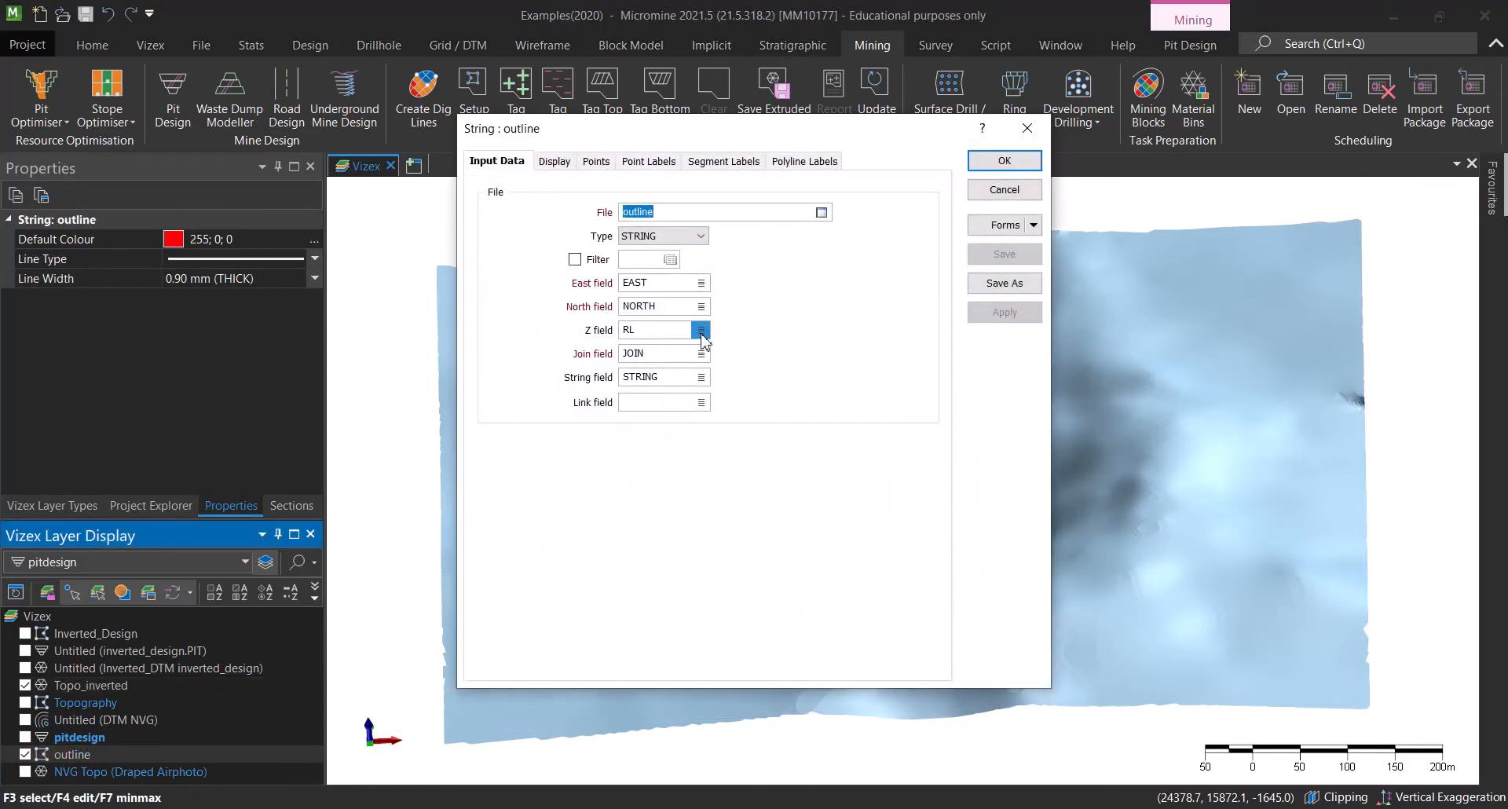
pyautogui.click(701, 329)
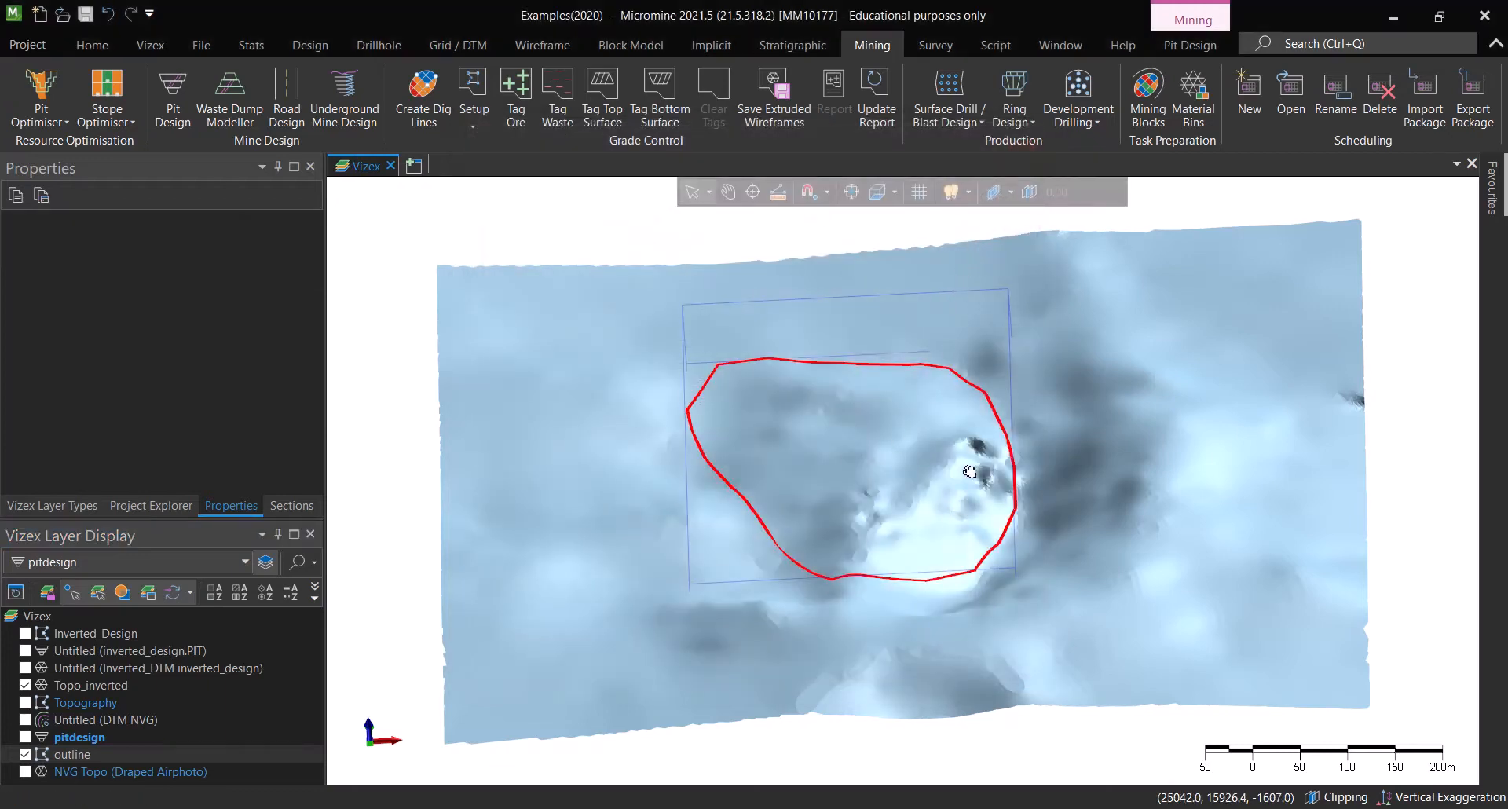
pyautogui.moveTo(969, 472); pyautogui.dragTo(1004, 444)
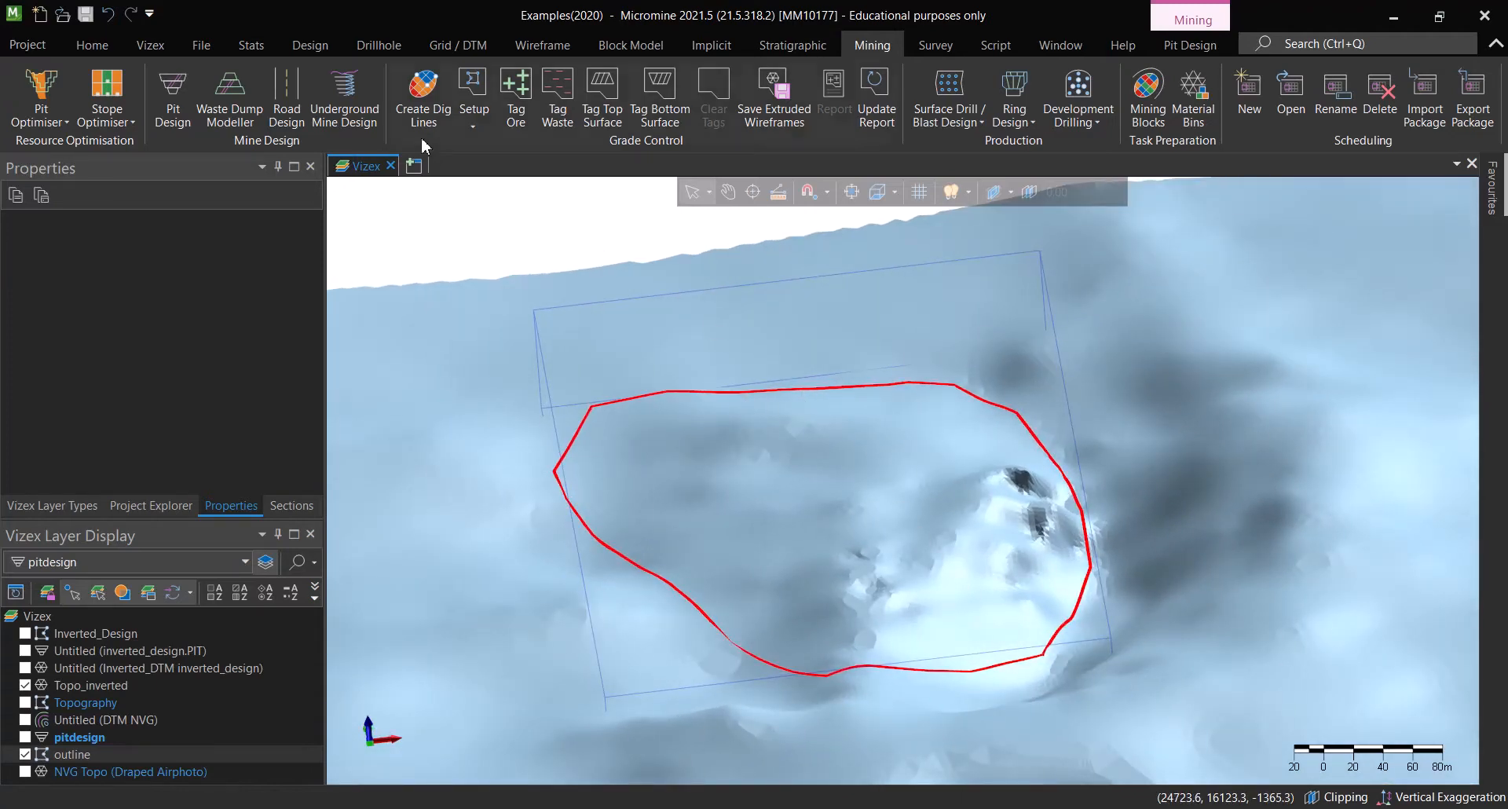
pyautogui.moveTo(901, 585)
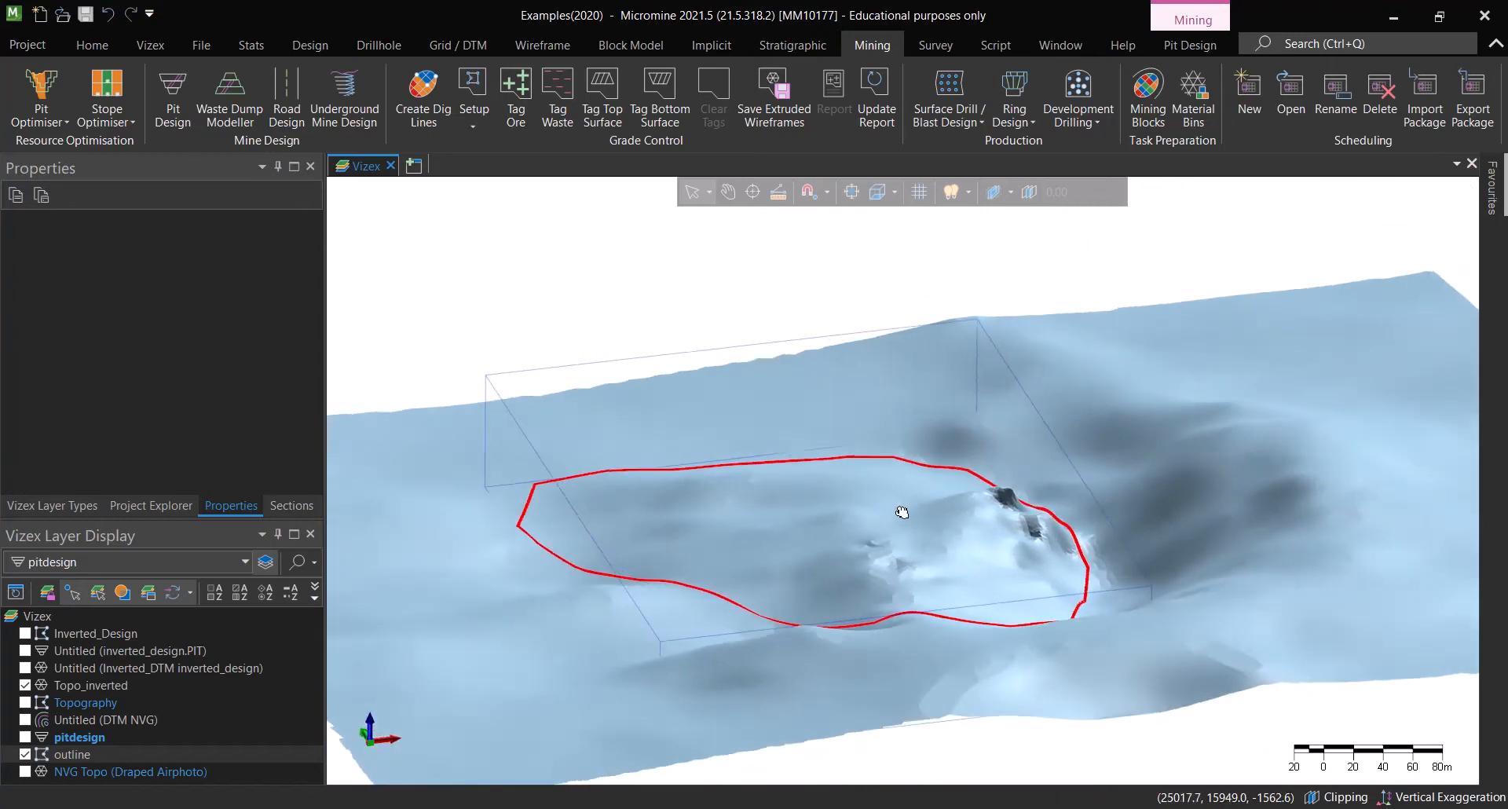
pyautogui.moveTo(905, 511); pyautogui.dragTo(894, 481)
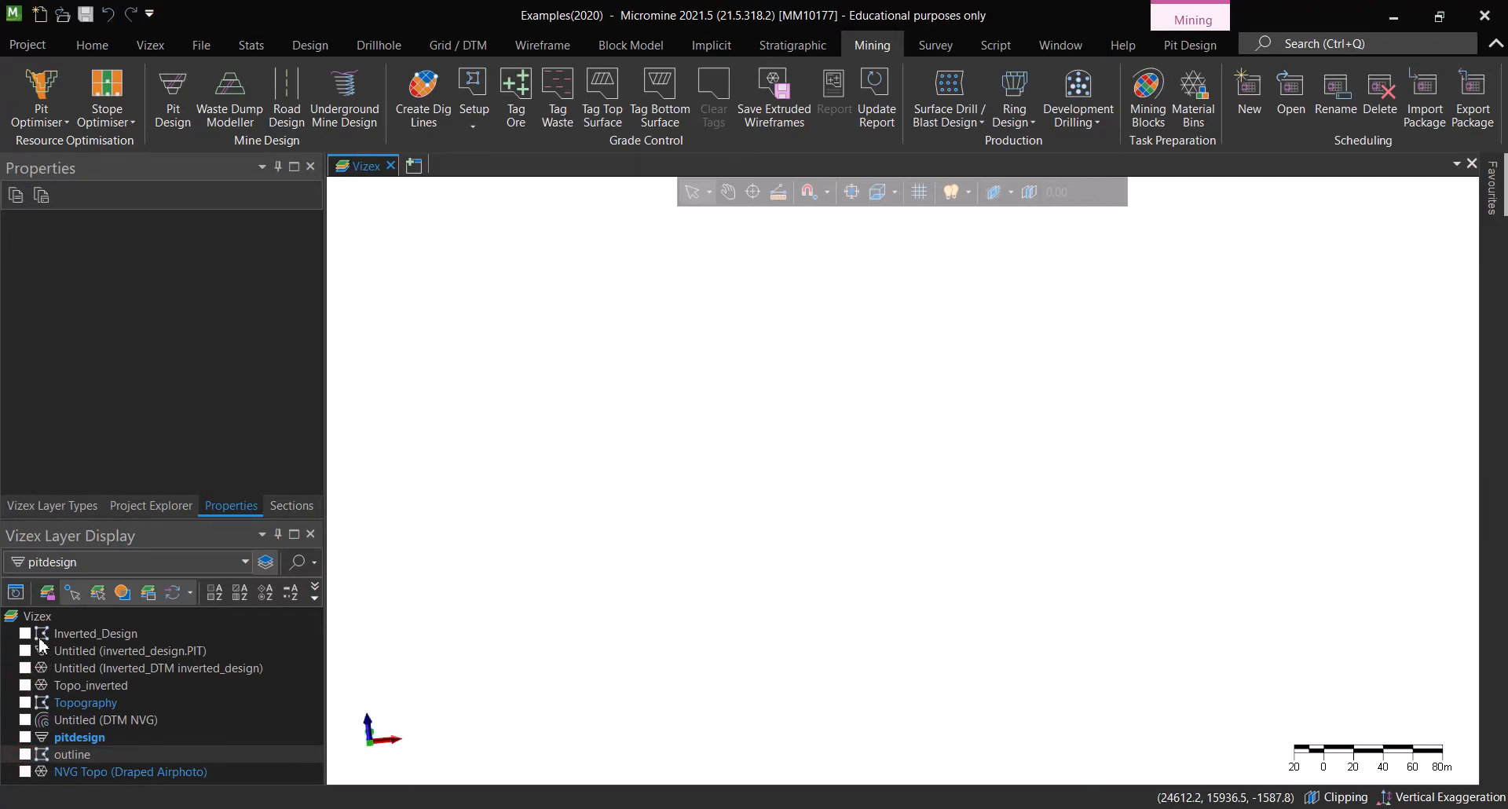
# - Switch on the Inverted_Design layer and bring up Calculate via a 'cal' command search
pyautogui.click(24, 633)
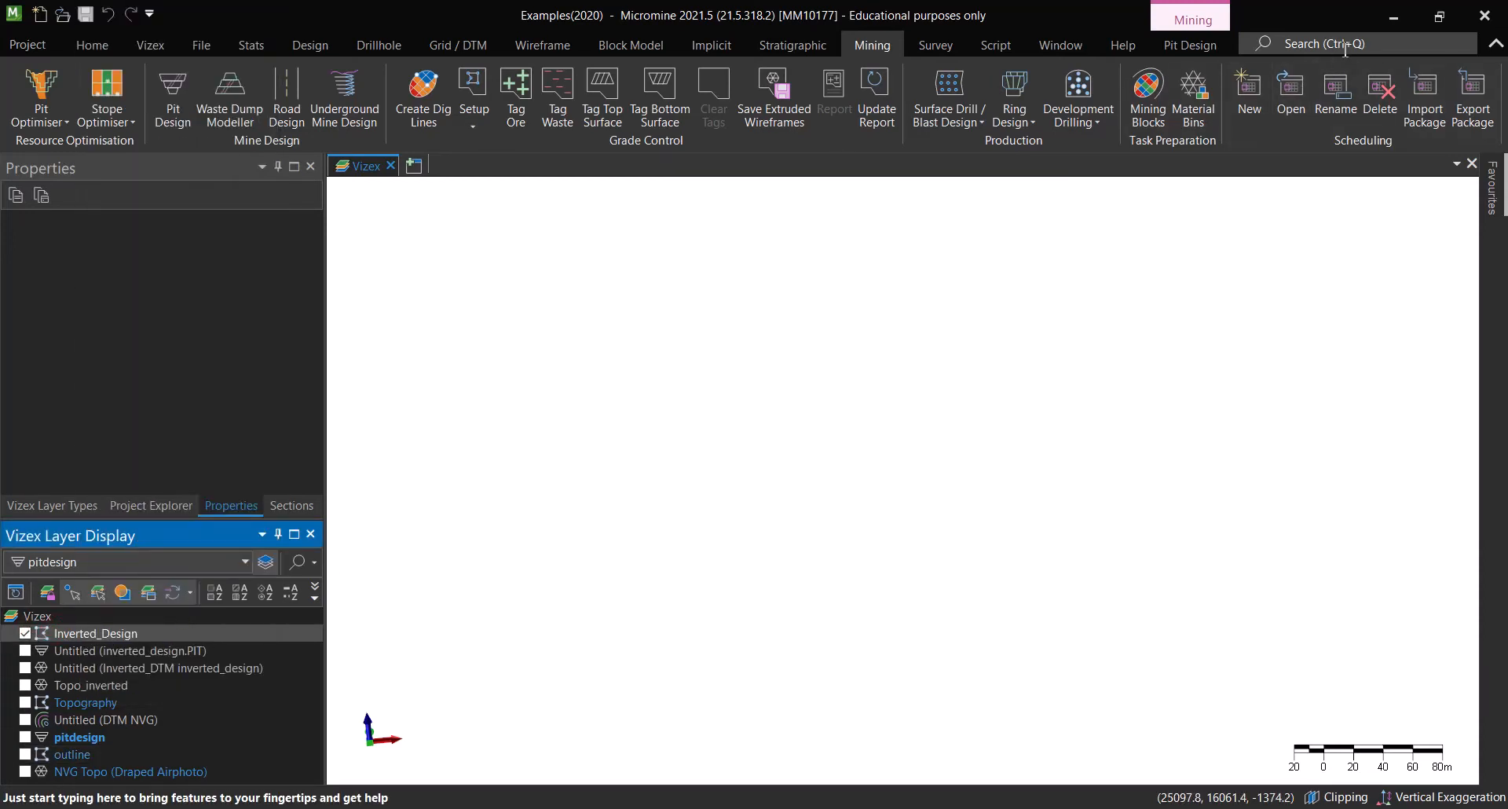
pyautogui.write('cal')
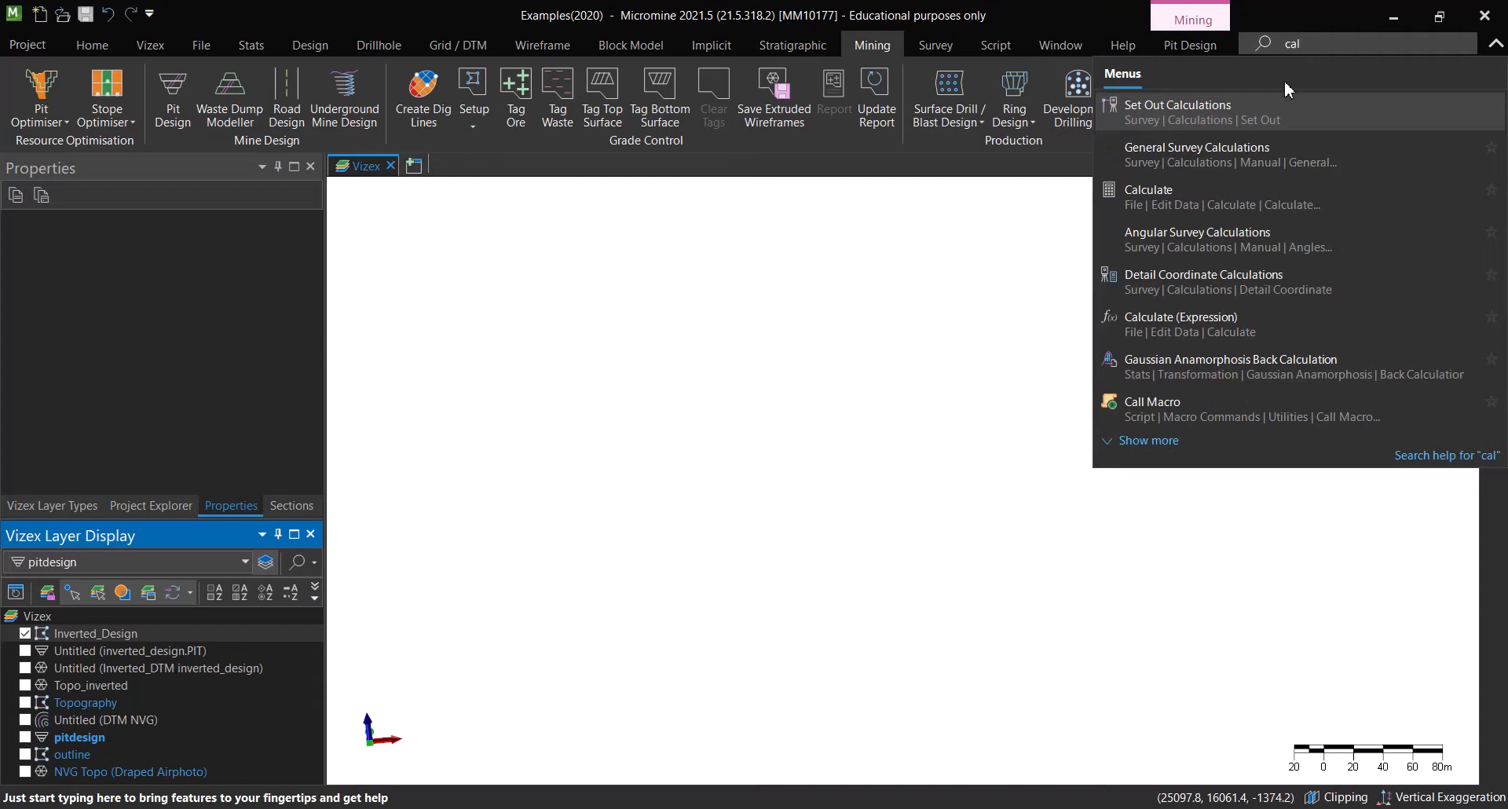
pyautogui.click(1147, 196)
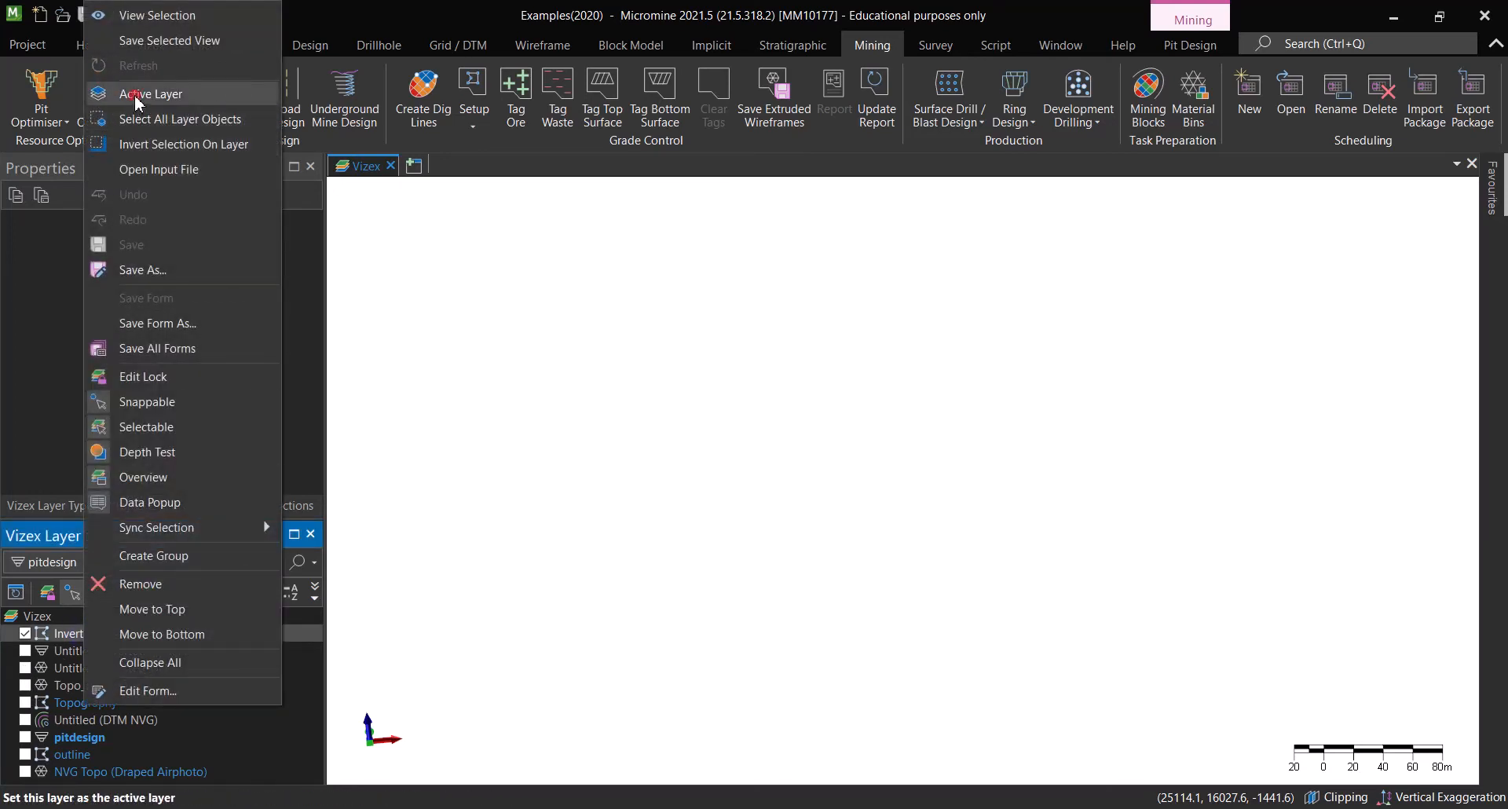
pyautogui.moveTo(157, 45)
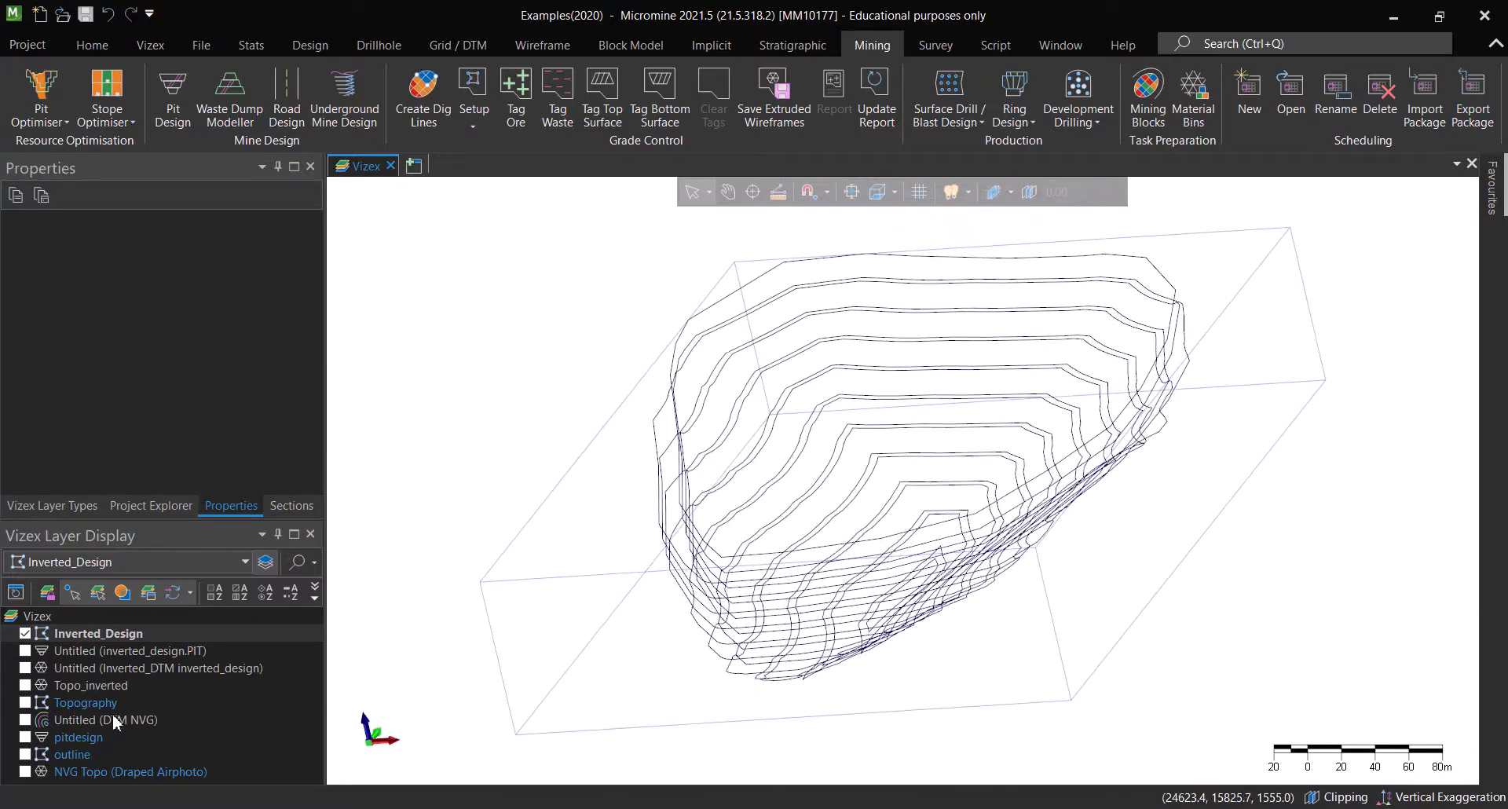
# - Switch on NVG Topo and outline, and set the outline's Z field to RL
pyautogui.click(25, 772)
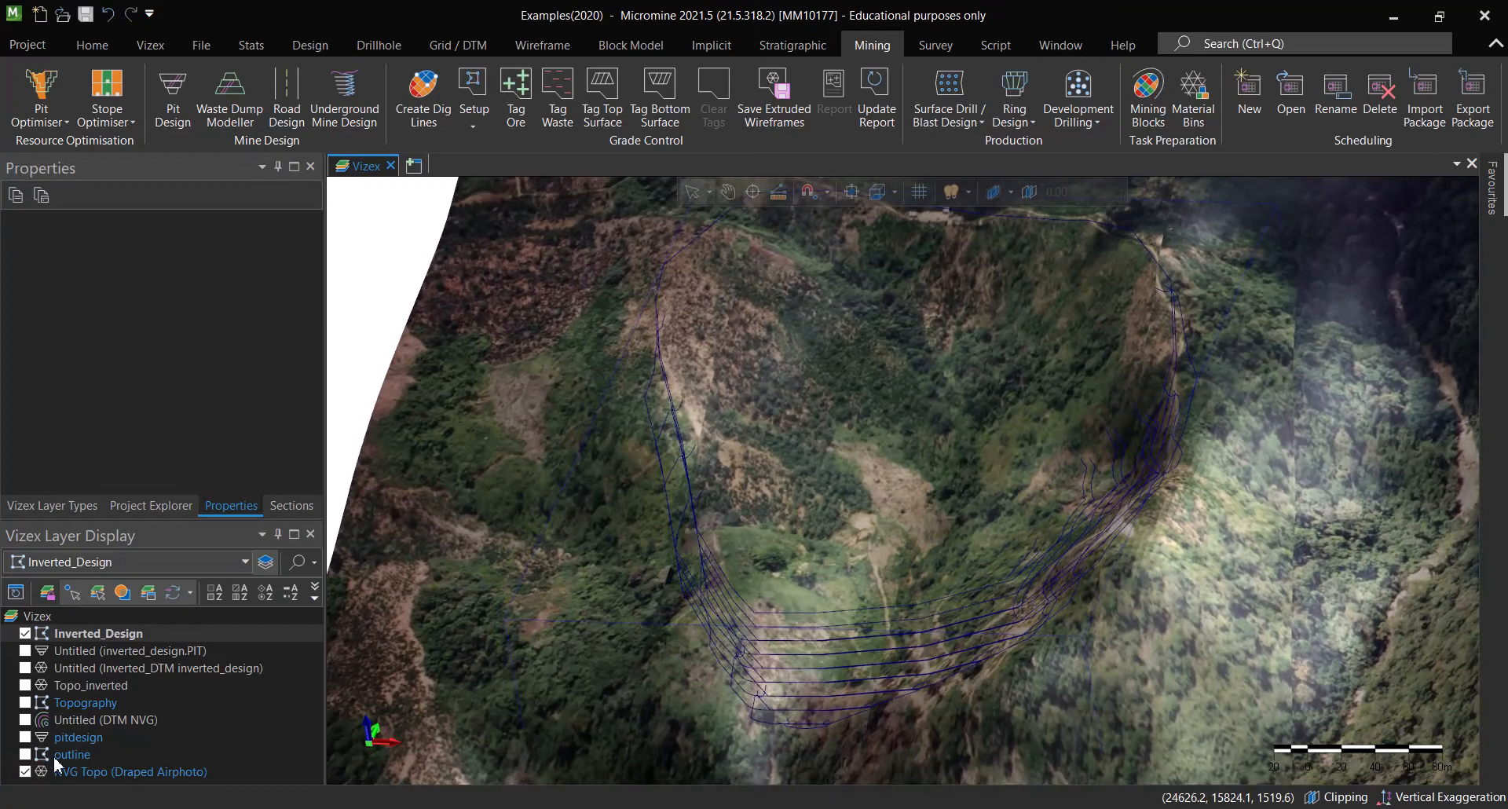
pyautogui.click(72, 754)
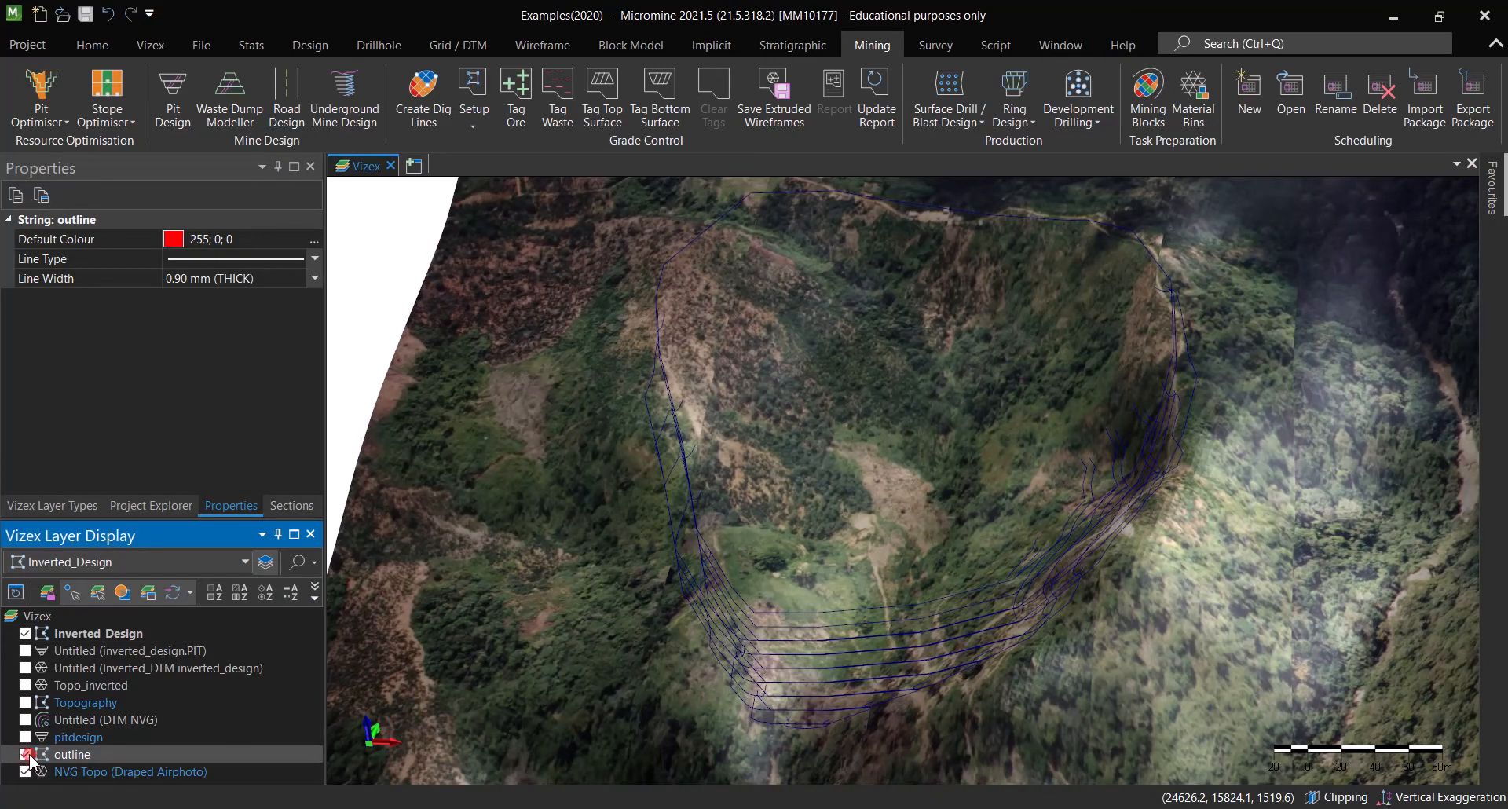
pyautogui.doubleClick(72, 754)
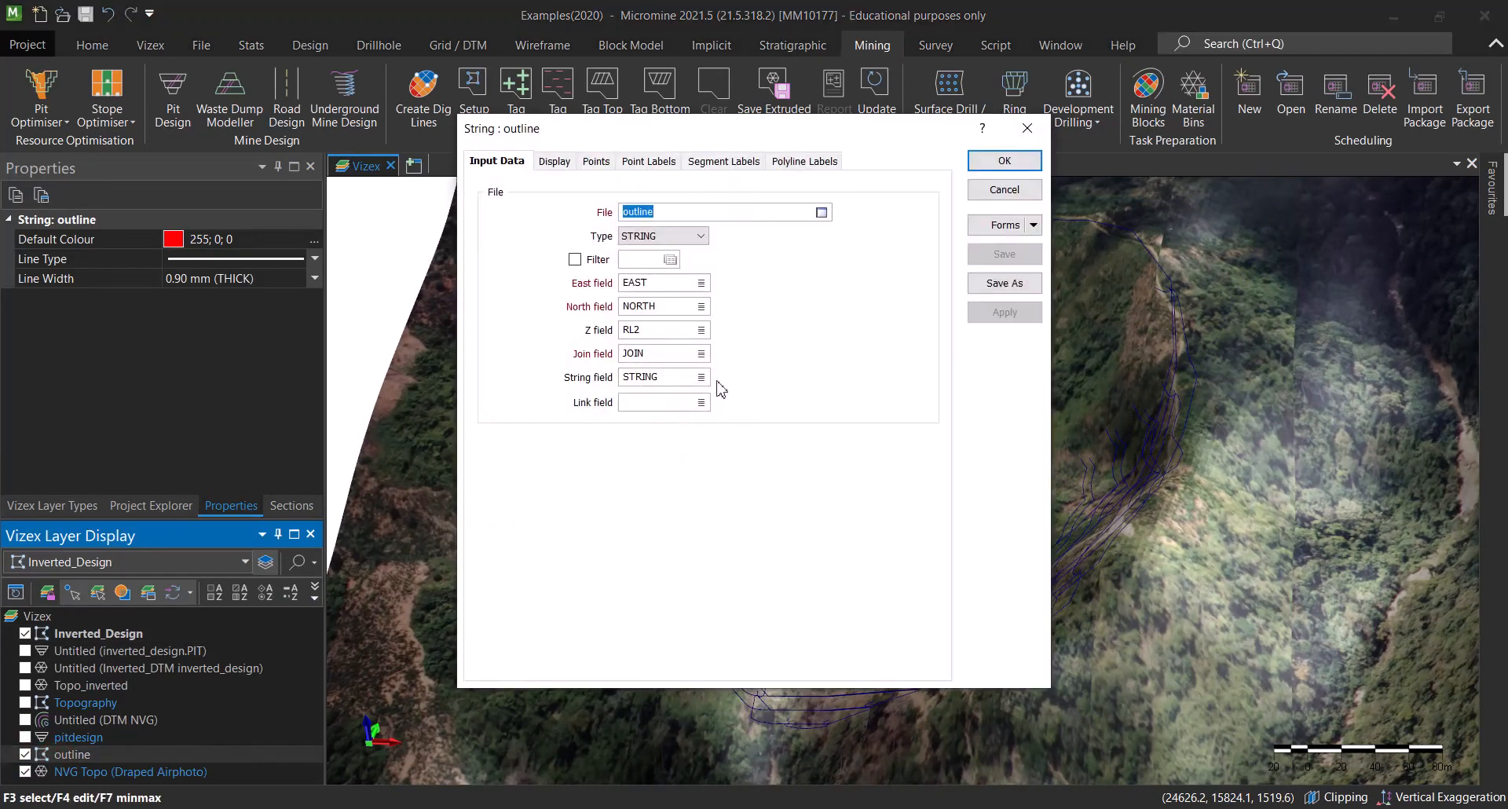
pyautogui.click(706, 353)
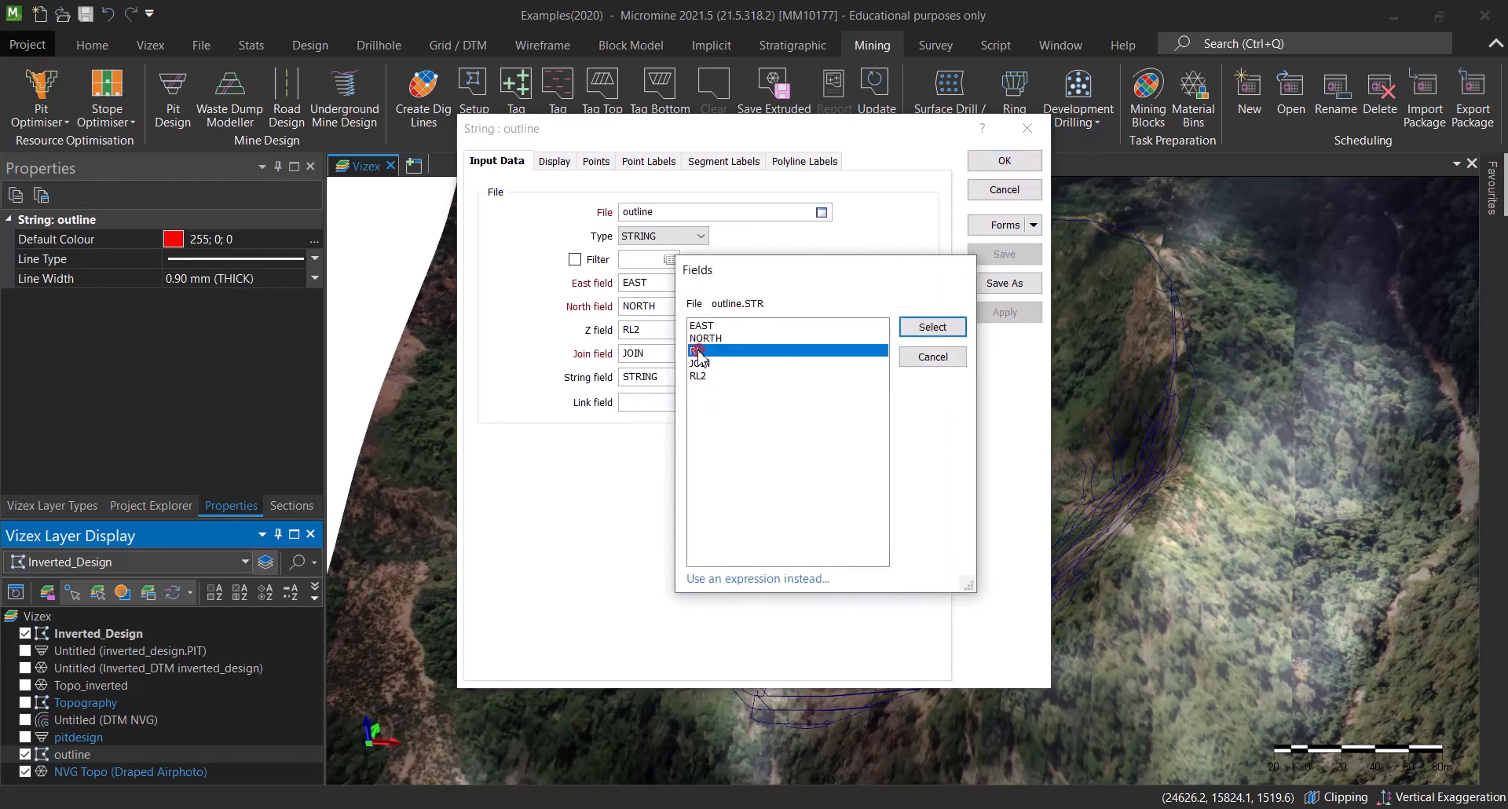
pyautogui.click(929, 327)
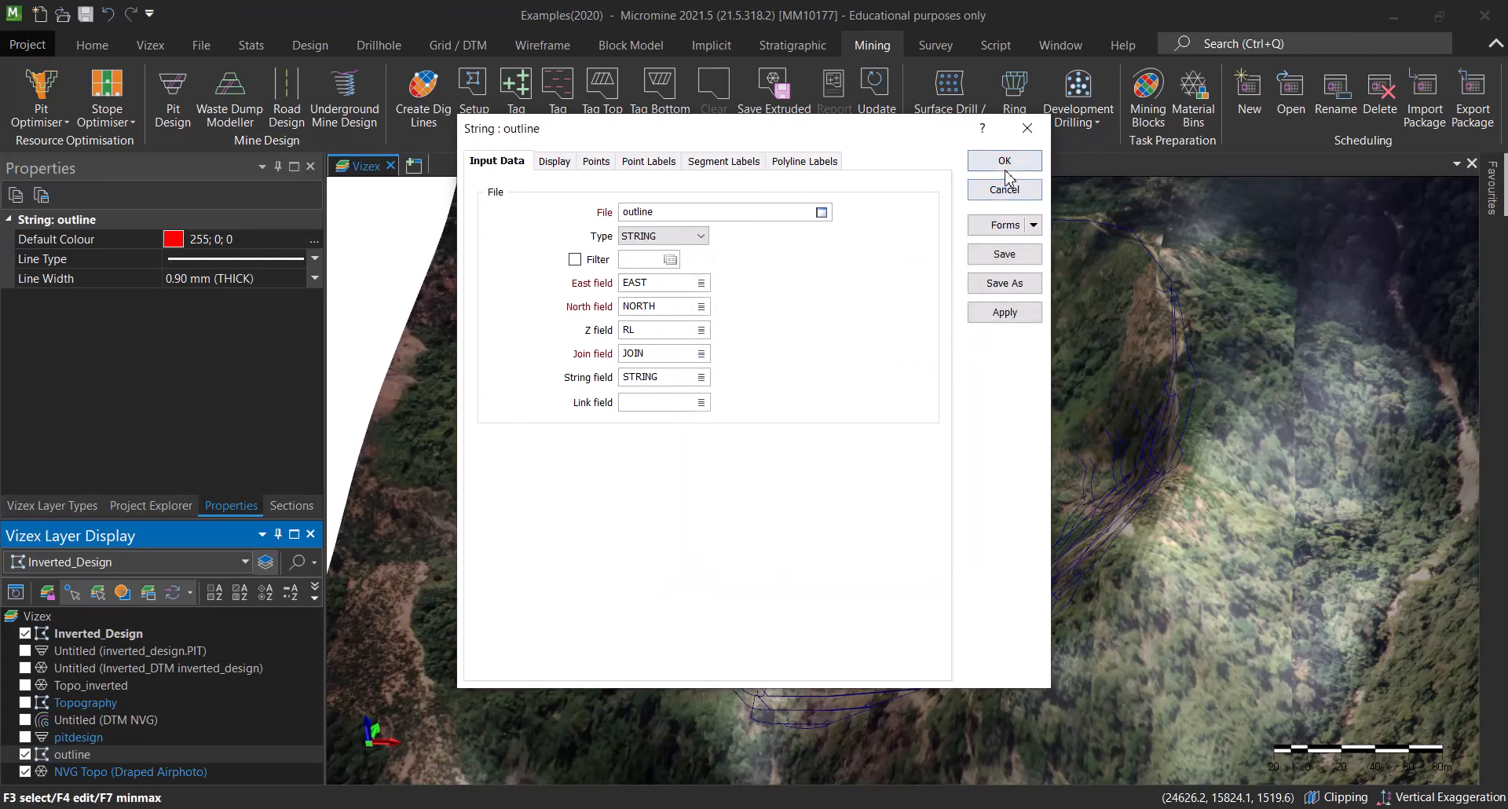
pyautogui.click(1004, 161)
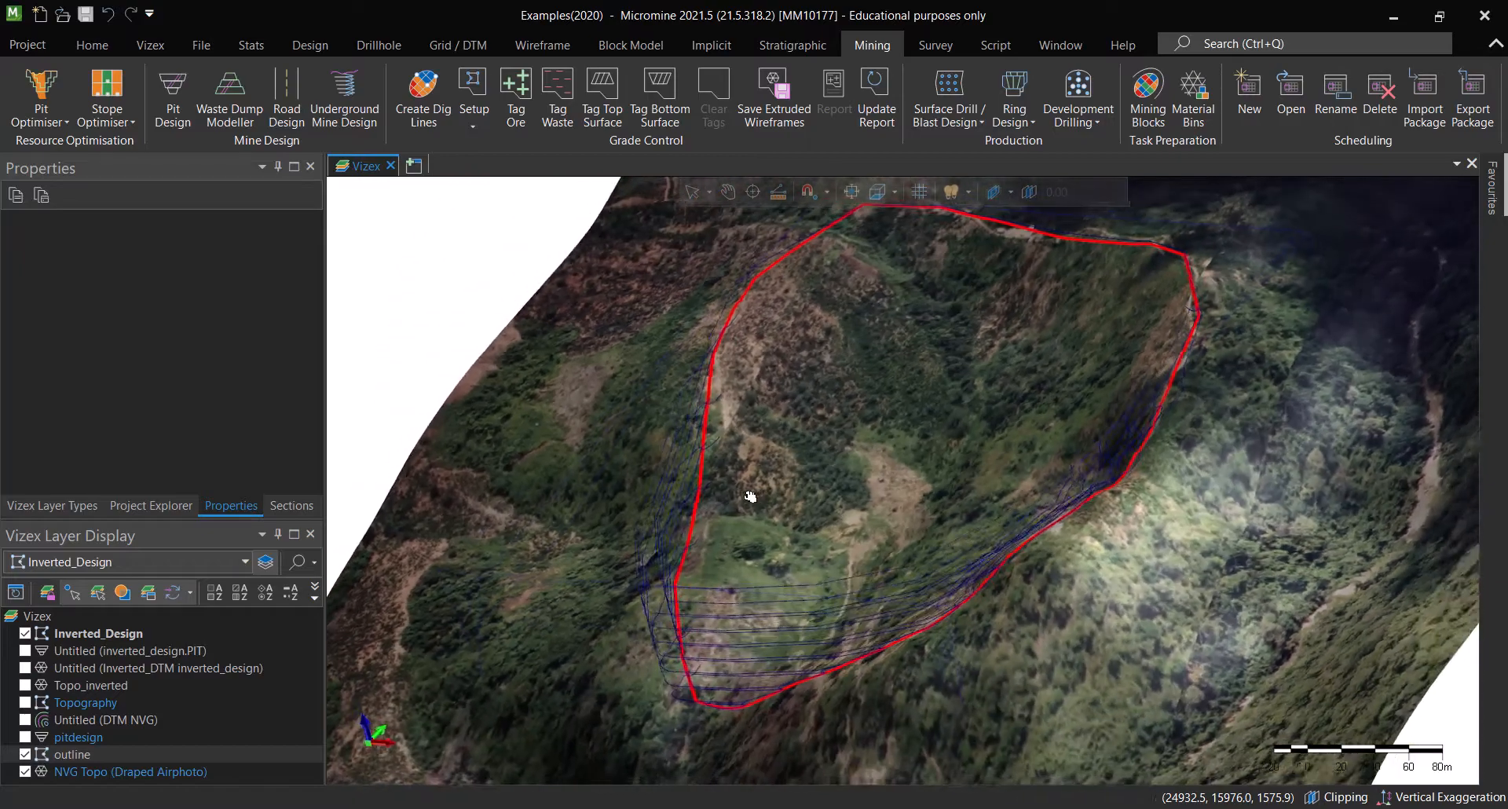
pyautogui.moveTo(751, 496); pyautogui.dragTo(1029, 399)
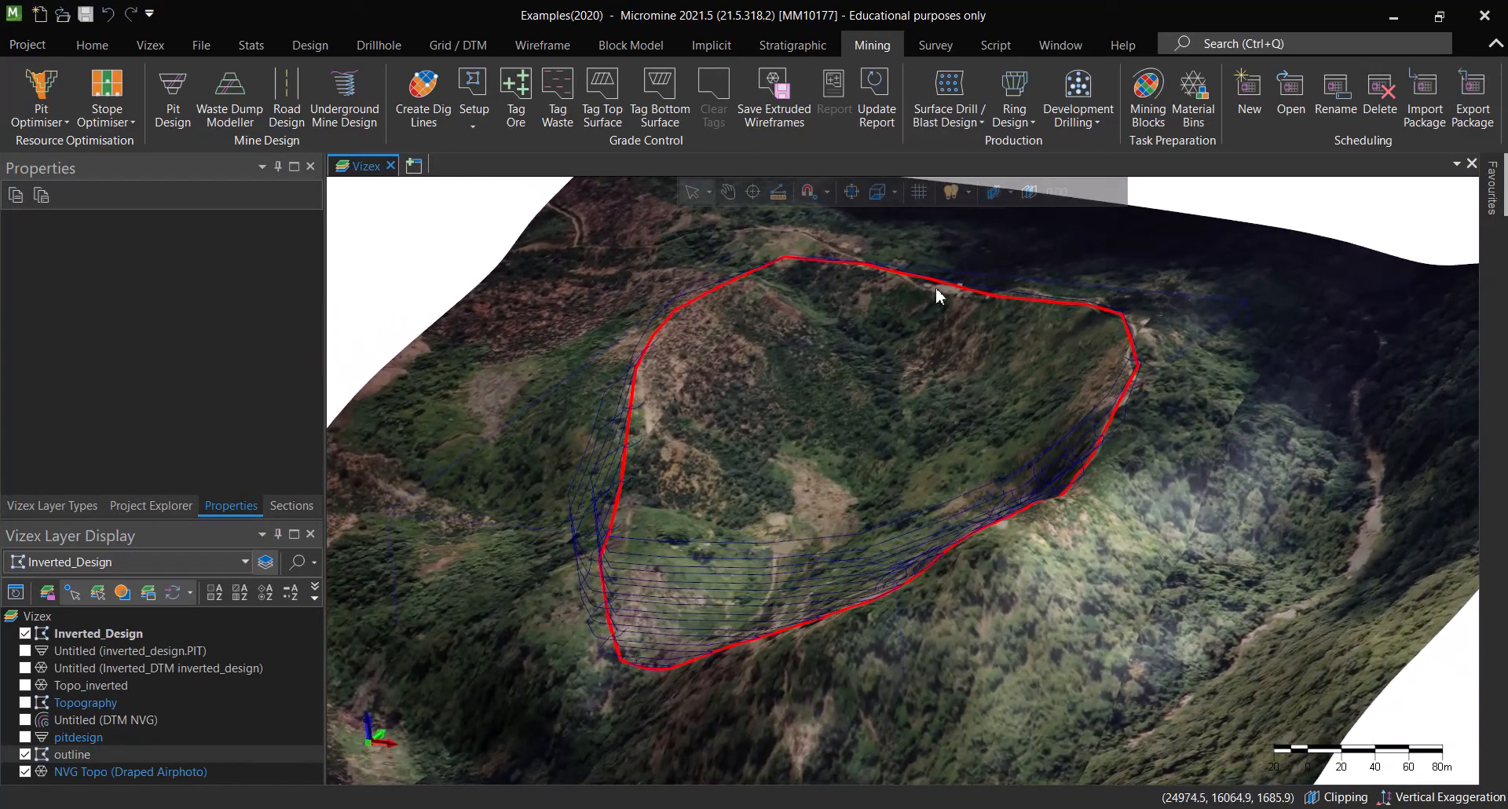
pyautogui.moveTo(938, 295); pyautogui.dragTo(969, 480)
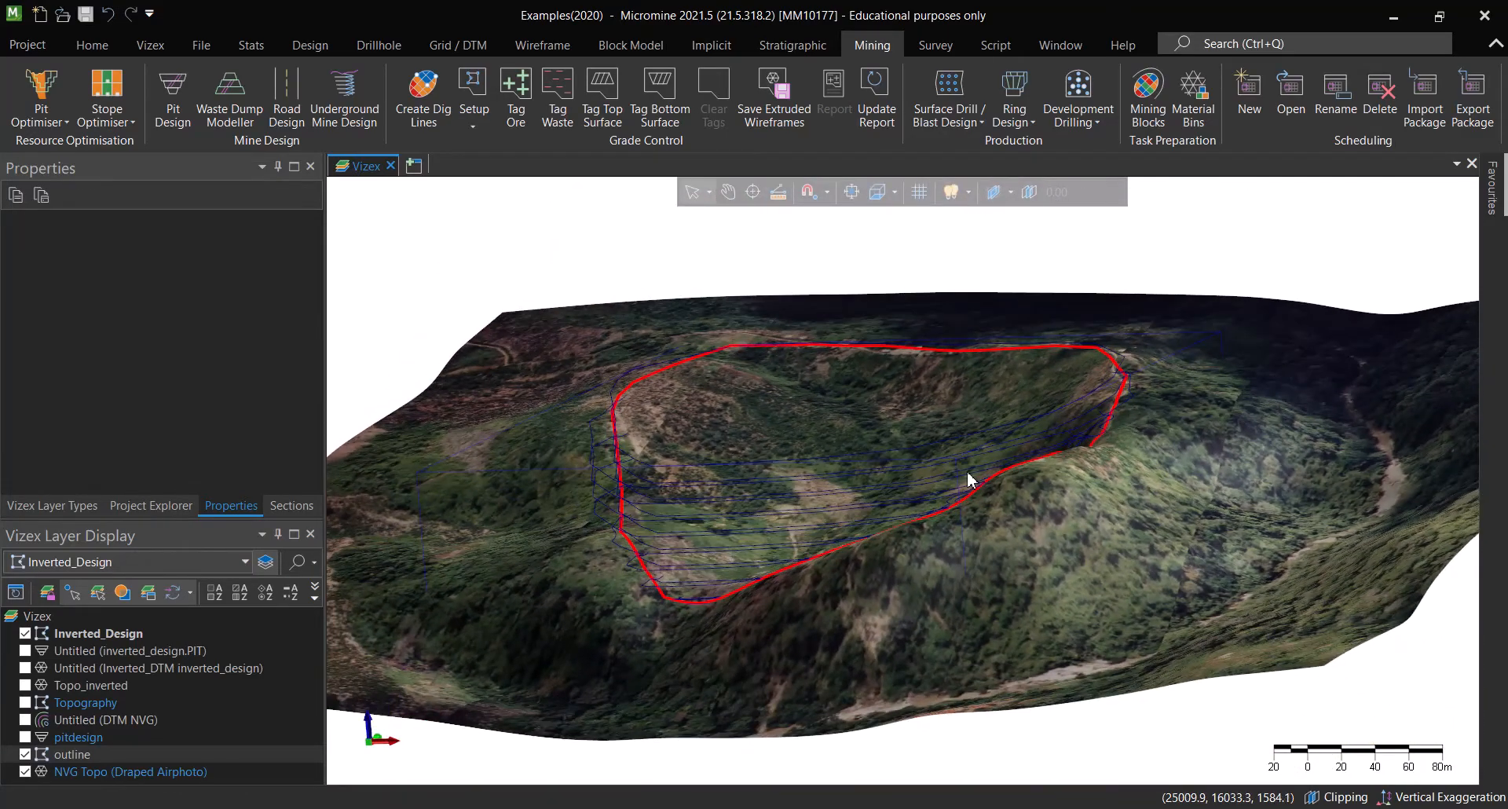
pyautogui.moveTo(971, 481); pyautogui.dragTo(834, 451)
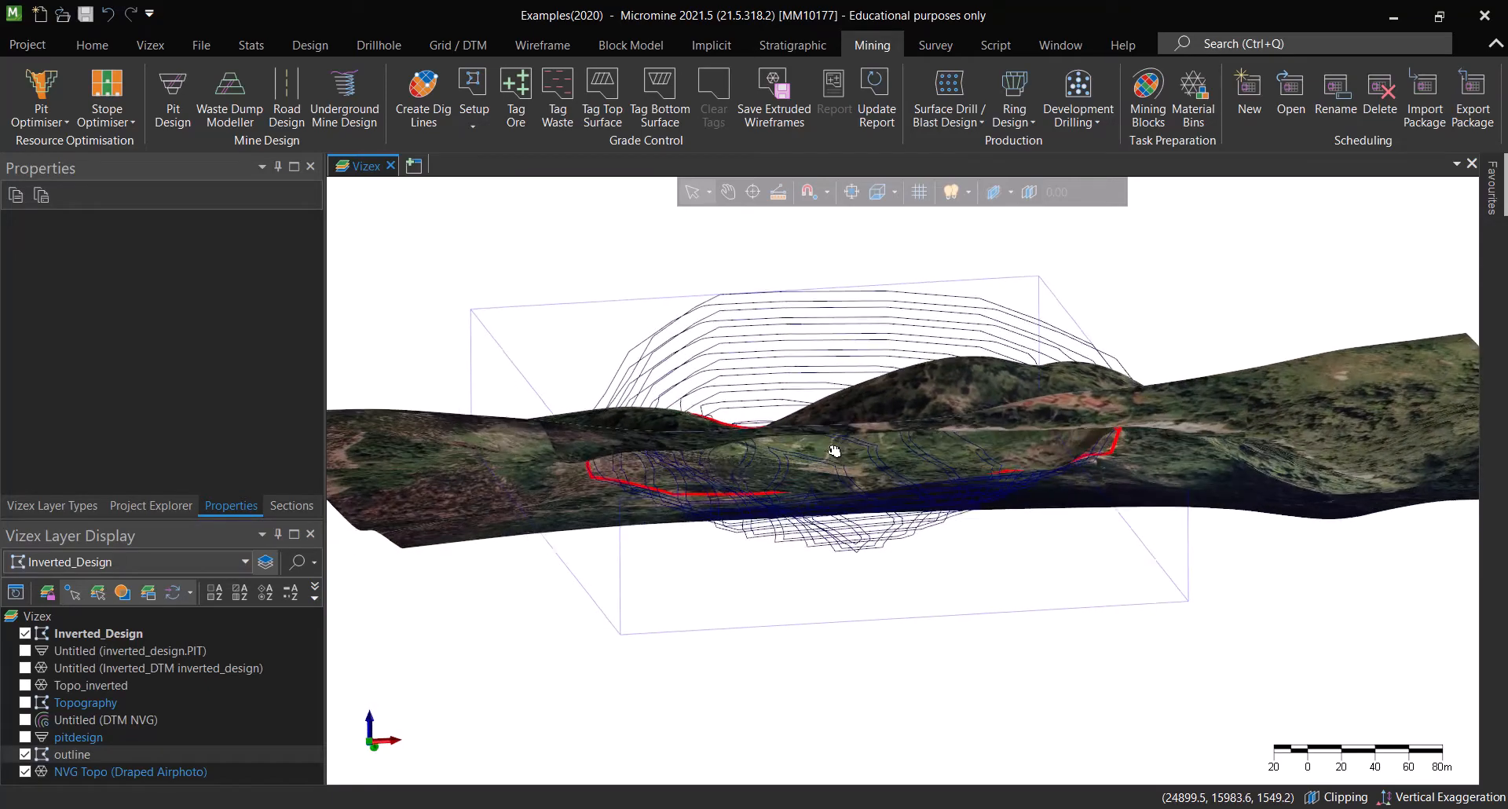
pyautogui.moveTo(835, 449); pyautogui.dragTo(899, 433)
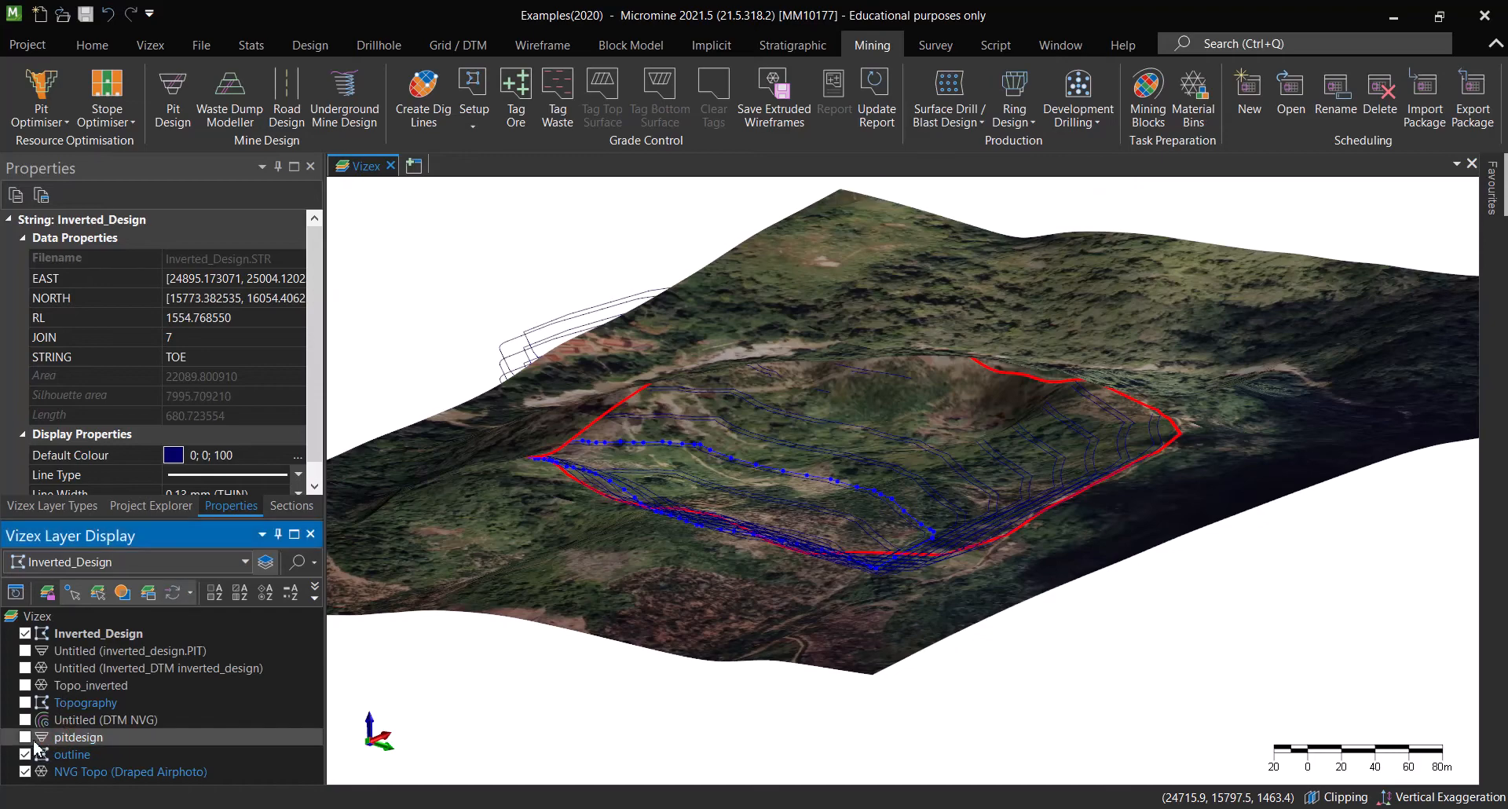
# - Switch on the pitdesign layer and zoom in on the benches along the outline
pyautogui.click(24, 754)
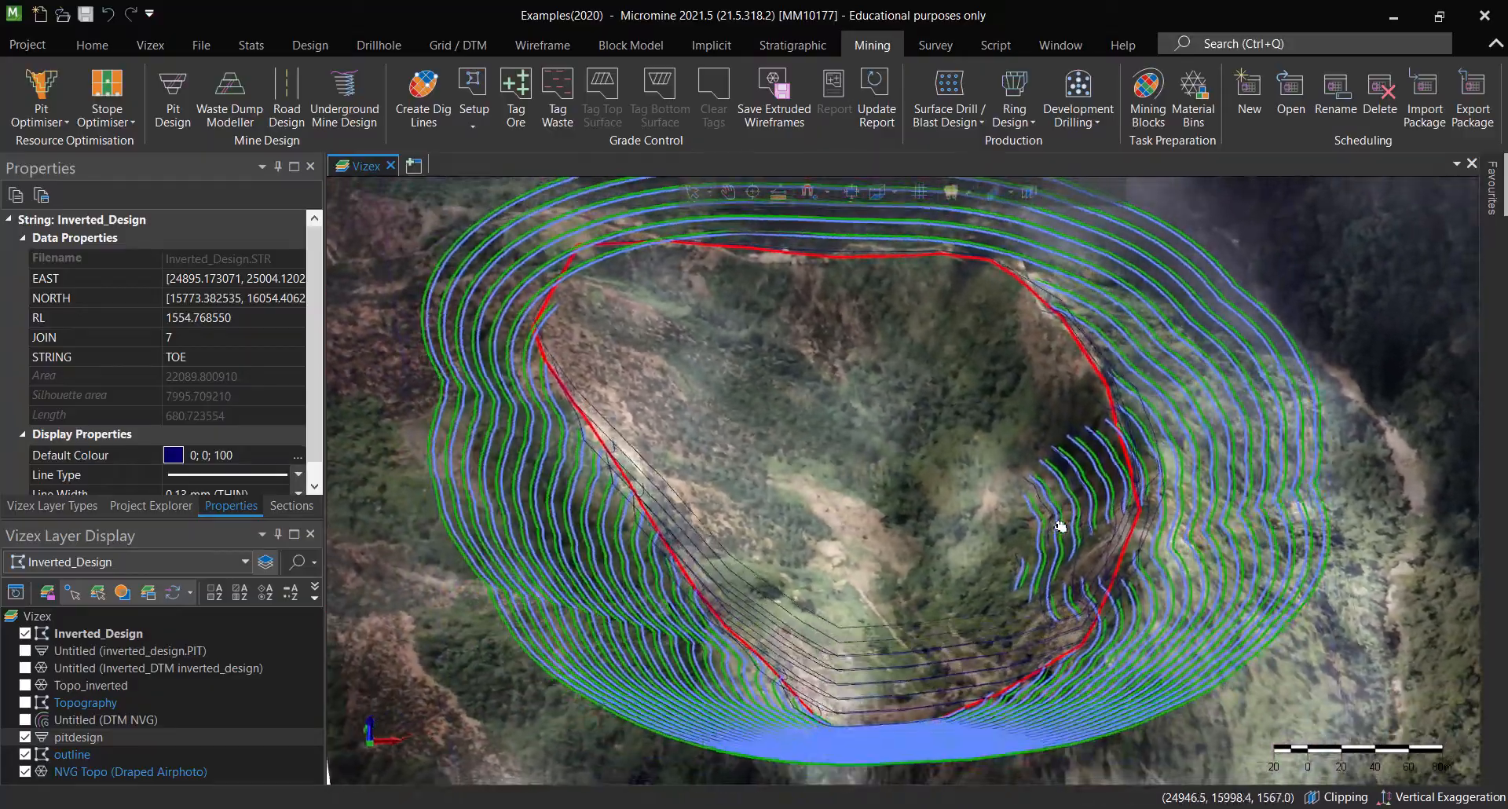
pyautogui.moveTo(1057, 526); pyautogui.dragTo(928, 542)
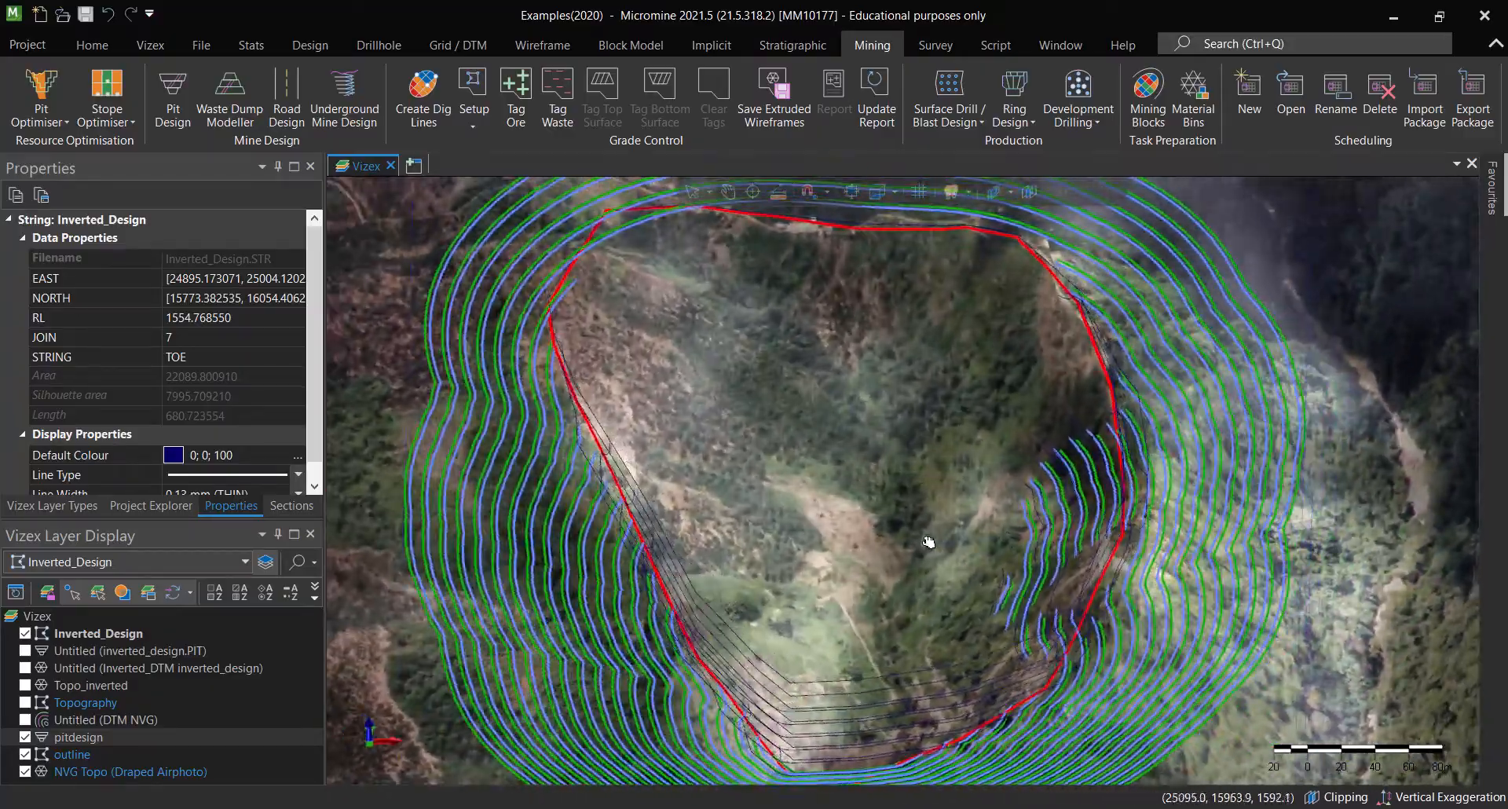
pyautogui.moveTo(929, 542); pyautogui.dragTo(1274, 602)
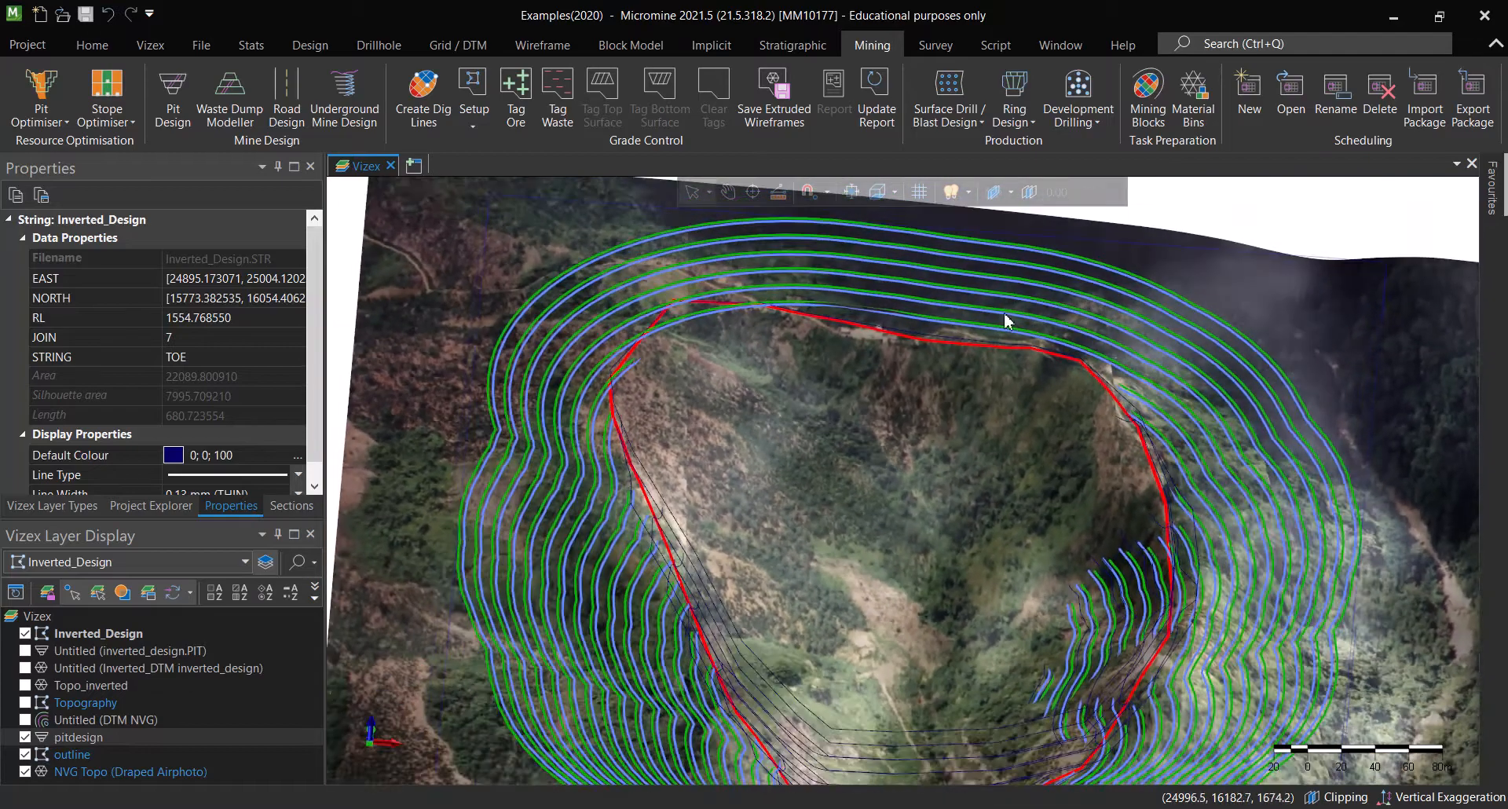
pyautogui.moveTo(1005, 320); pyautogui.dragTo(834, 481)
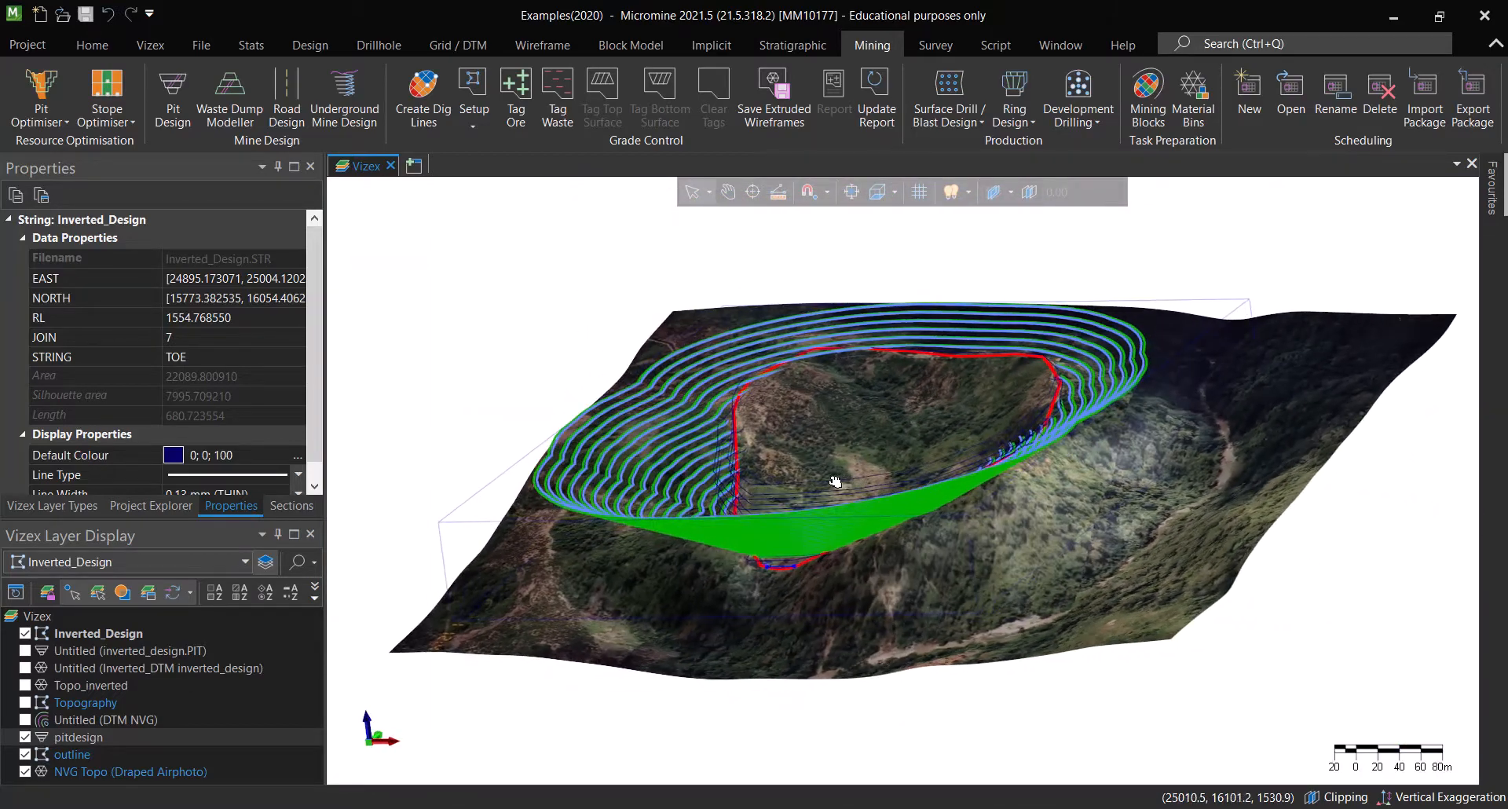
pyautogui.moveTo(834, 481); pyautogui.dragTo(770, 495)
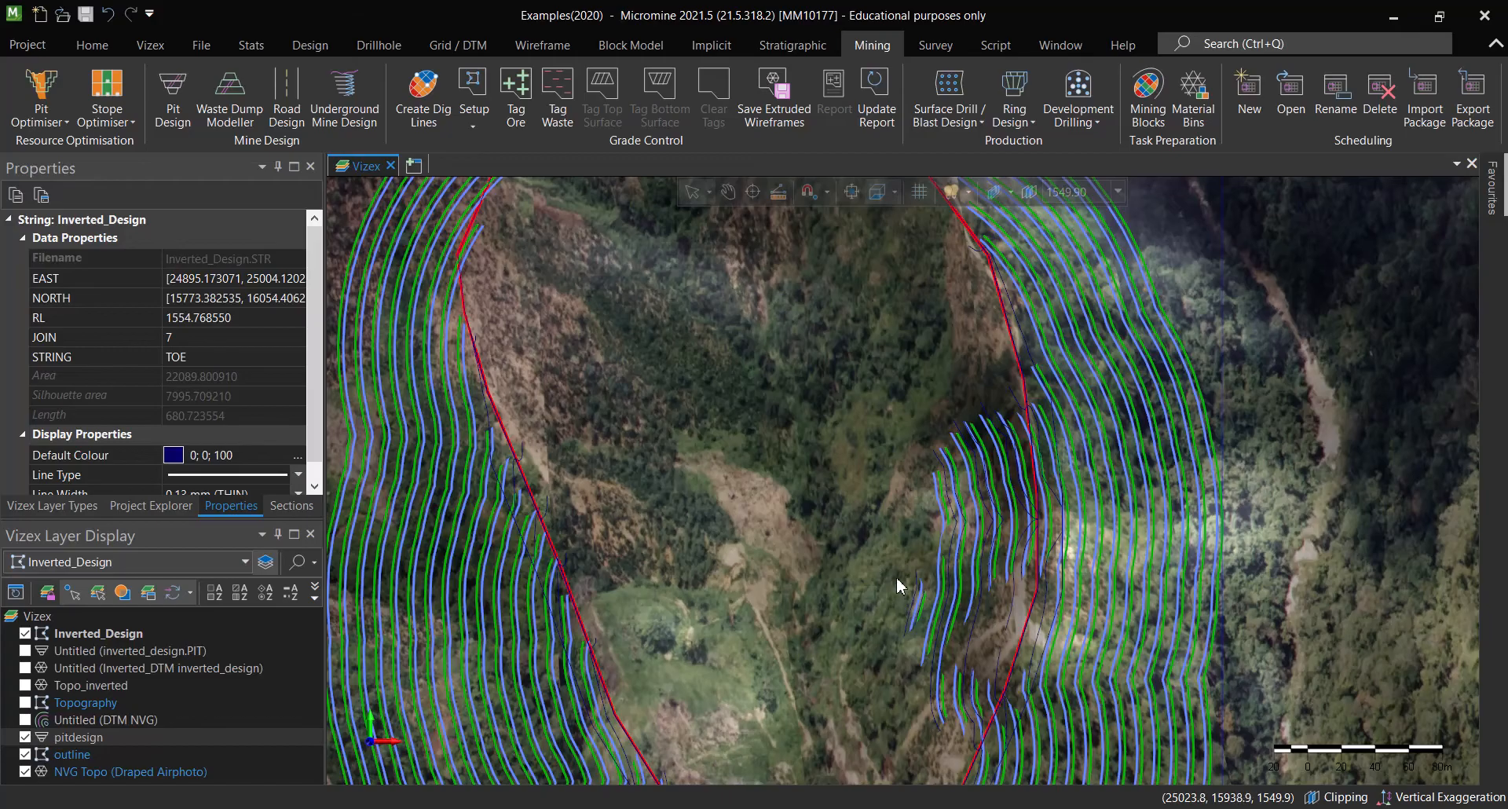
# - Orbit the pit to compare the bench crests with the red outline
pyautogui.moveTo(899, 585); pyautogui.dragTo(1100, 516)
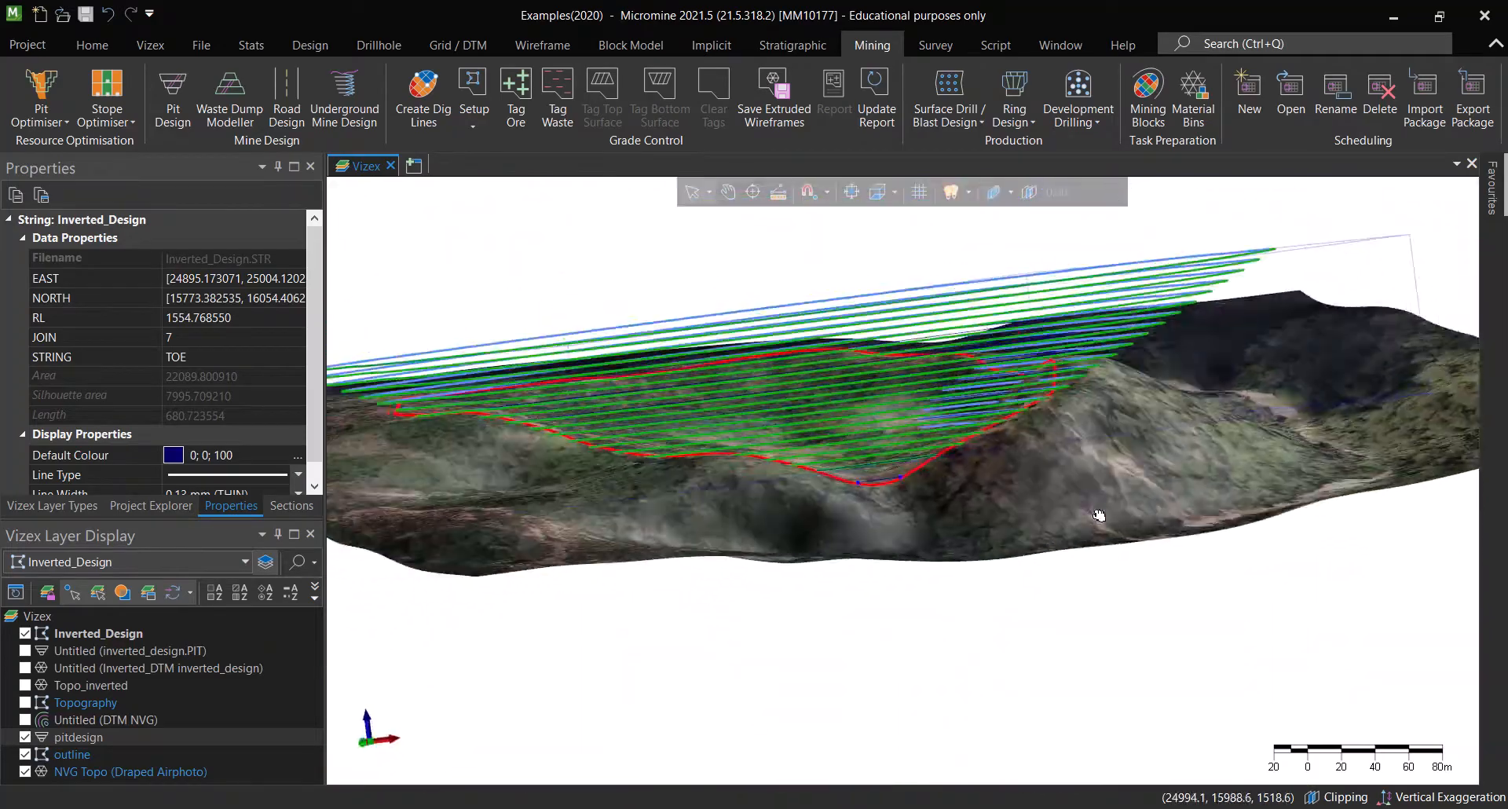
pyautogui.moveTo(1099, 516); pyautogui.dragTo(829, 470)
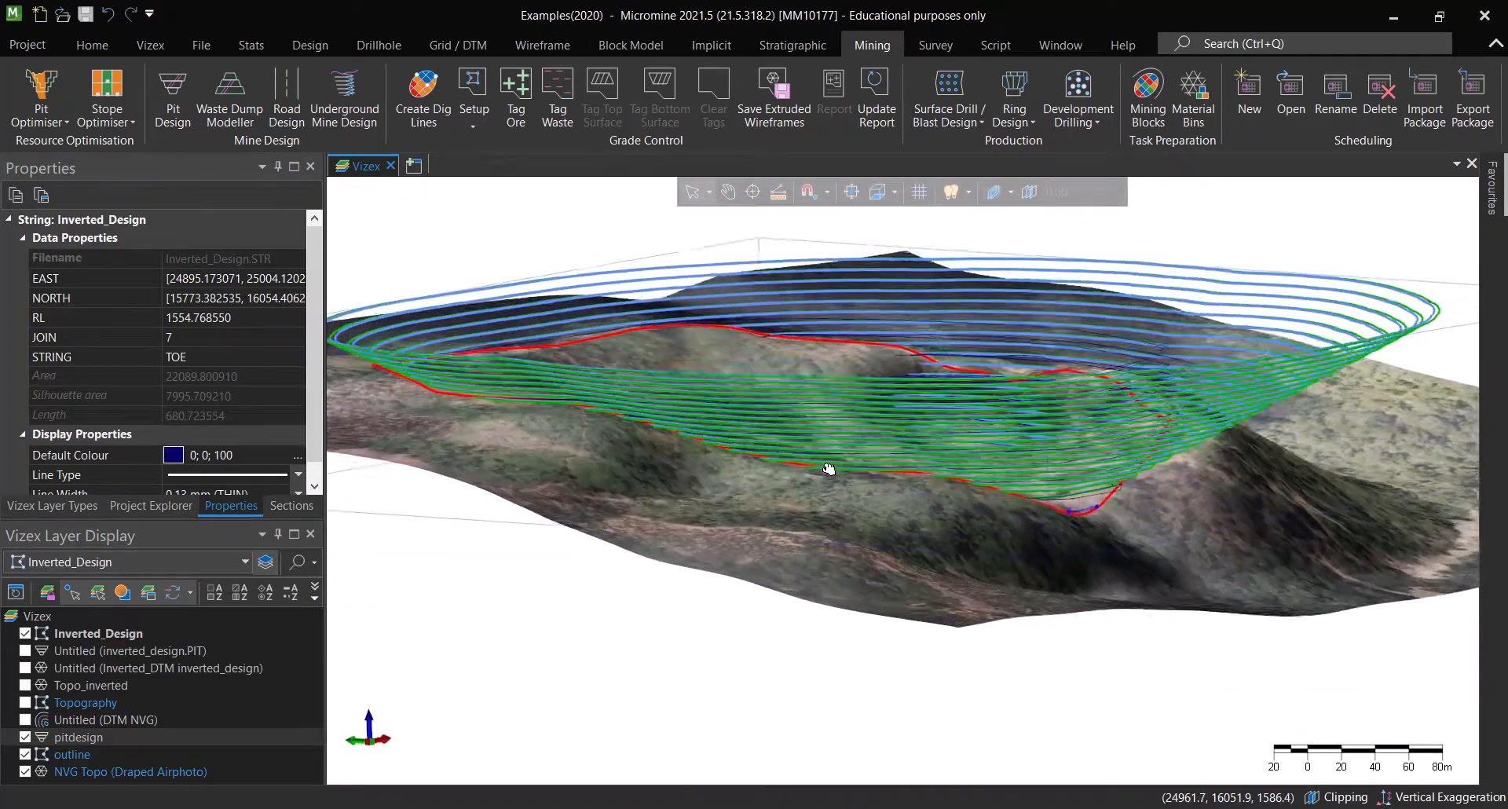
pyautogui.moveTo(830, 470); pyautogui.dragTo(969, 486)
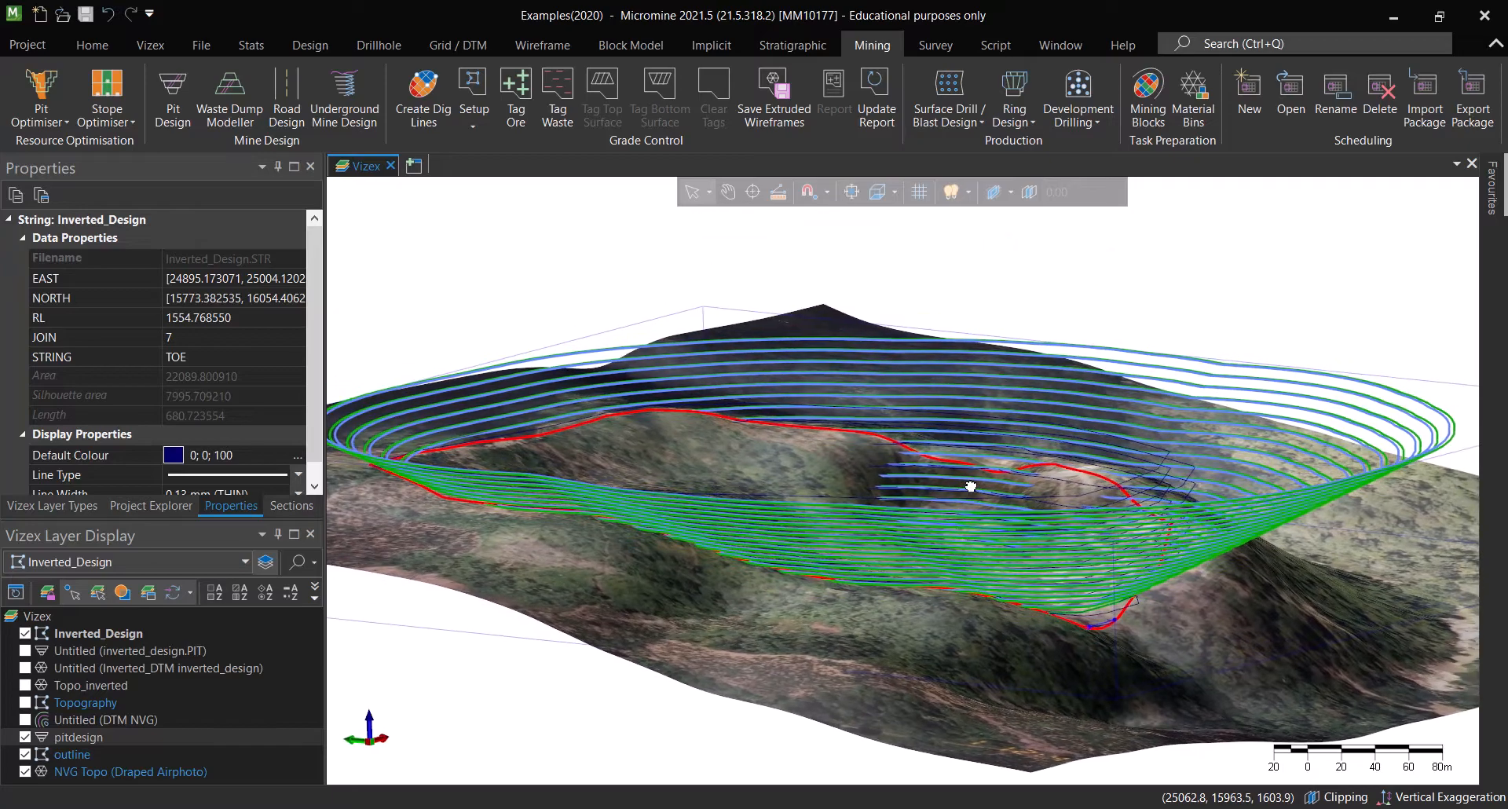
pyautogui.moveTo(971, 485); pyautogui.dragTo(872, 523)
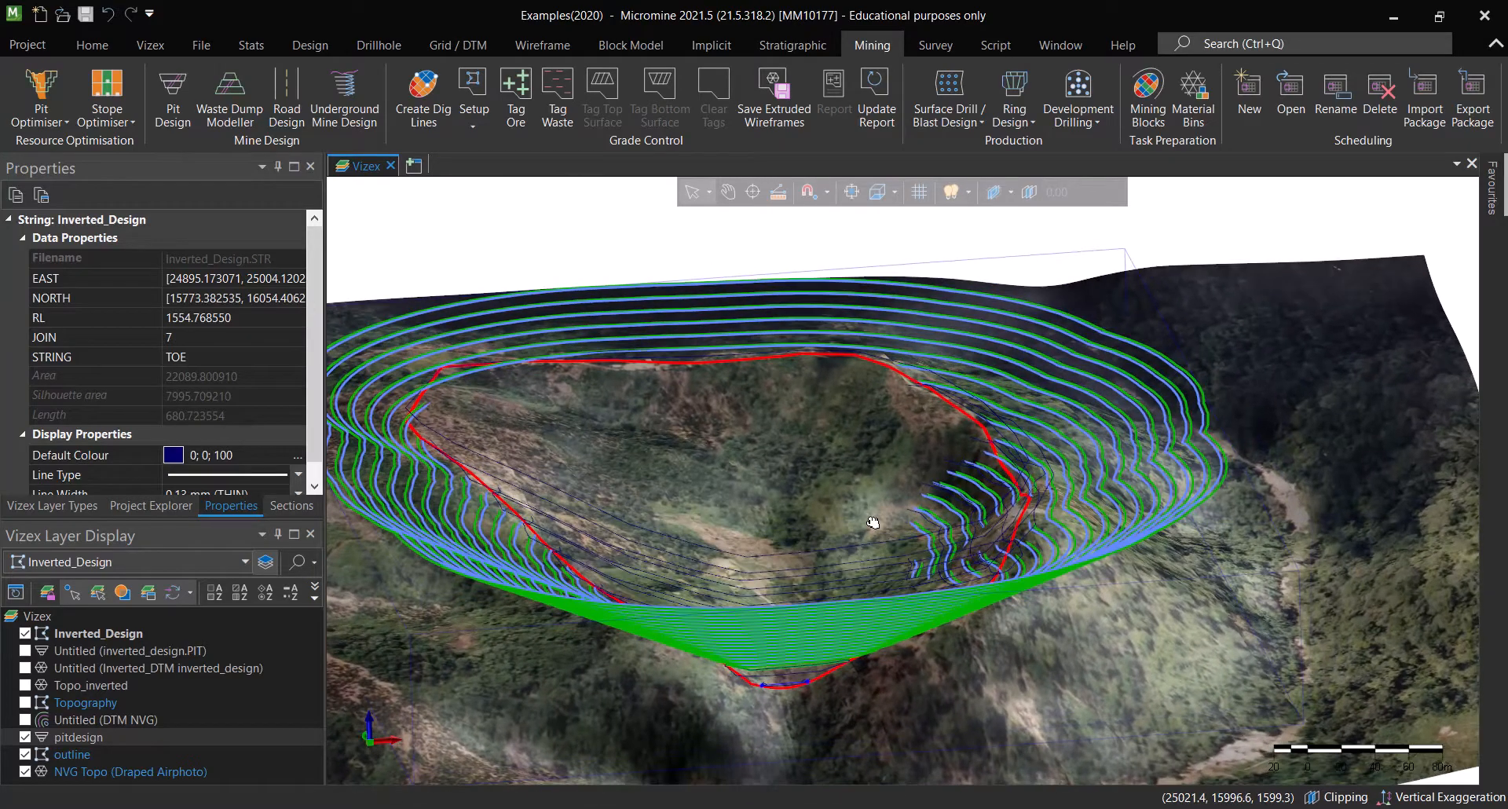